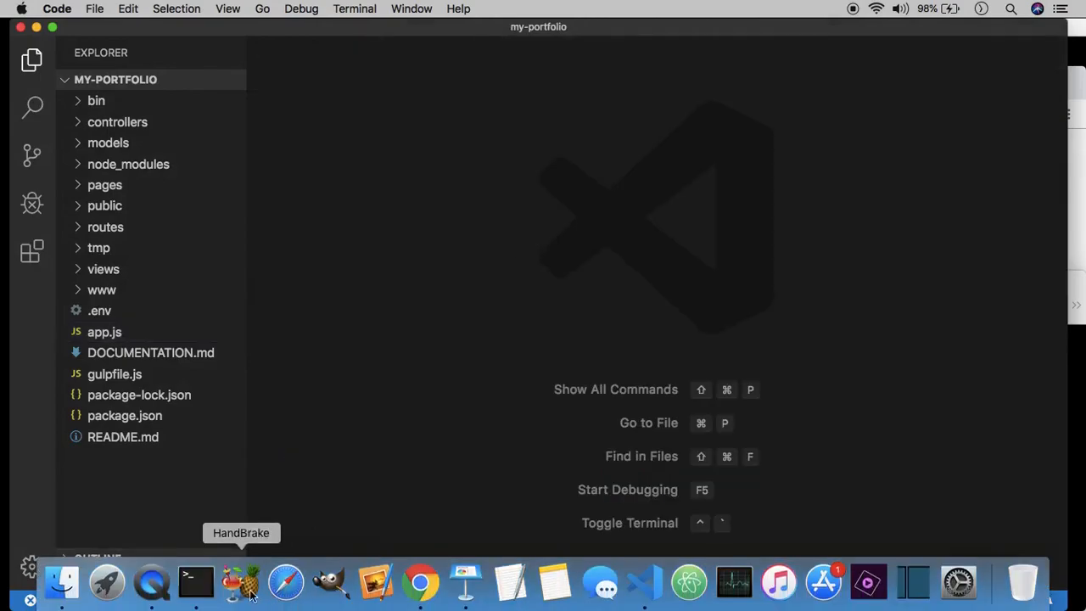
Run `turbo devserver` in Terminal so the portfolio serves at localhost:3000, then return to the editor.
left_click(197, 582)
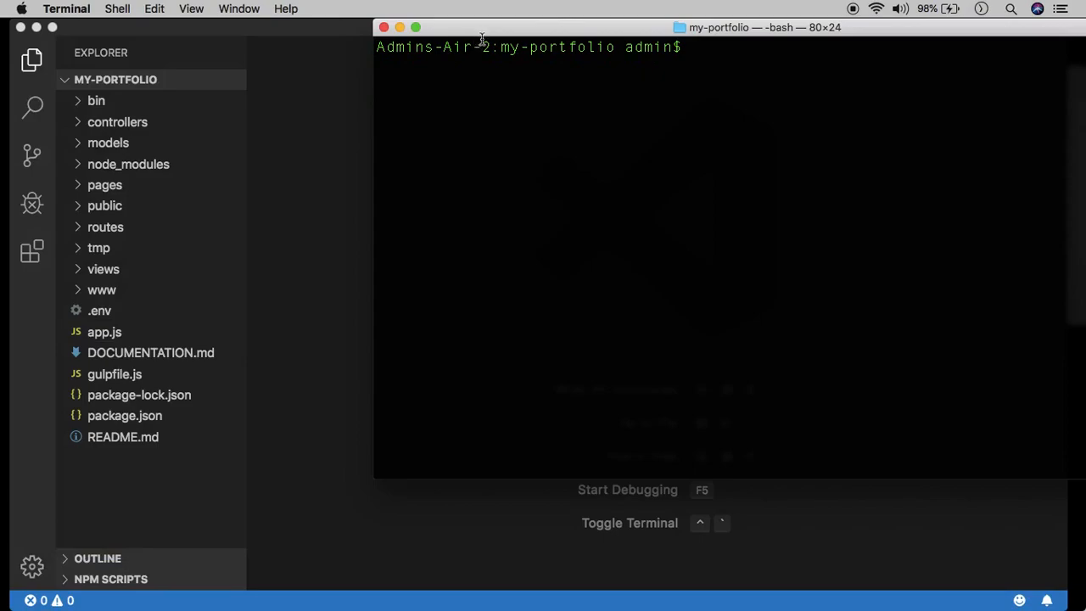
type("turbo dev")
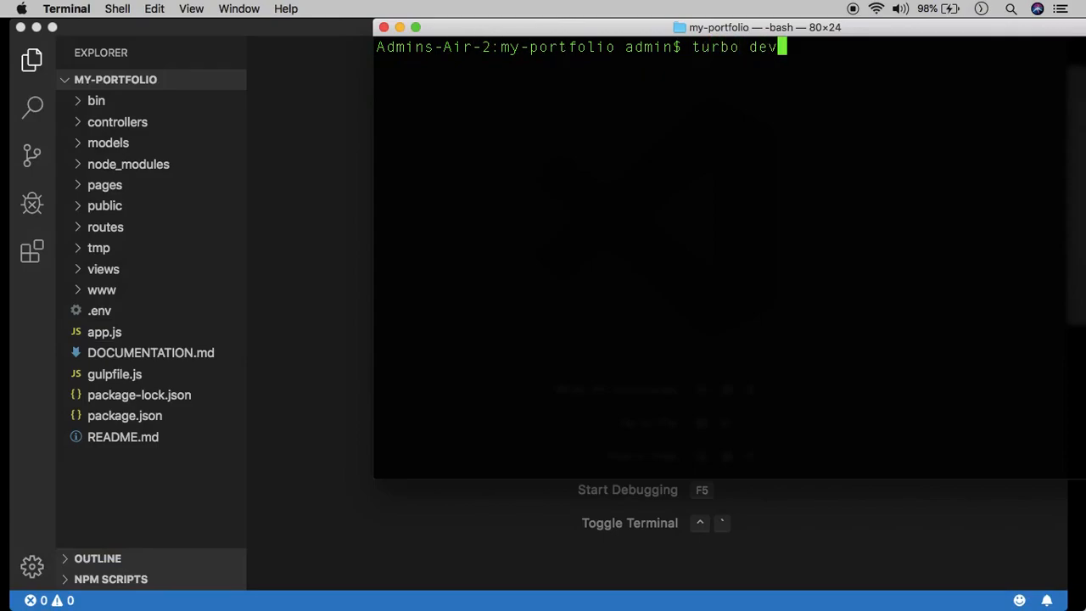
type("server")
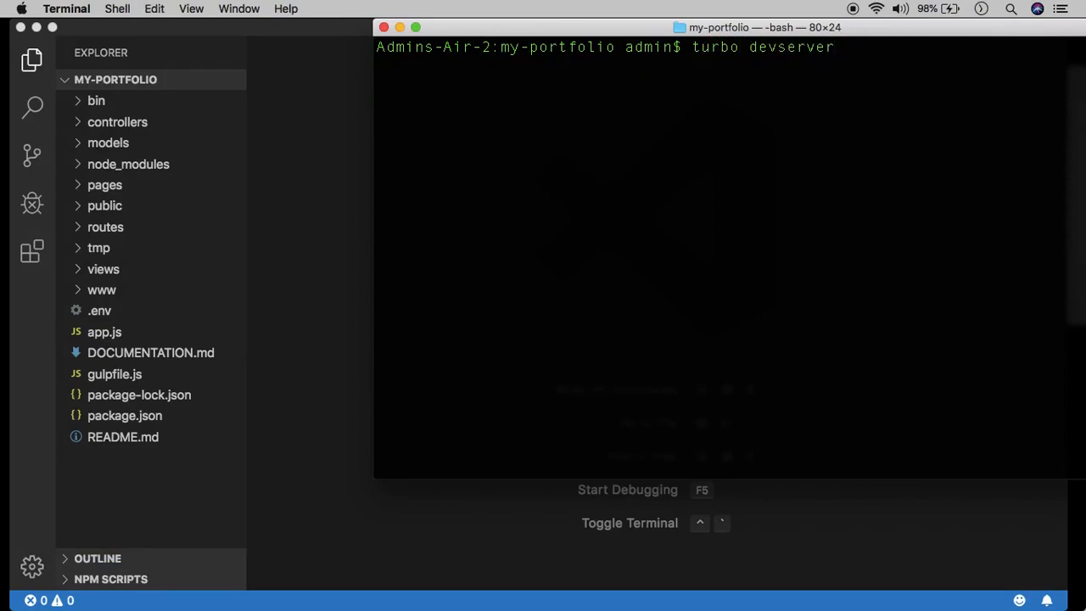
key("Return")
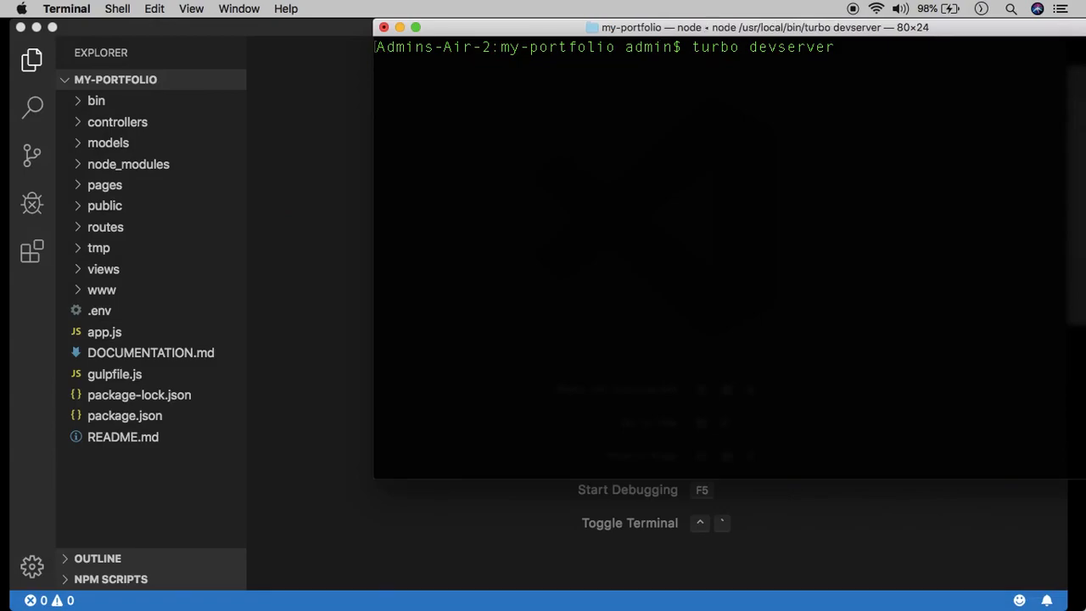
key("Return")
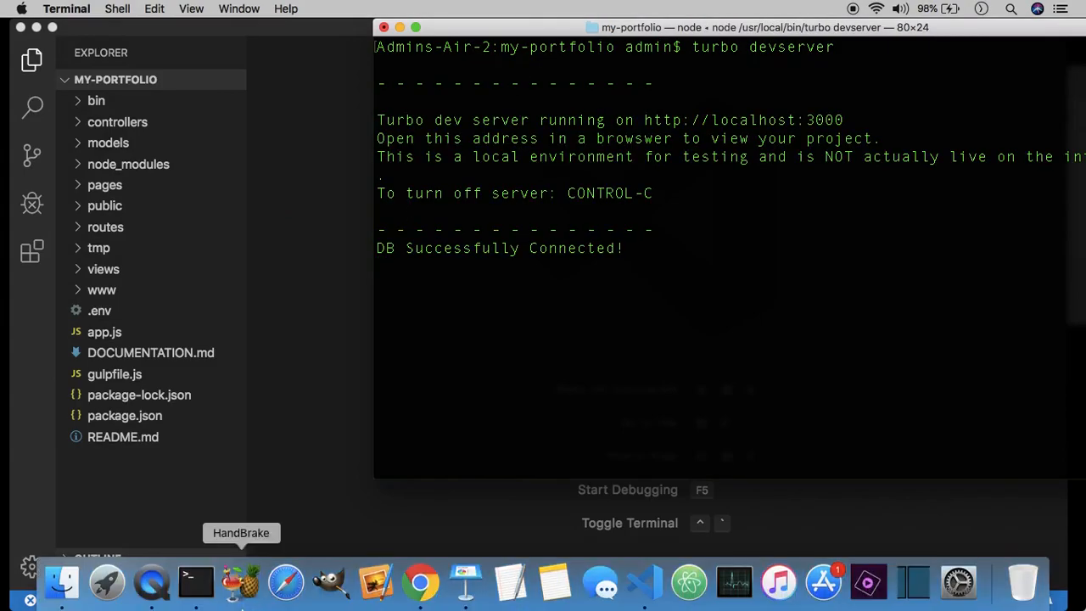
left_click(419, 582)
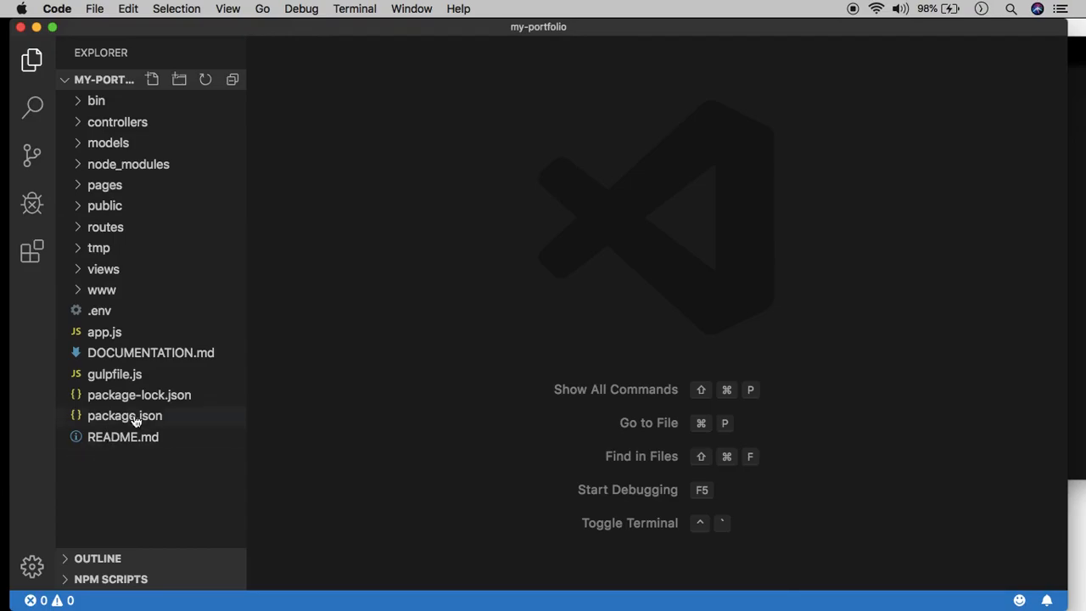
Review the scripts and dependencies in package.json, then switch to app.js.
left_click(126, 414)
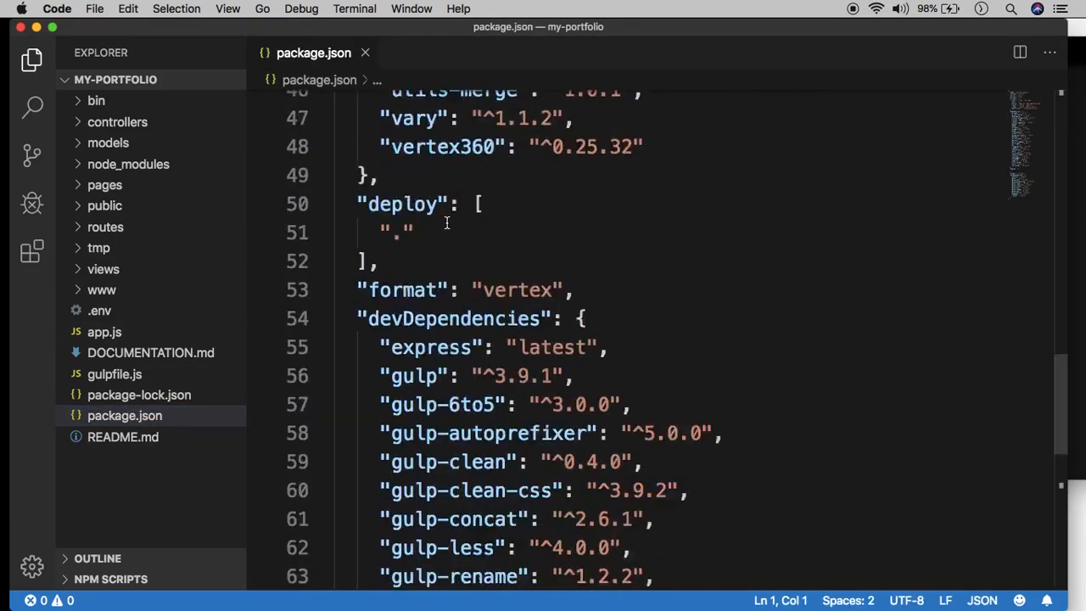
scroll("up", 3)
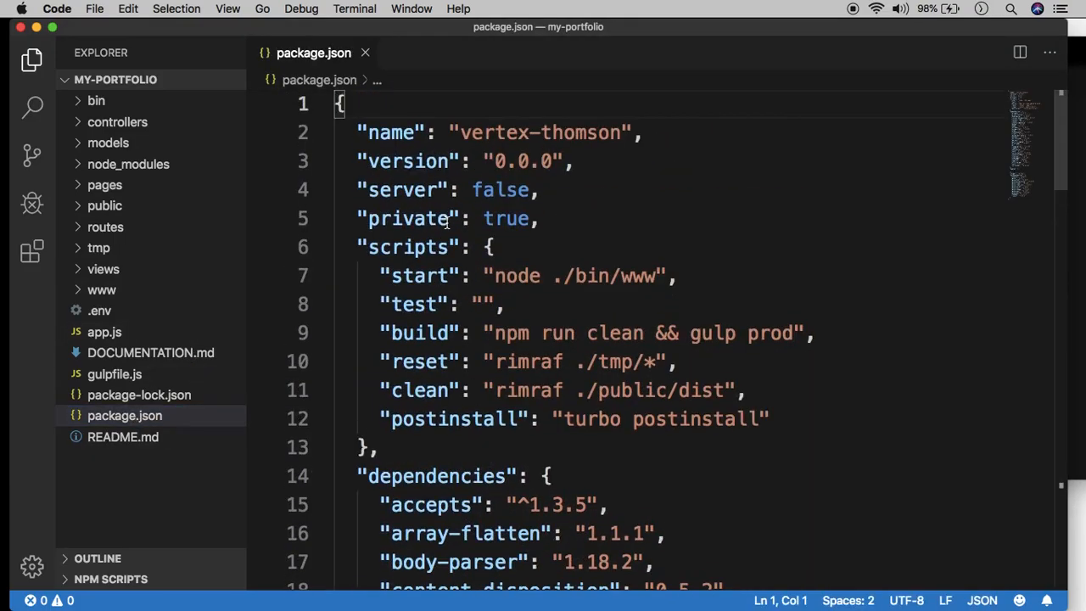
scroll("down", 3)
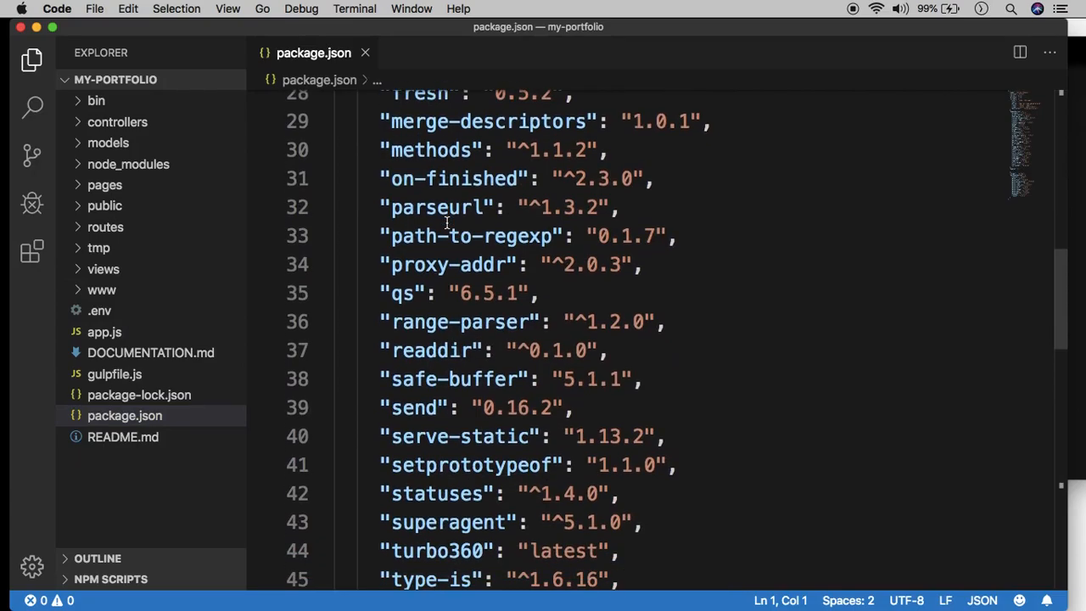
left_click(105, 331)
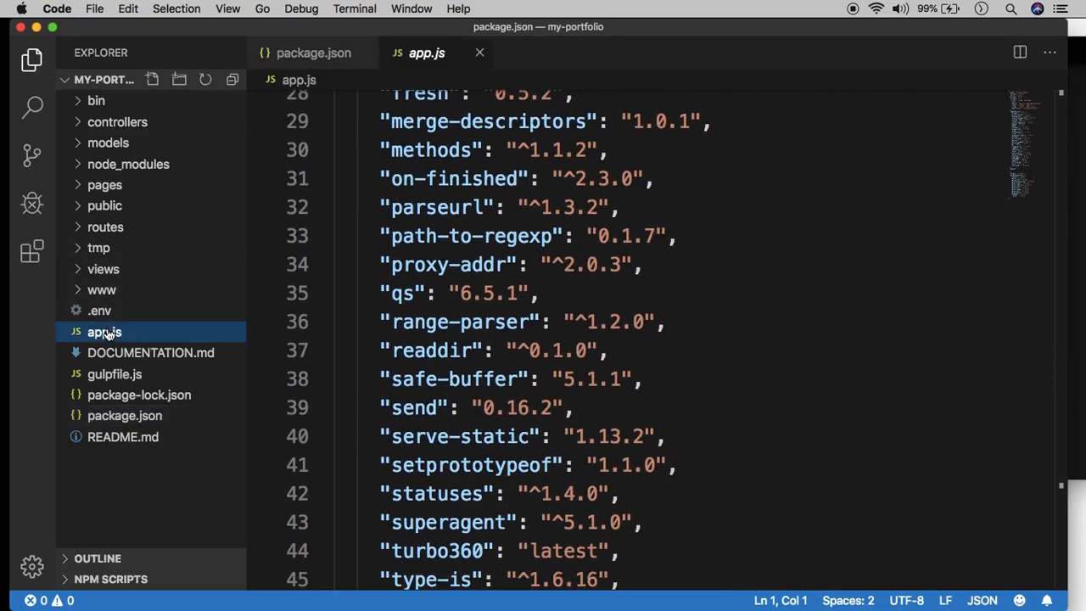
left_click(105, 331)
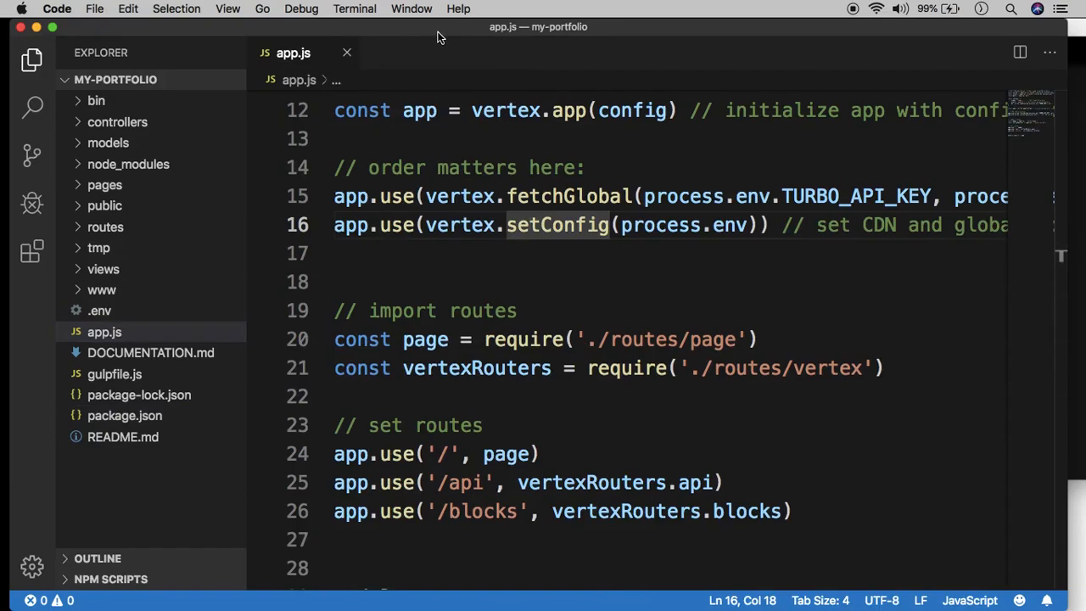
scroll("up", 3)
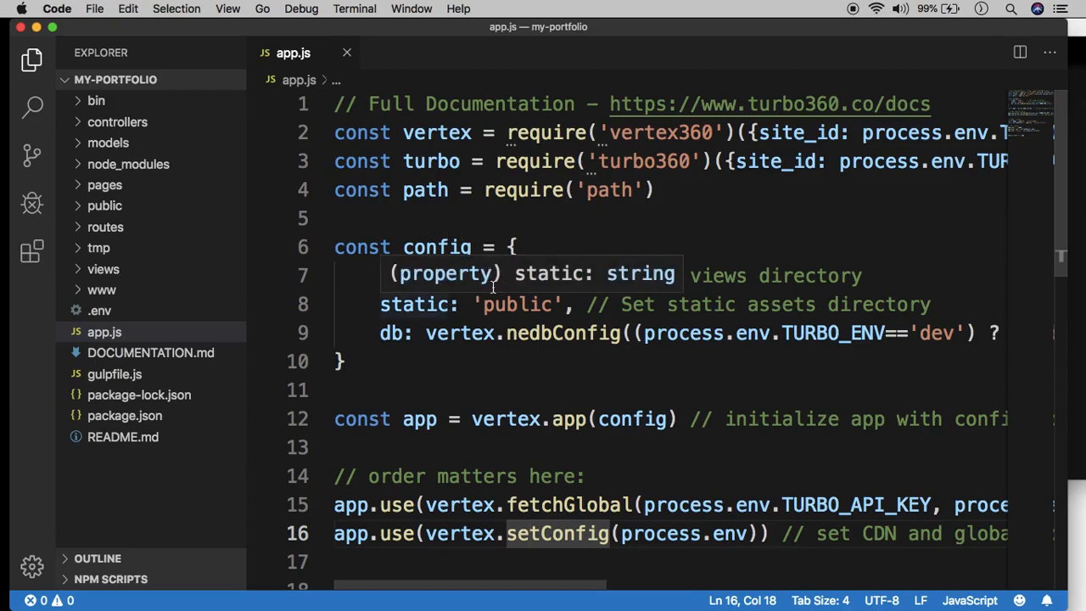
scroll("down", 3)
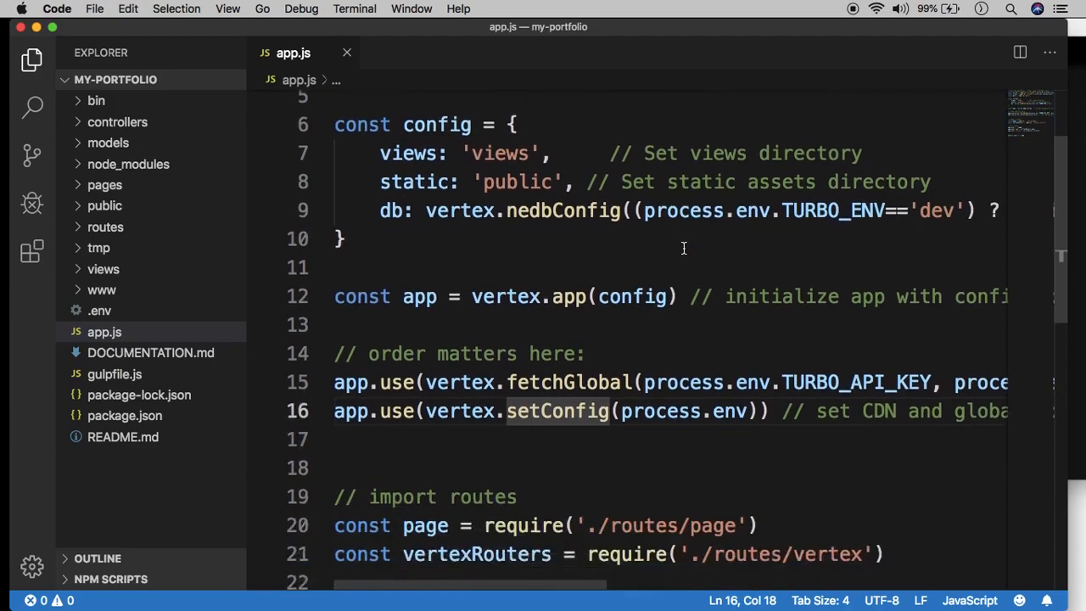
scroll("down", 3)
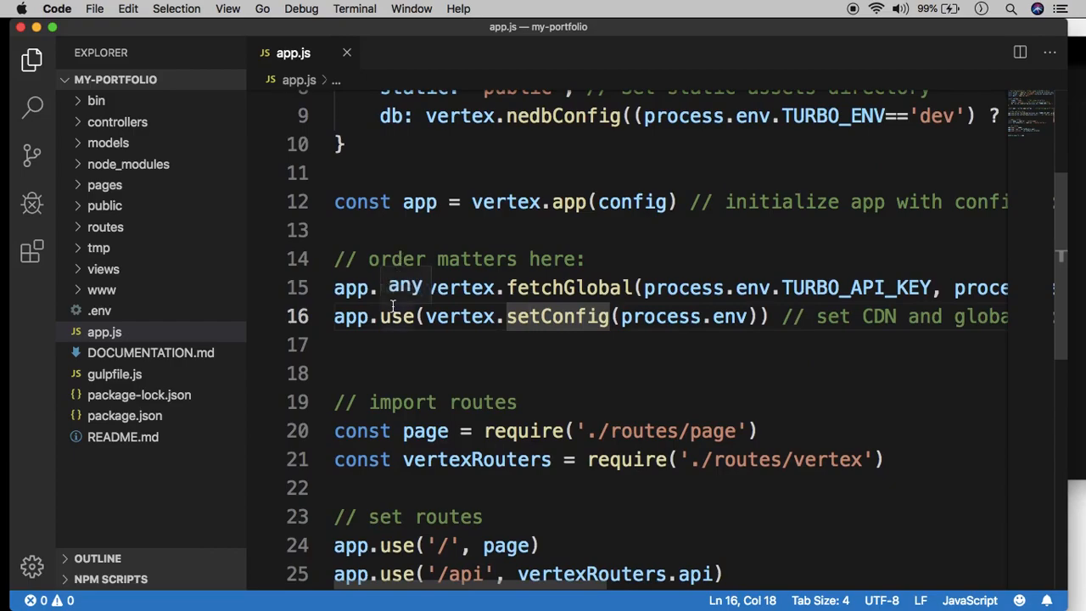
scroll("down", 3)
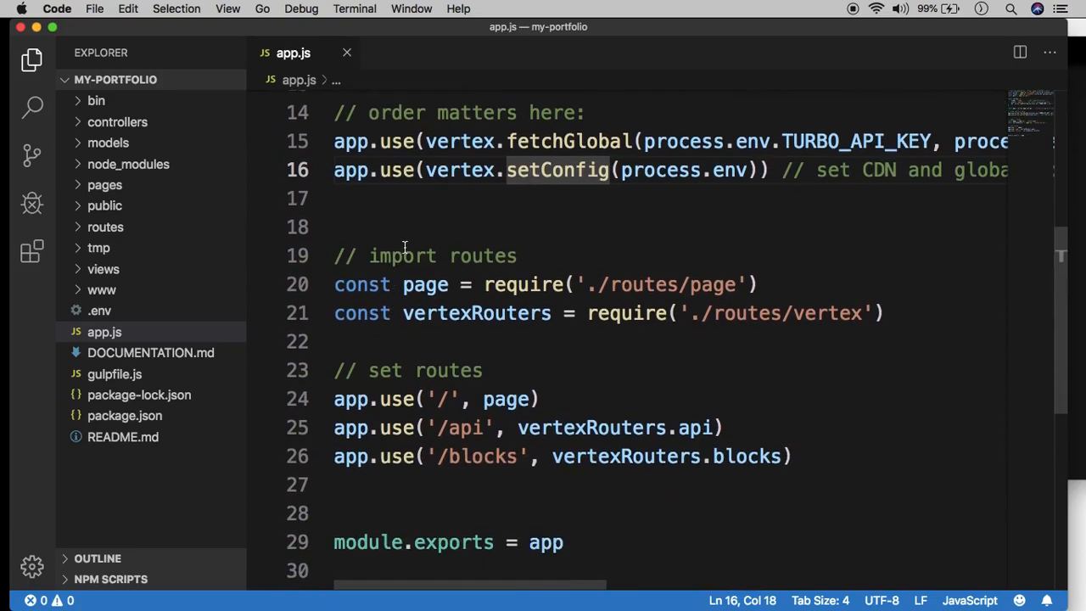
mouse_move(522, 273)
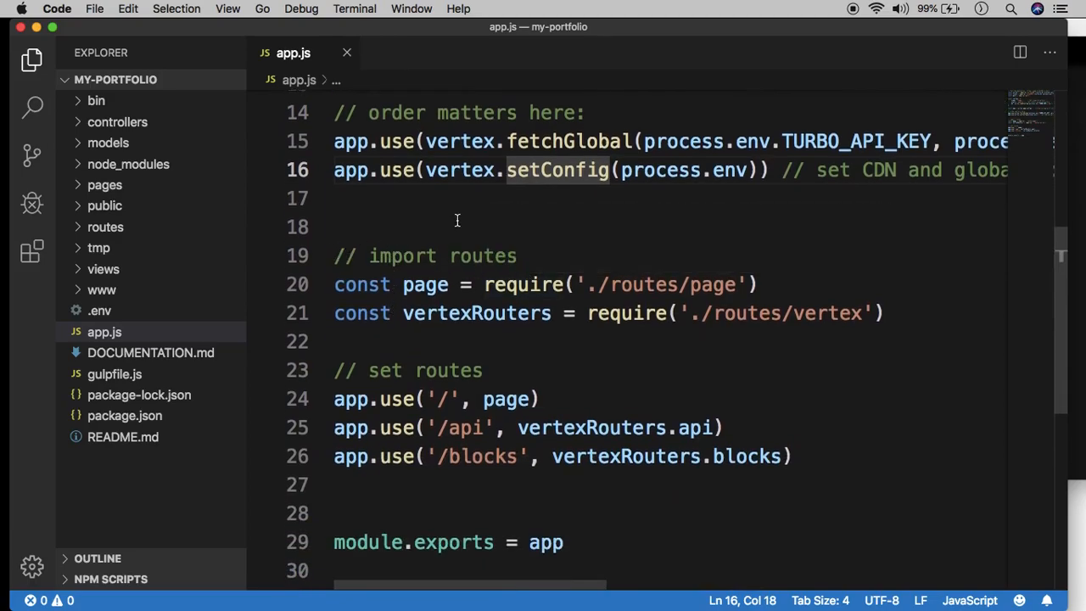
mouse_move(440, 224)
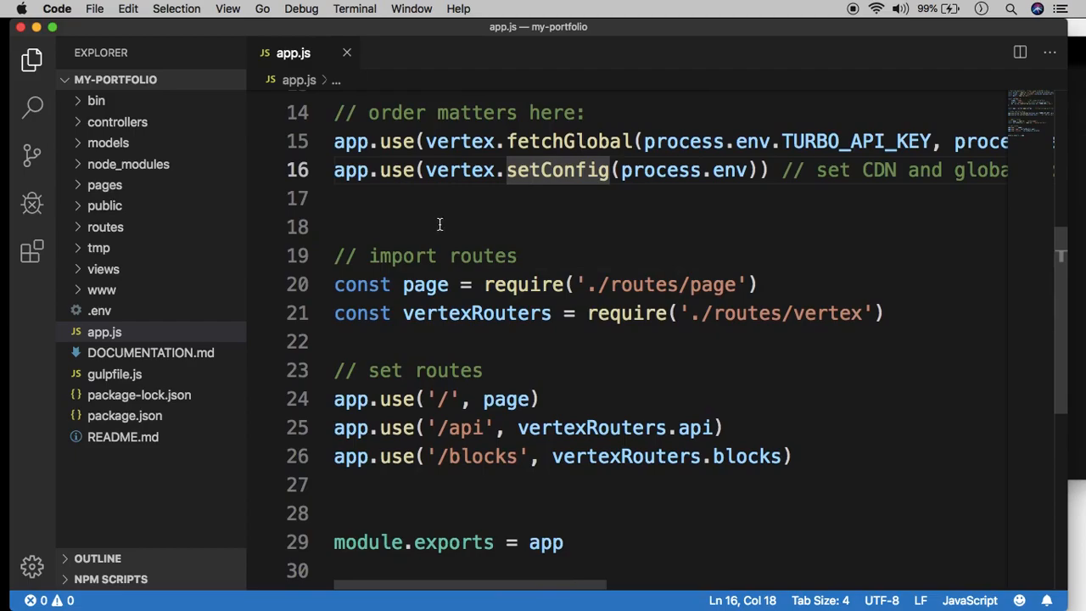
mouse_move(424, 293)
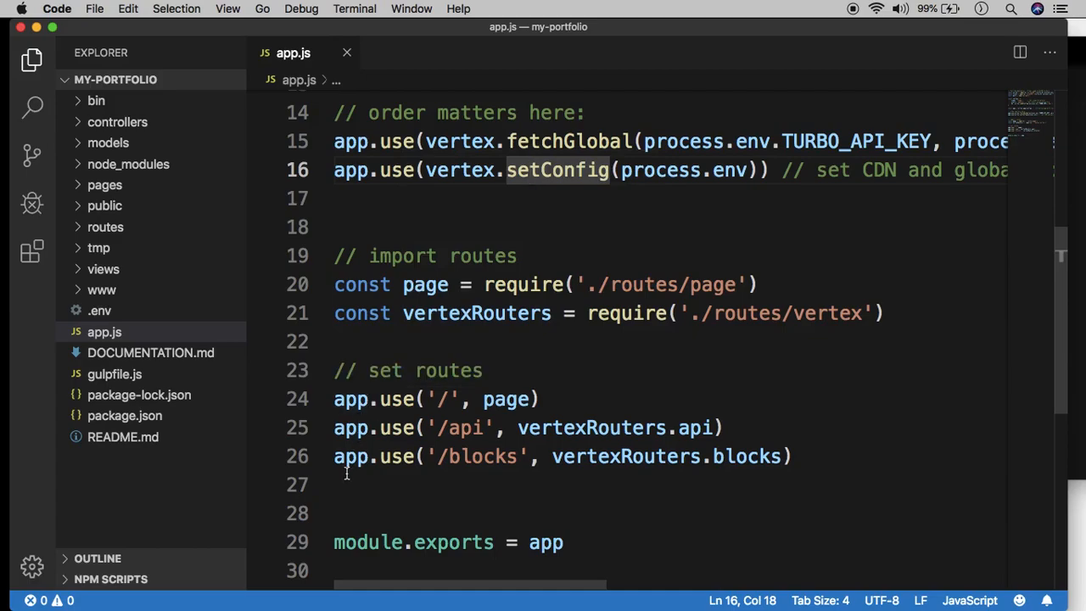
mouse_move(506, 399)
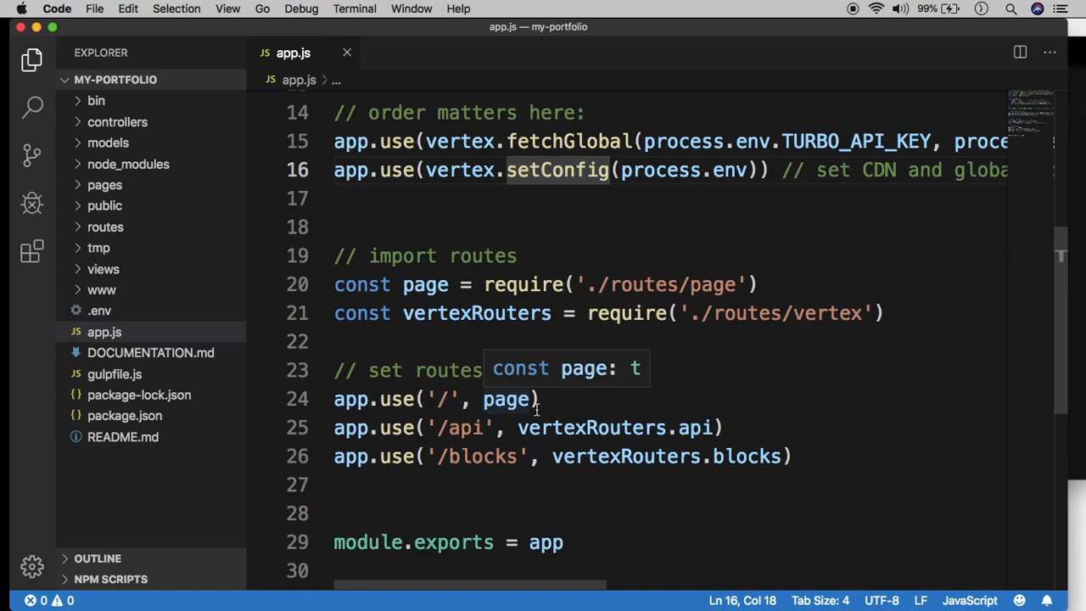
left_click(774, 341)
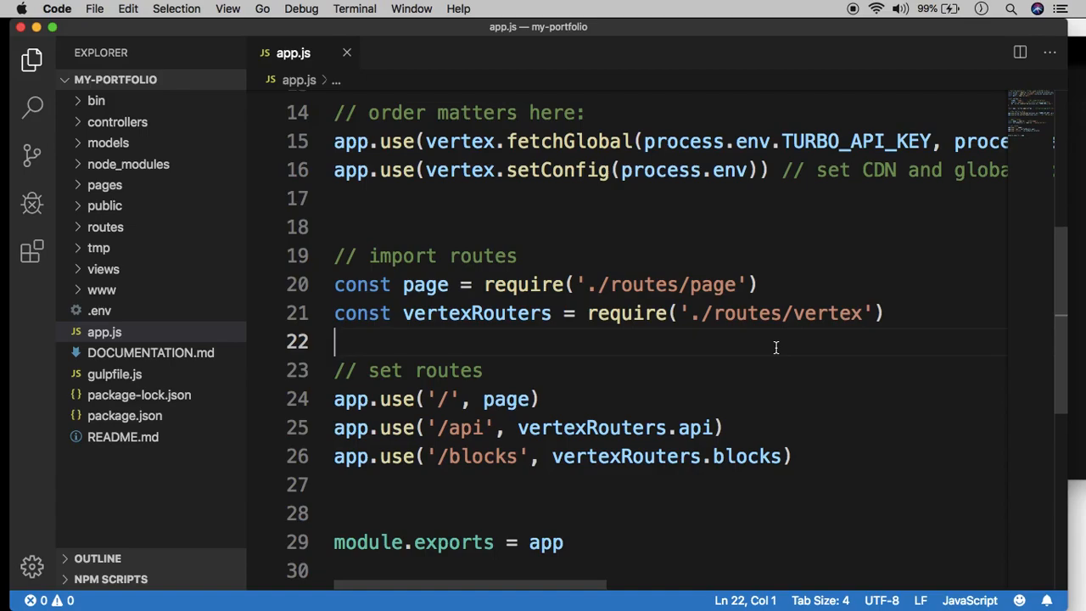
mouse_move(522, 285)
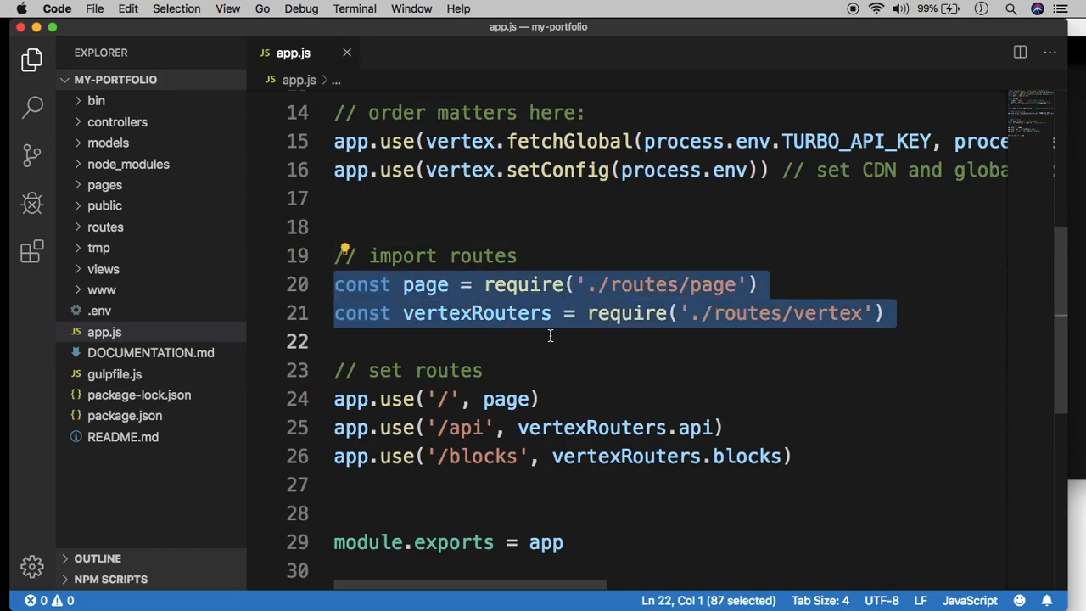
mouse_move(645, 289)
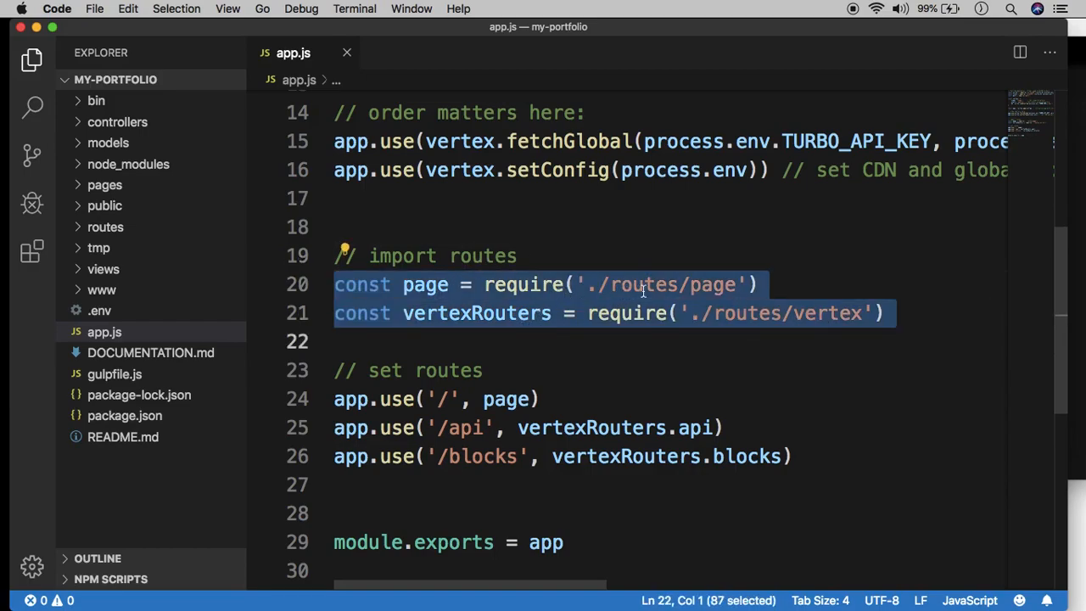
left_click(628, 285)
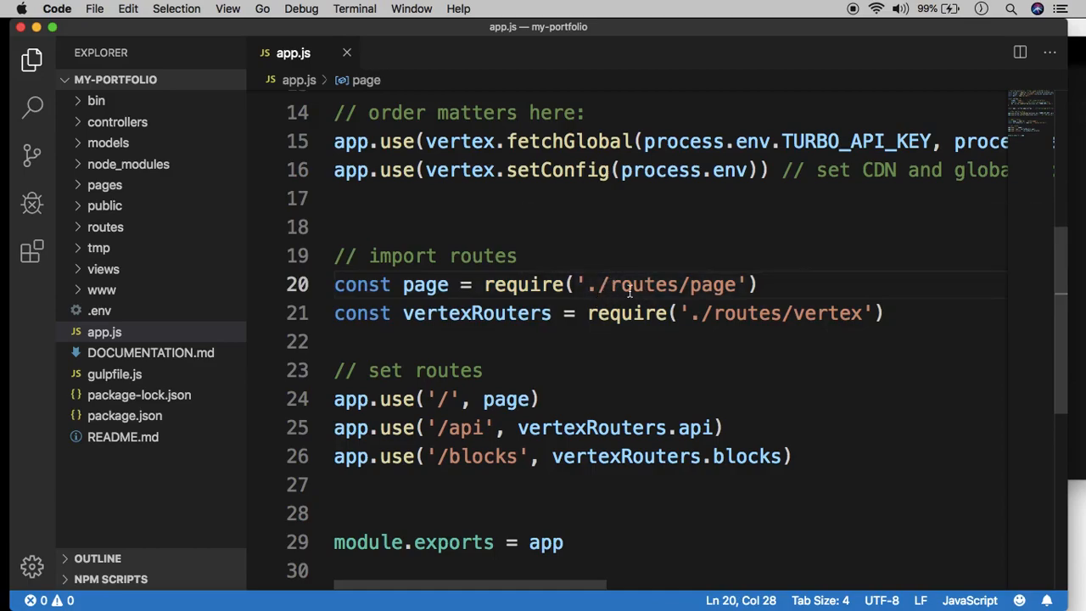
mouse_move(482, 217)
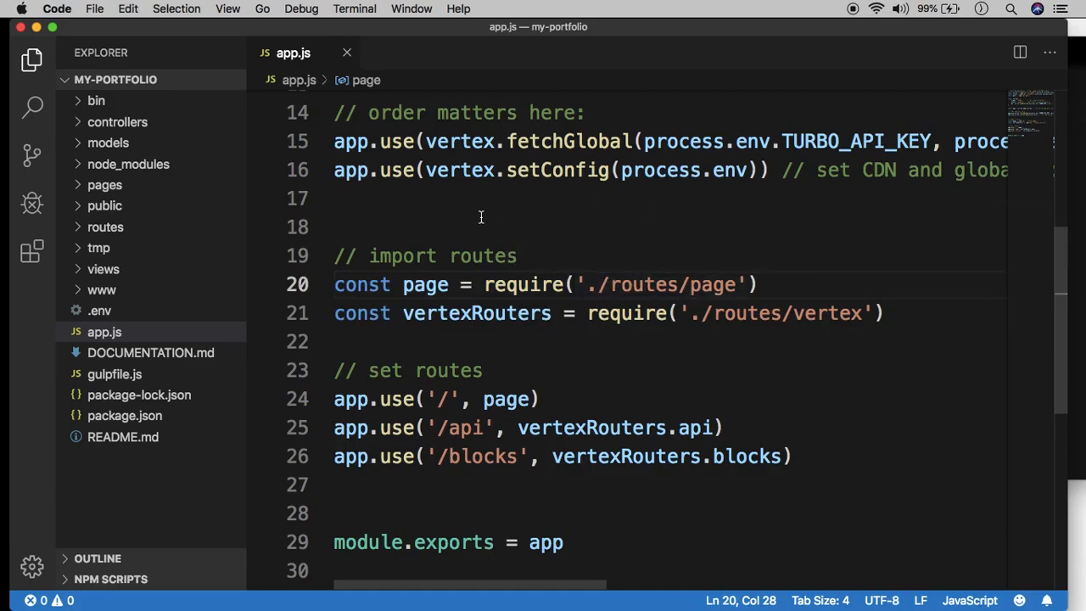
left_click(451, 227)
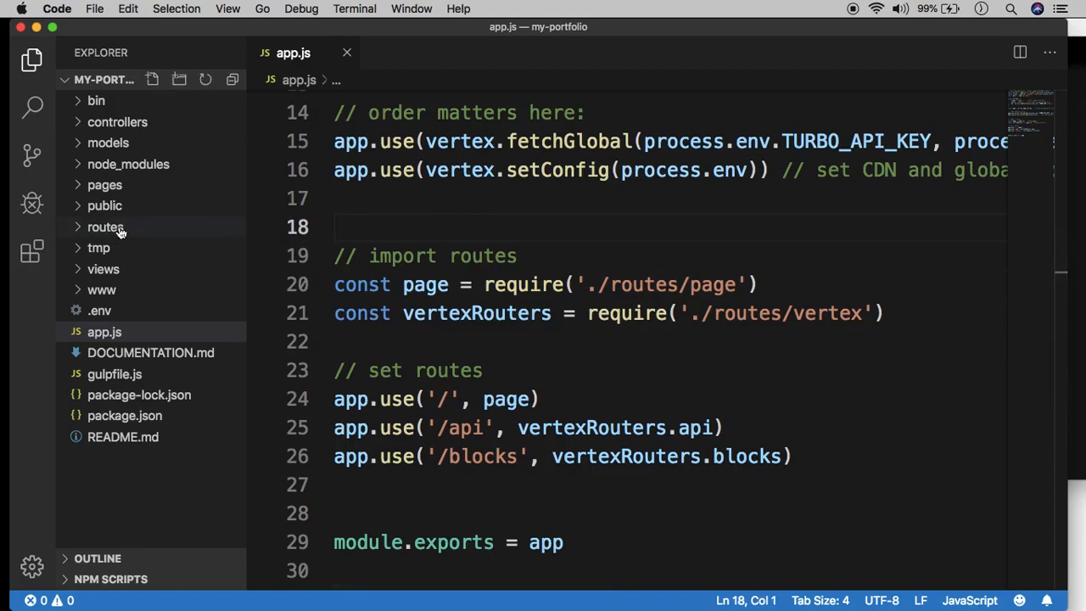
Expand the routes folder in the Explorer to show page.js and vertex.js.
left_click(106, 227)
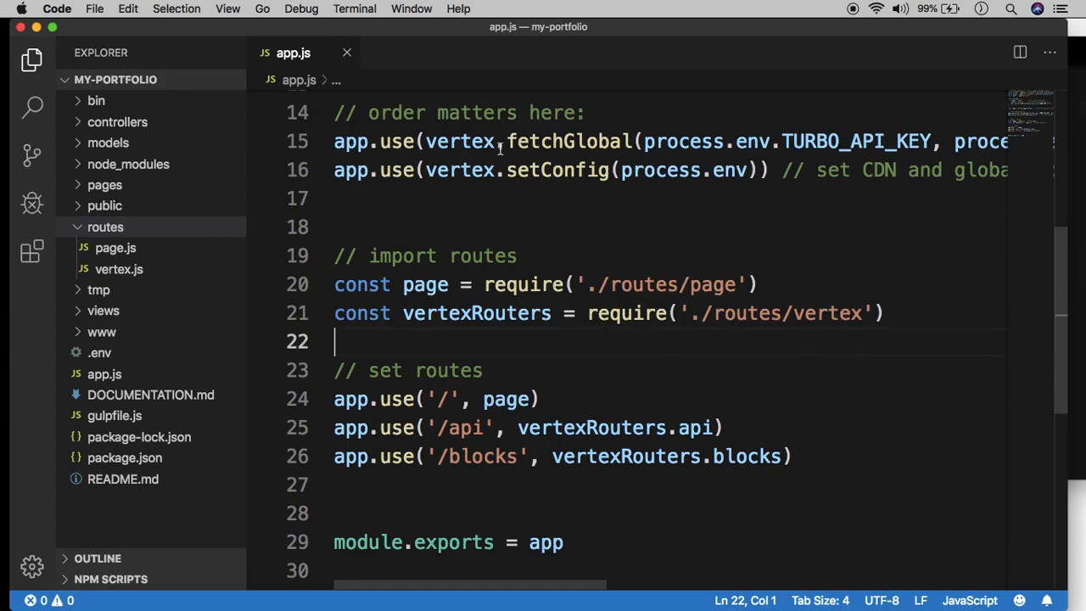
mouse_move(653, 285)
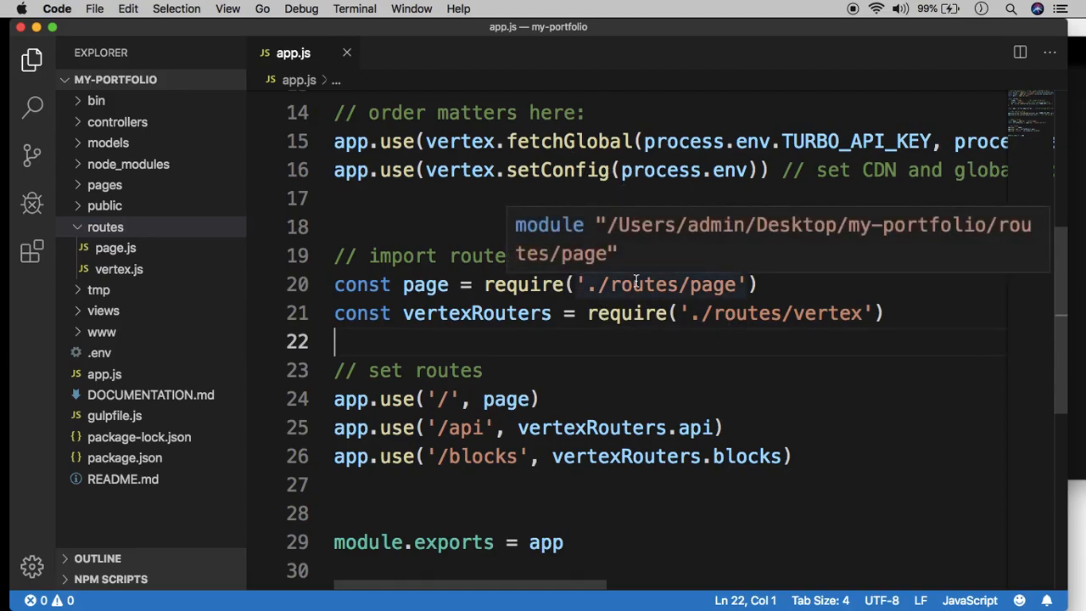
mouse_move(551, 285)
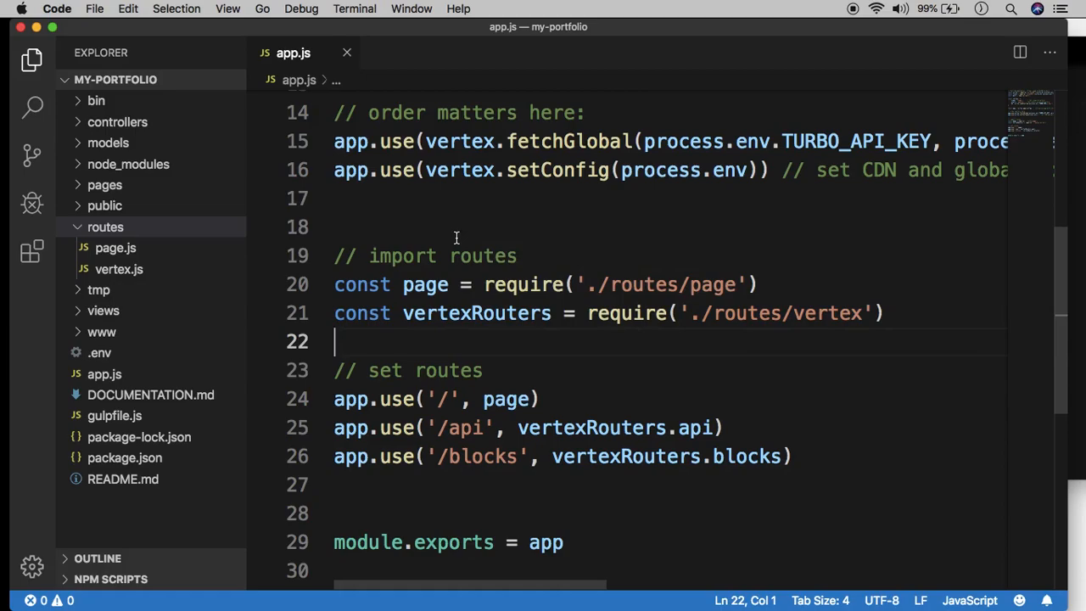
mouse_move(359, 390)
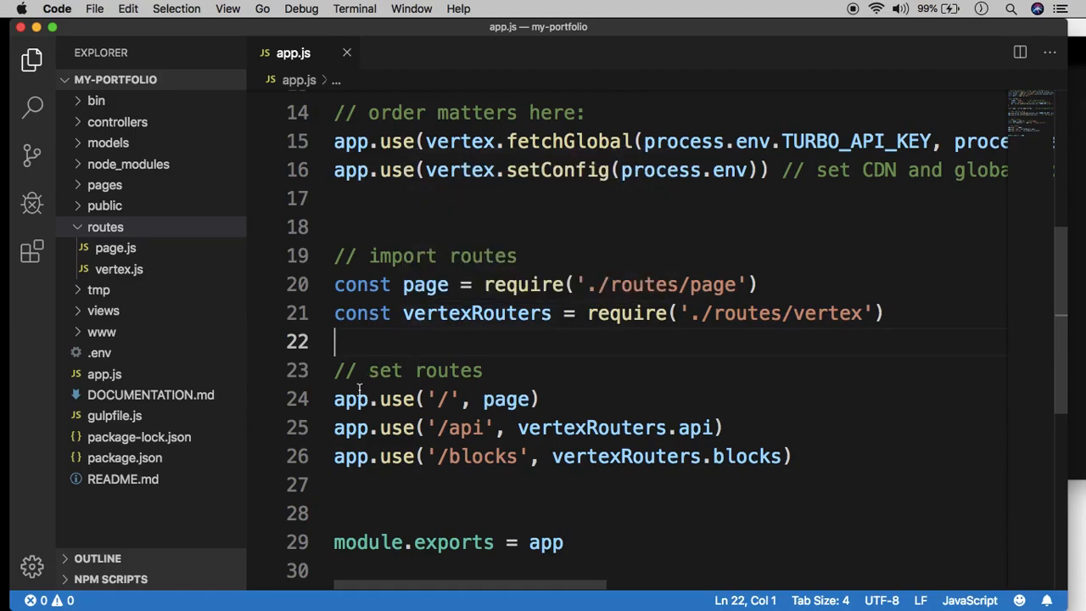
mouse_move(465, 417)
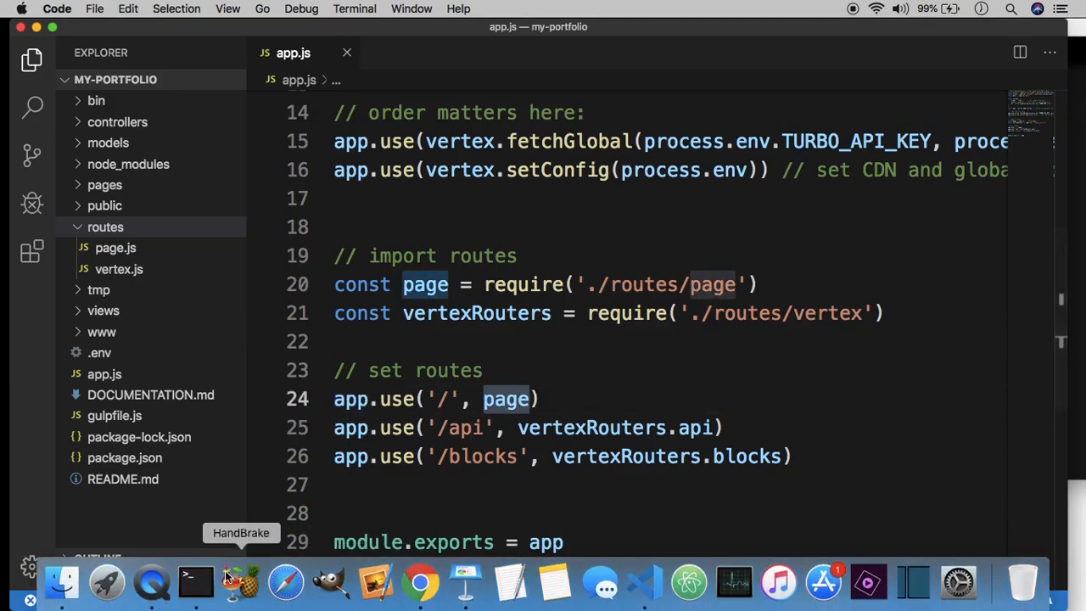
Relaunch `turbo devserver` in Terminal on localhost:3000 and return to app.js.
left_click(197, 582)
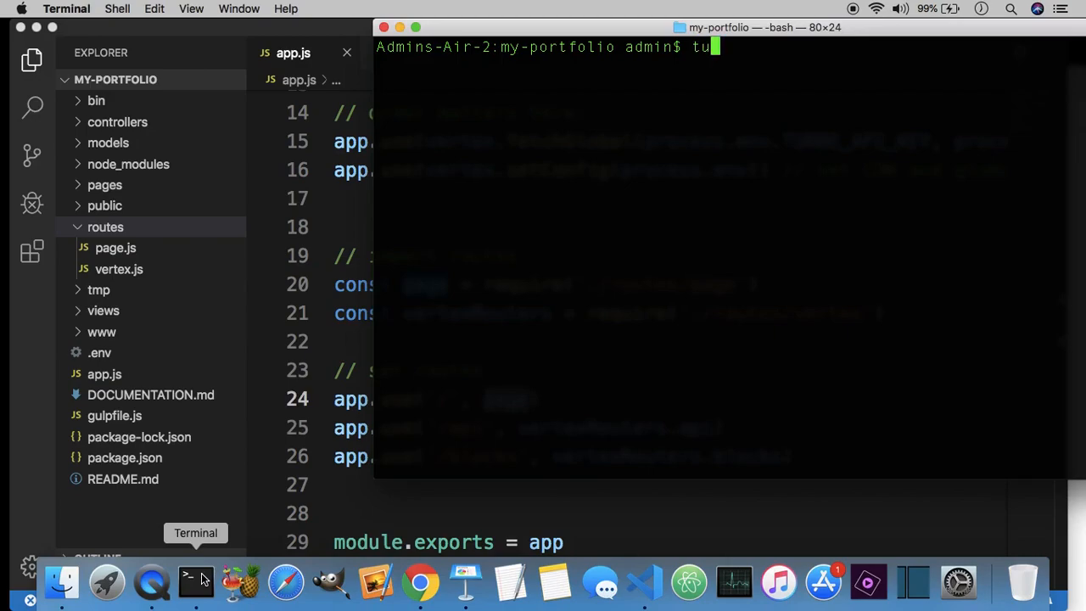
type("rbo devserve")
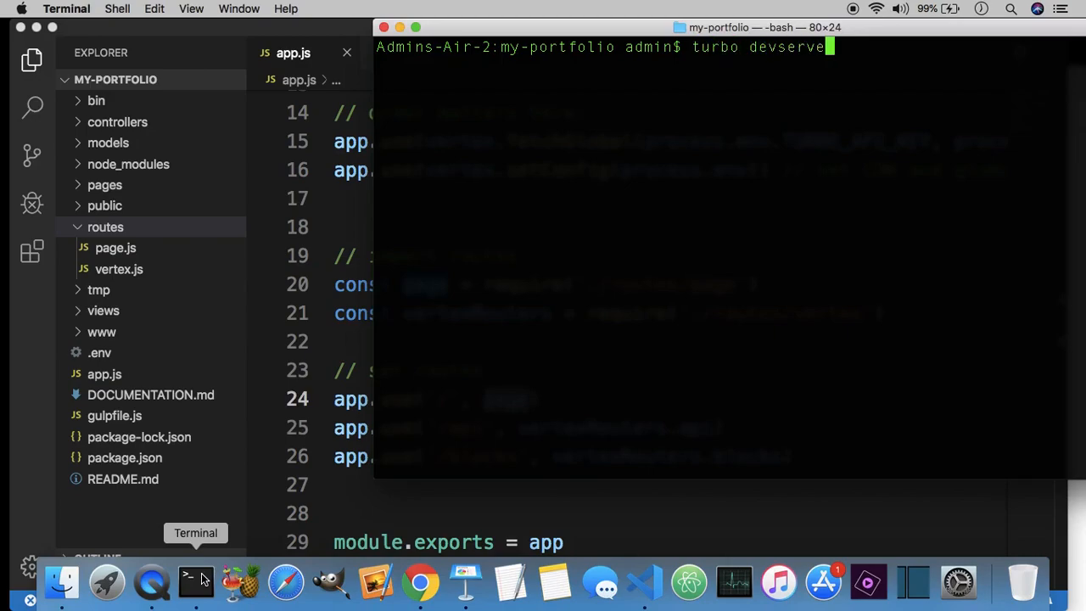
key("Return")
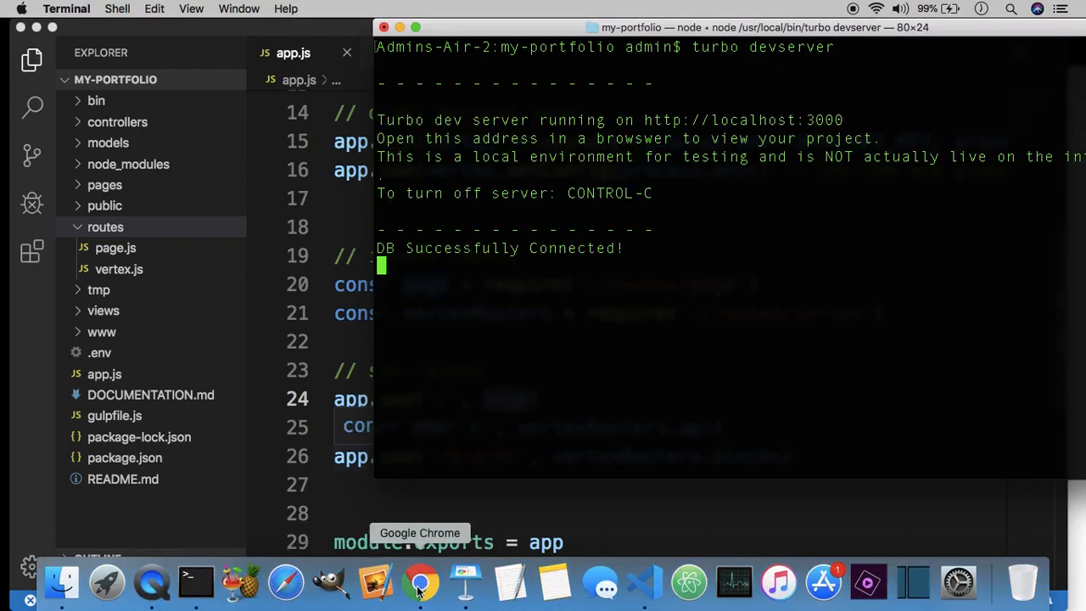
left_click(421, 584)
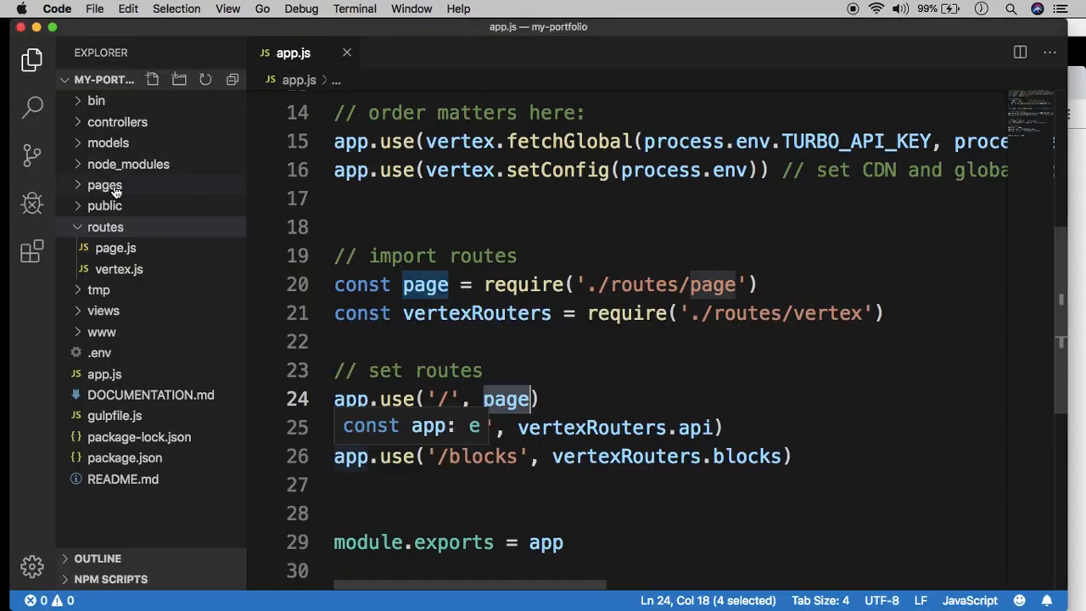
Review the home and blog route handlers in routes/page.js, then return to app.js.
left_click(115, 248)
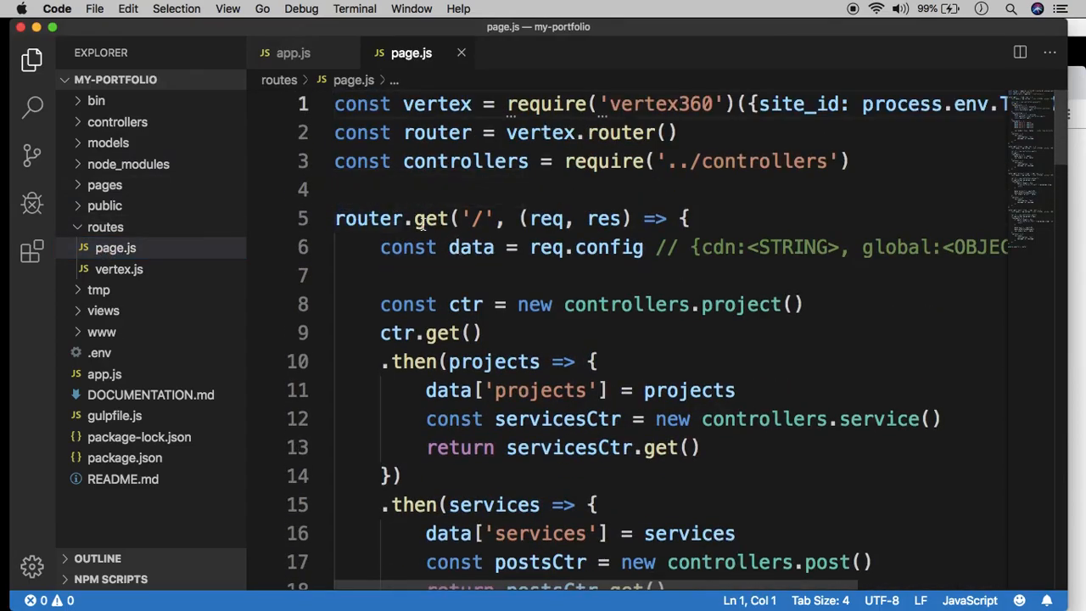
scroll("down", 3)
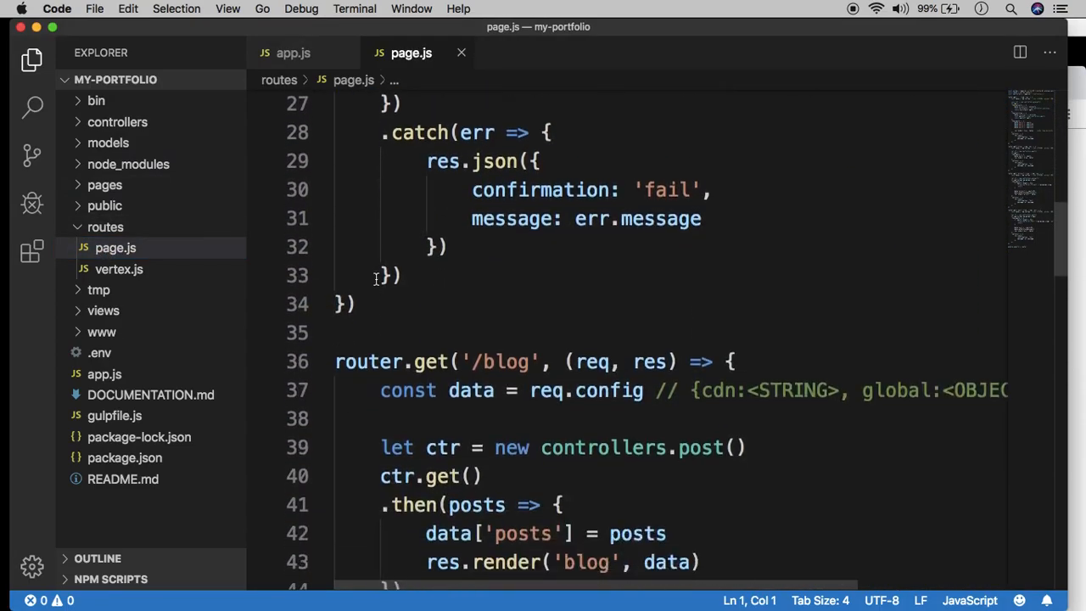
scroll("up", 3)
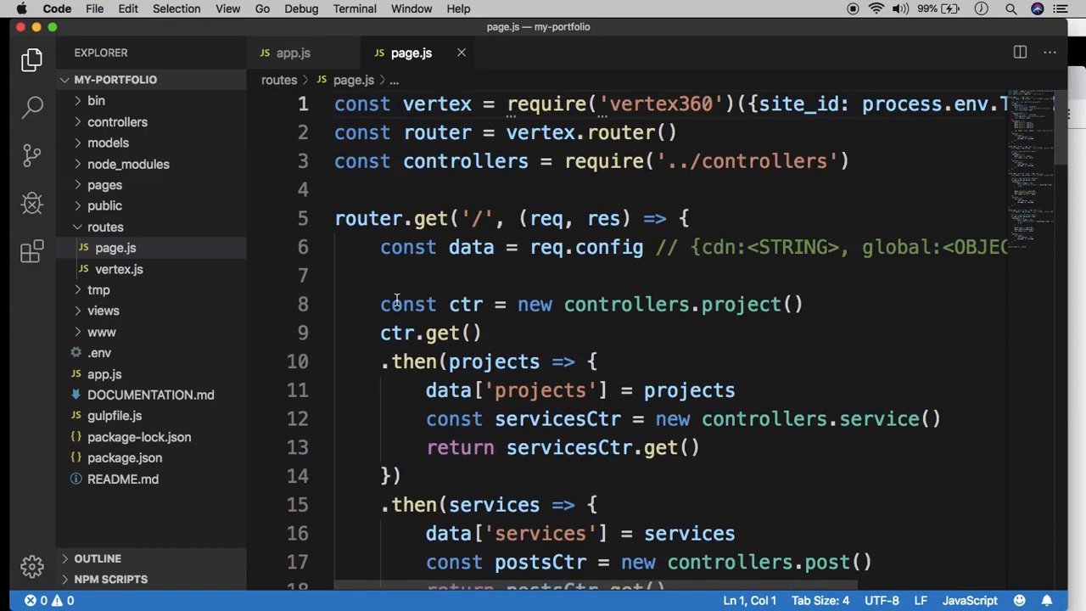
mouse_move(331, 53)
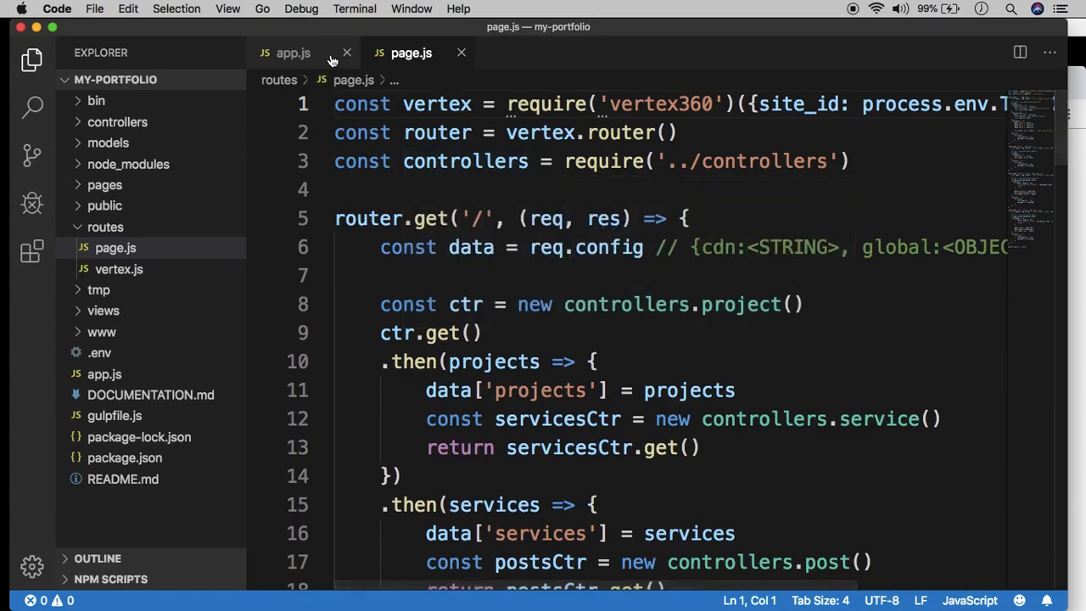
left_click(291, 53)
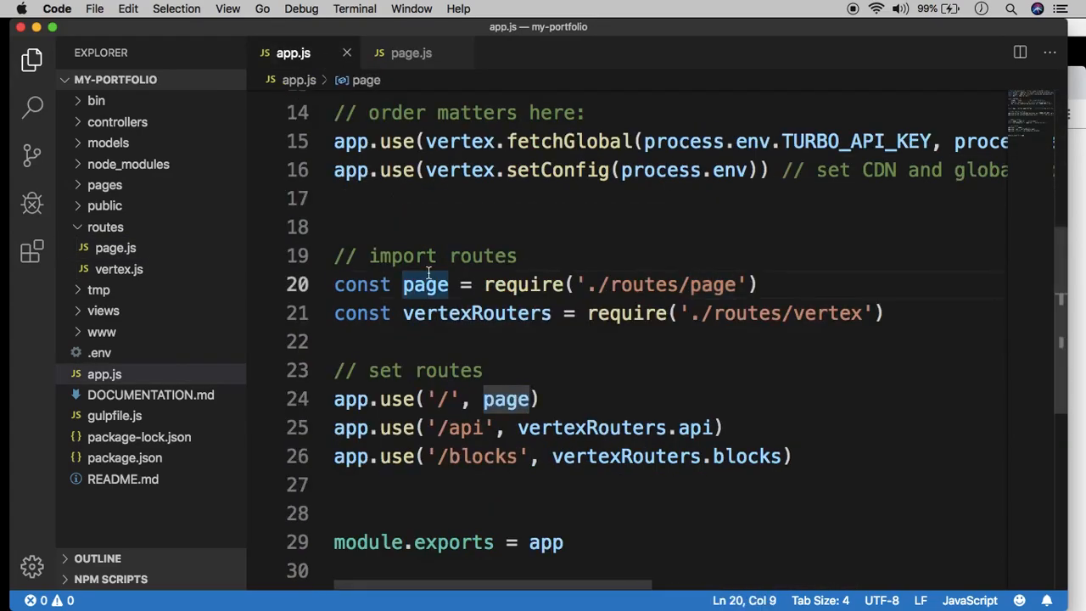
mouse_move(716, 133)
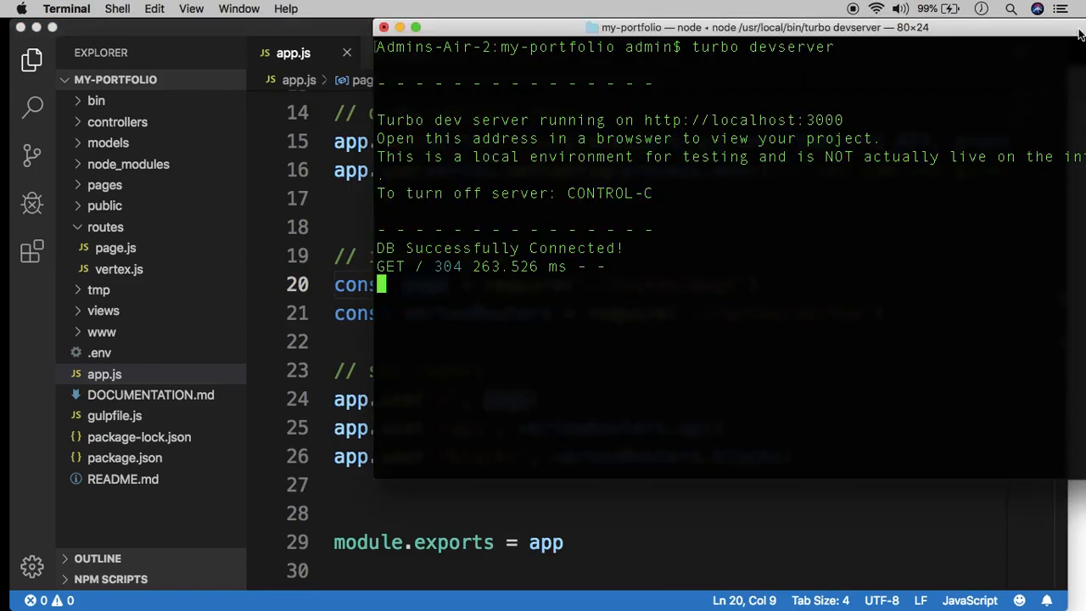
Stop the dev server, move into routes and create an empty main.js with `touch main.js`.
key("ctrl+c")
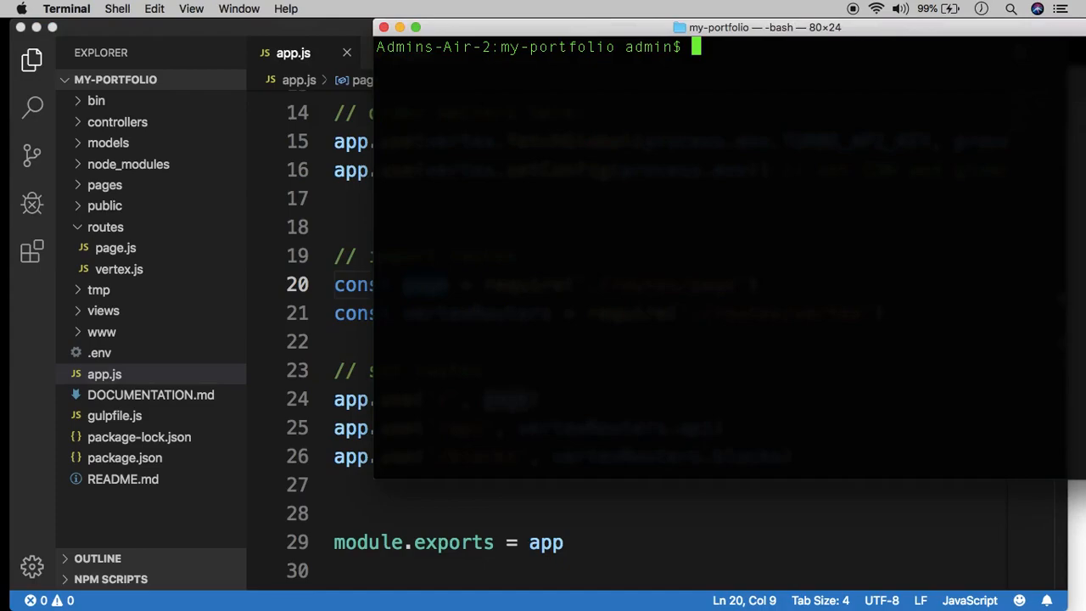
type("cd")
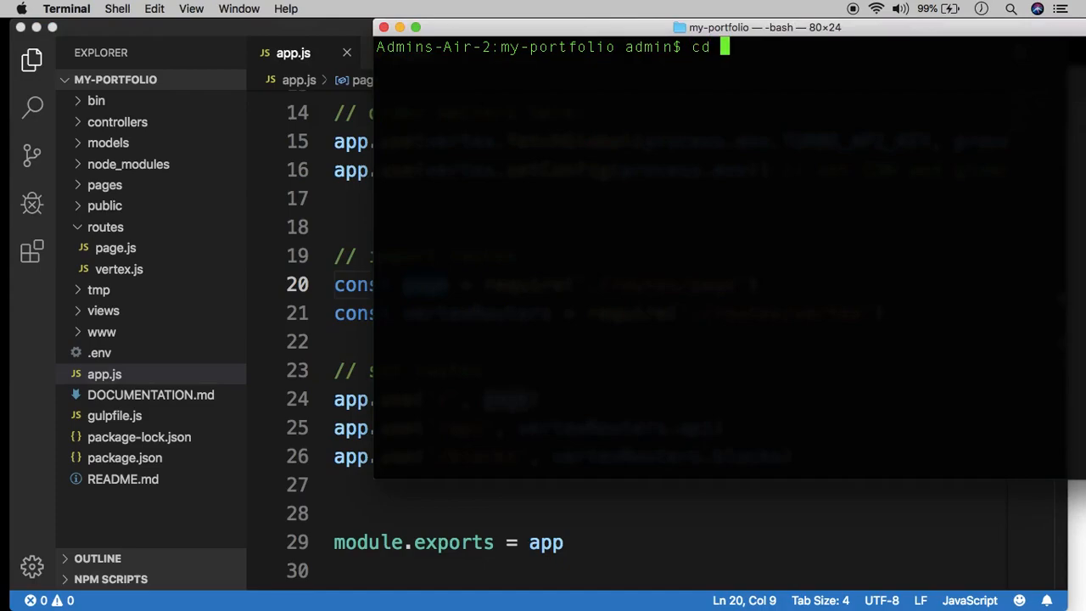
type("routes")
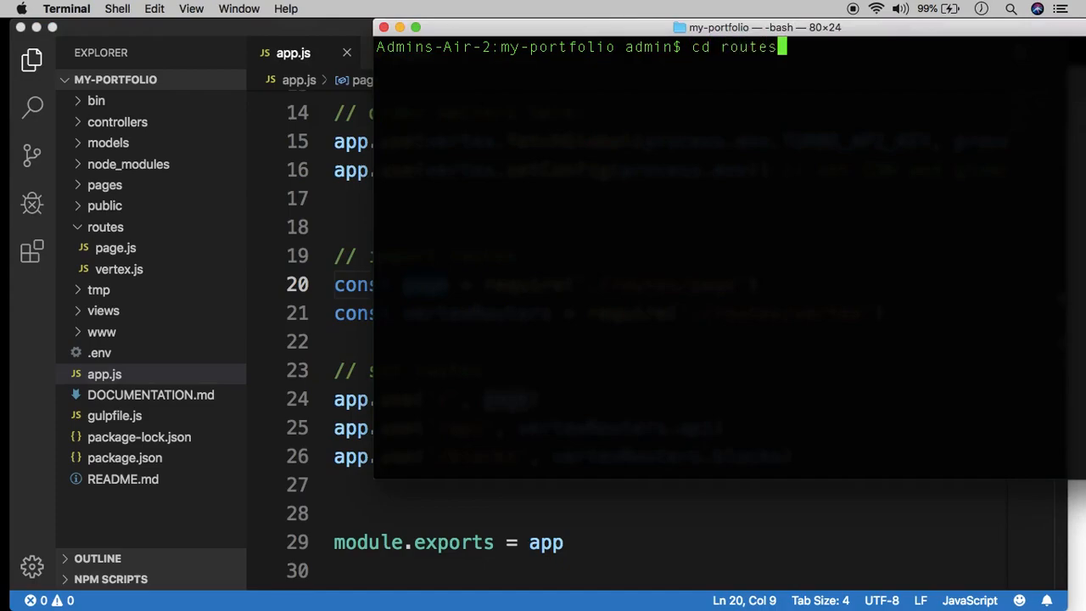
key("Return")
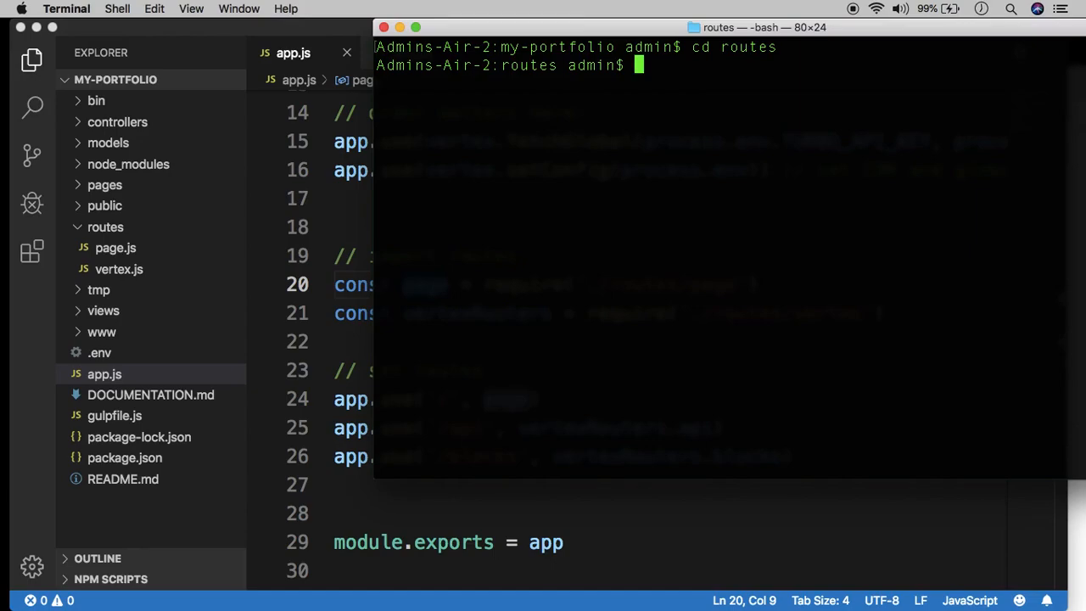
type("touchm")
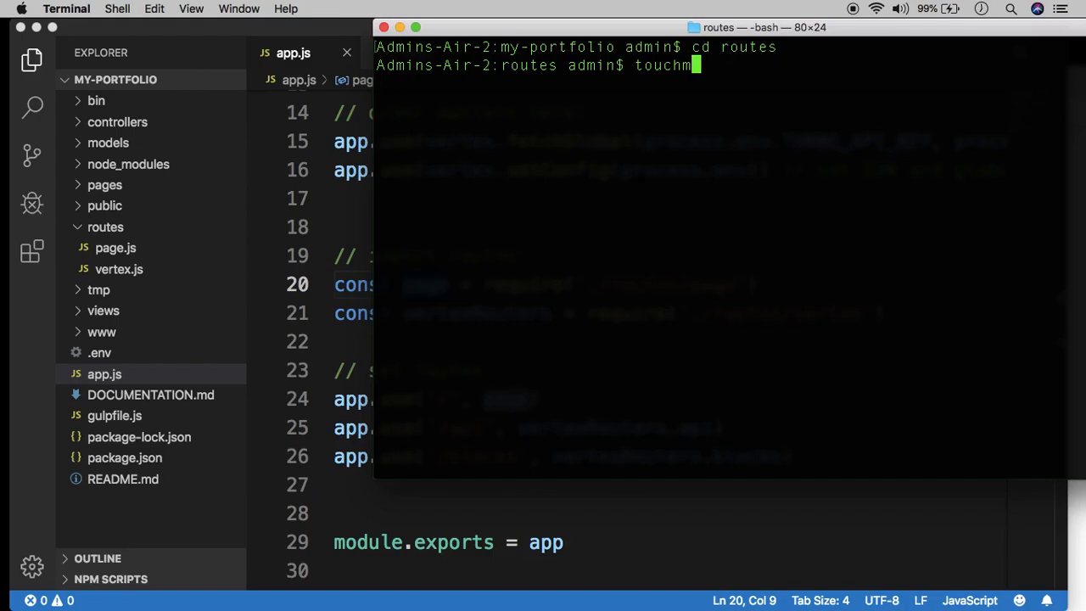
type("main.js")
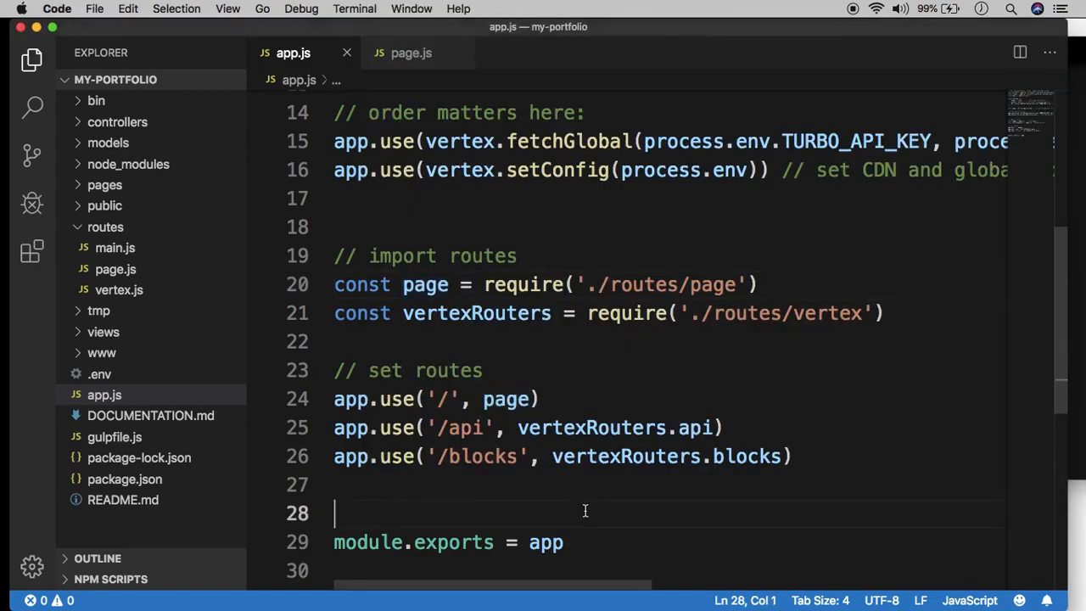
Copy the vertex360 router setup and `module.exports = router` from page.js into the new main.js.
left_click(115, 247)
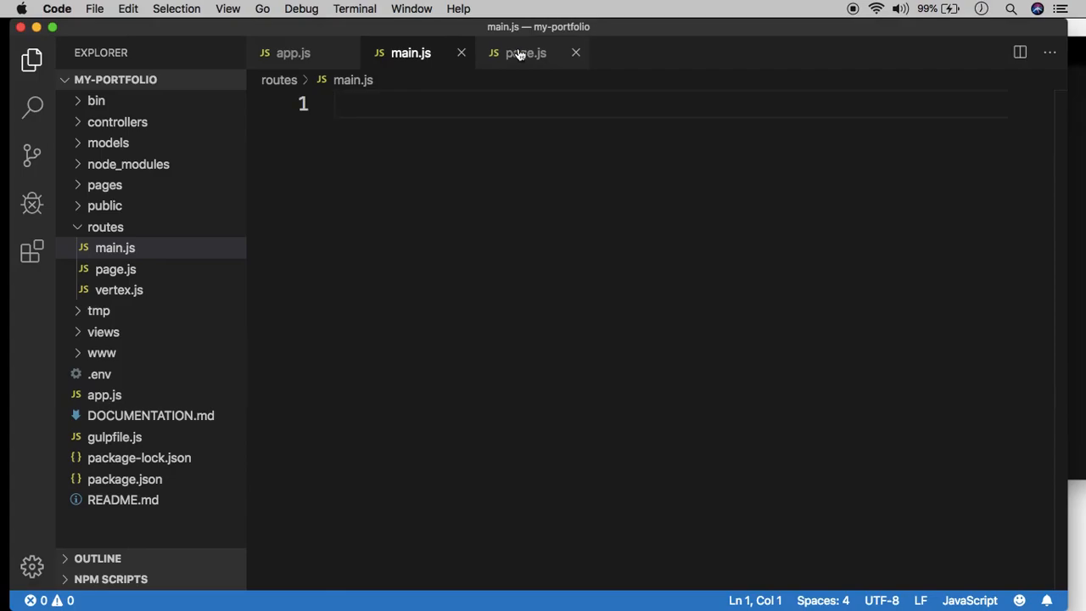
left_click(526, 52)
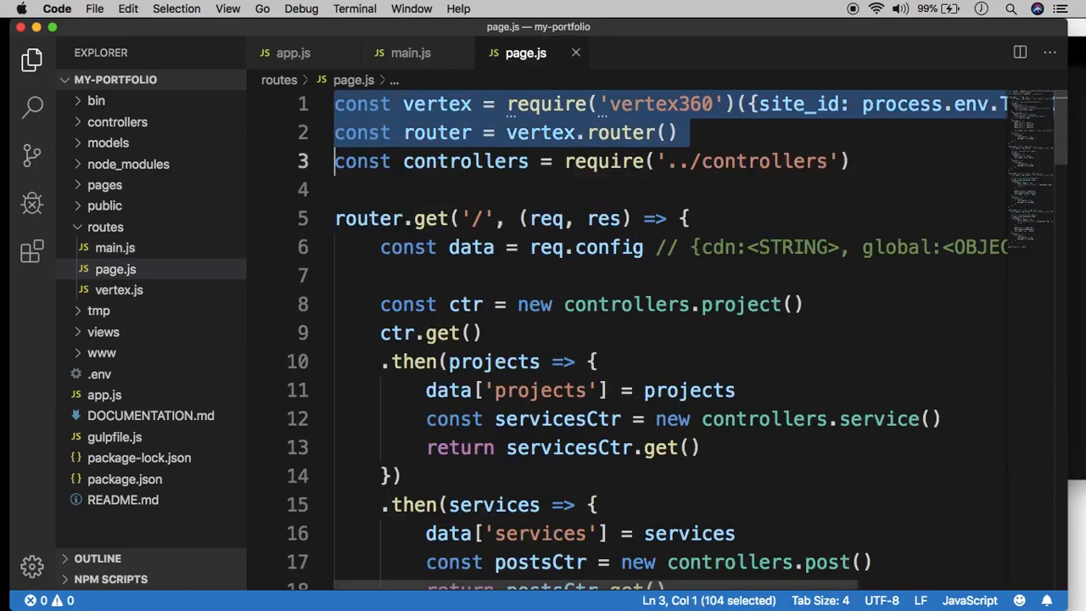
left_click(410, 52)
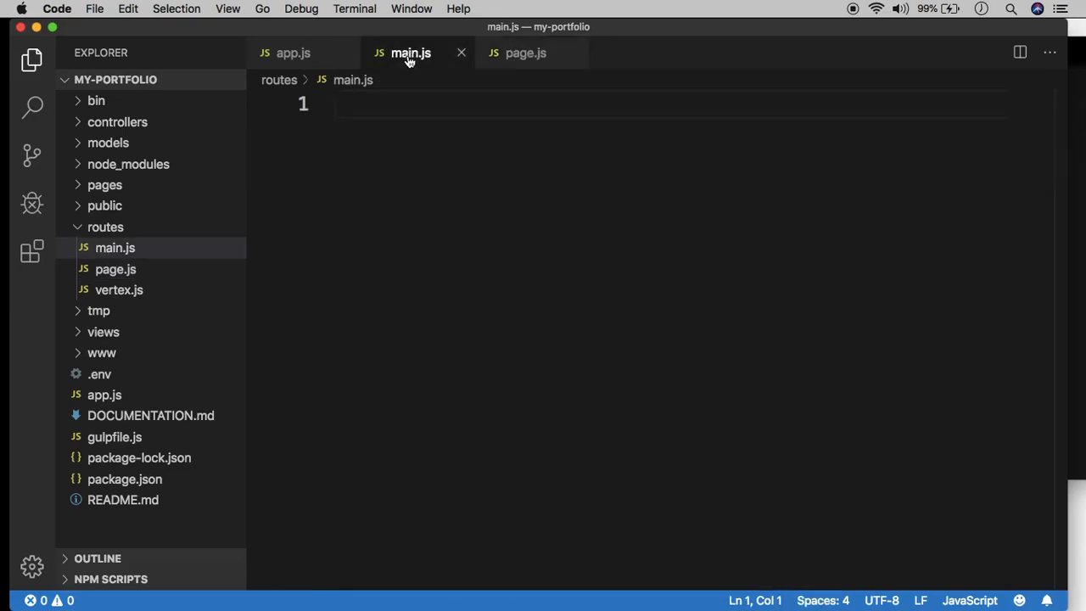
left_click(526, 53)
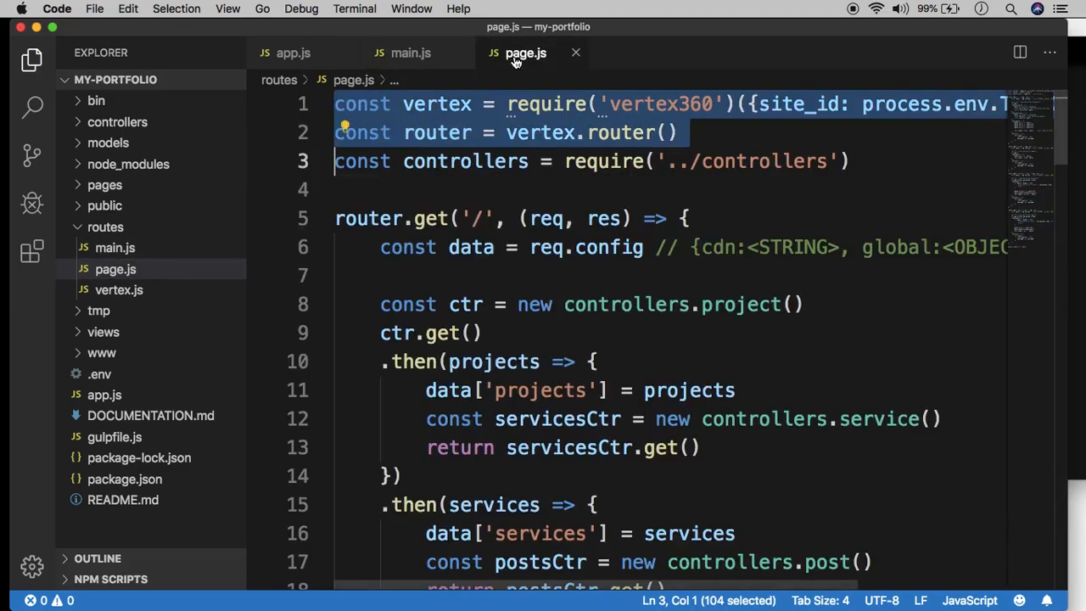
double_click(465, 161)
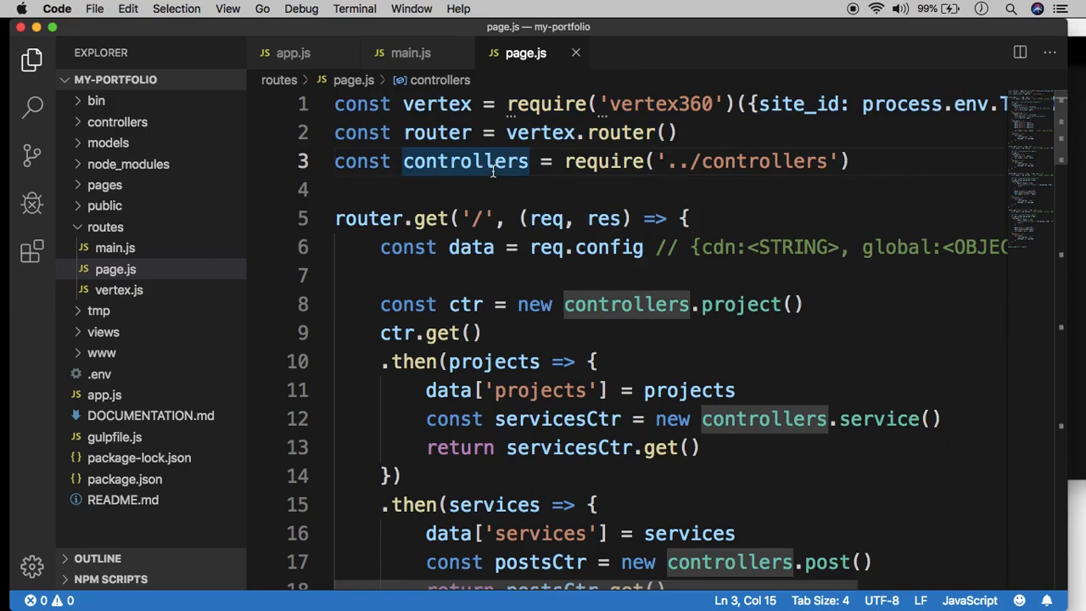
scroll("down", 3)
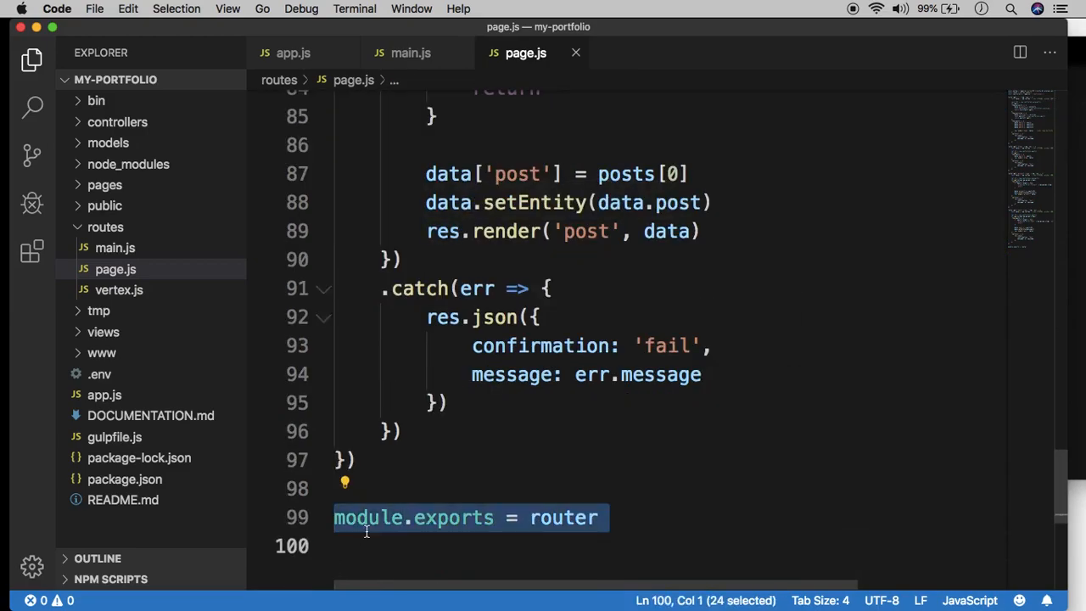
left_click(410, 53)
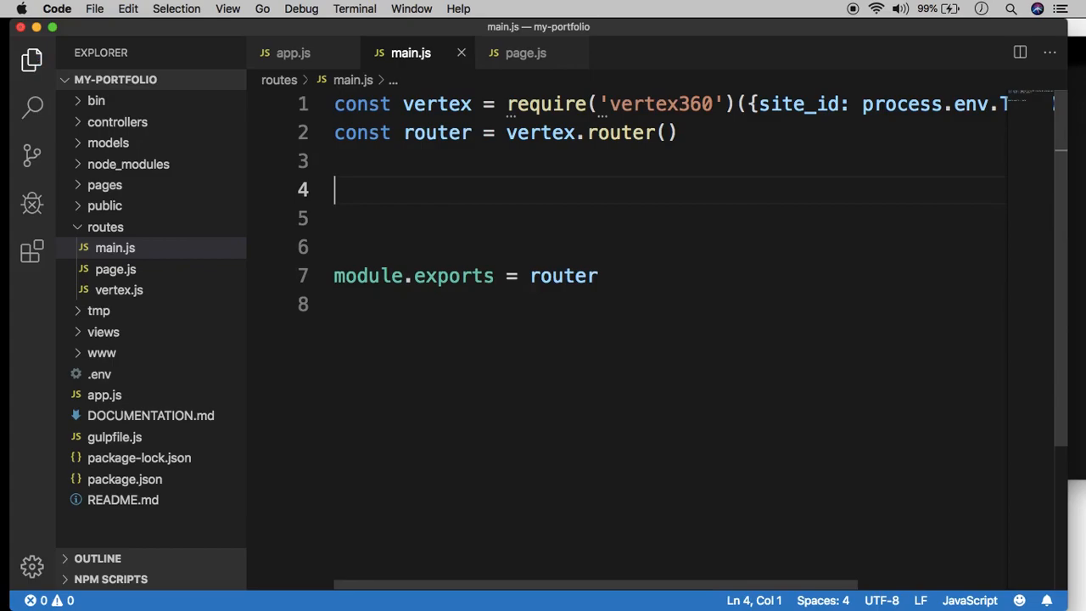
mouse_move(516, 156)
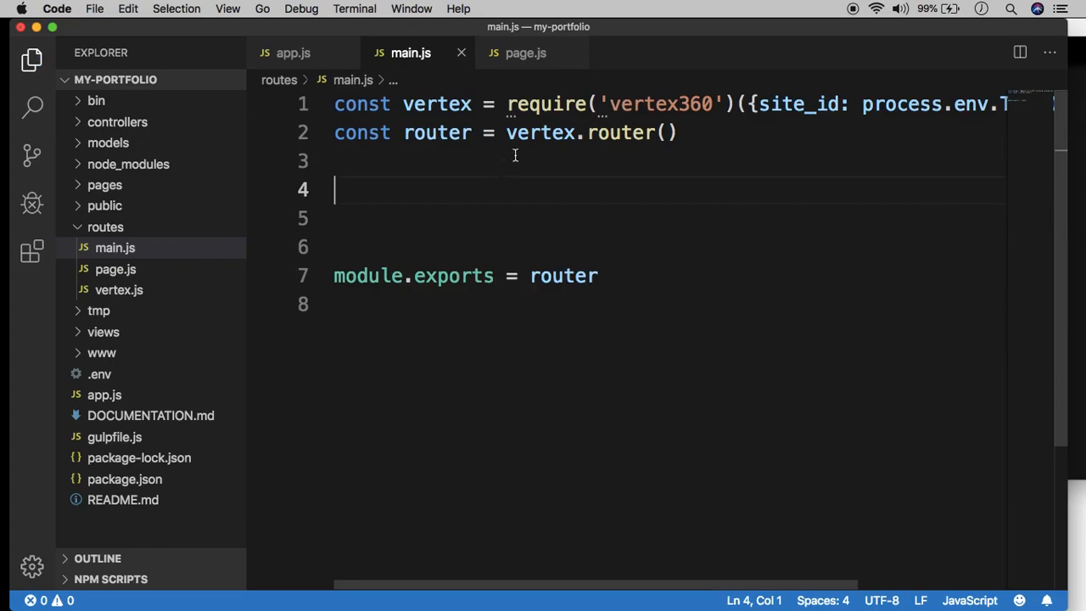
Write a `router.get('/', (req, res) => ...)` root route skeleton in main.js.
type("router.get")
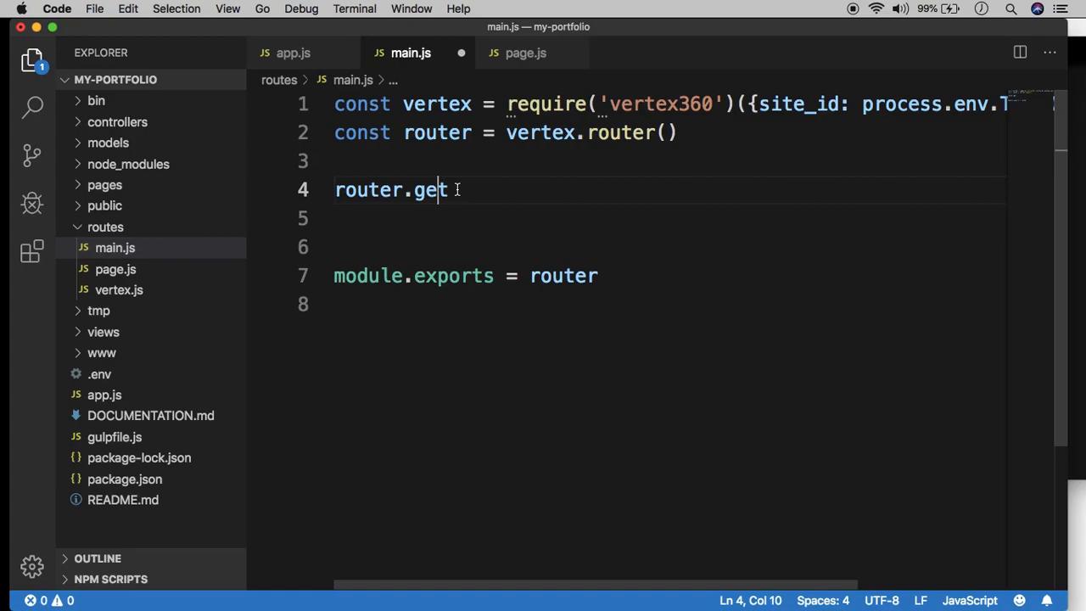
mouse_move(610, 241)
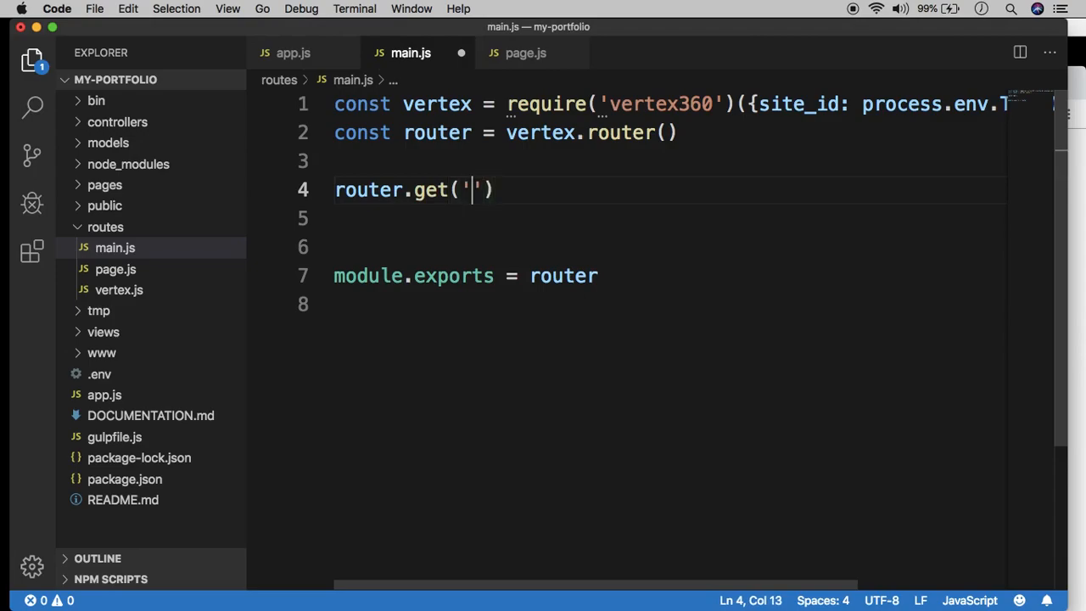
type("/,")
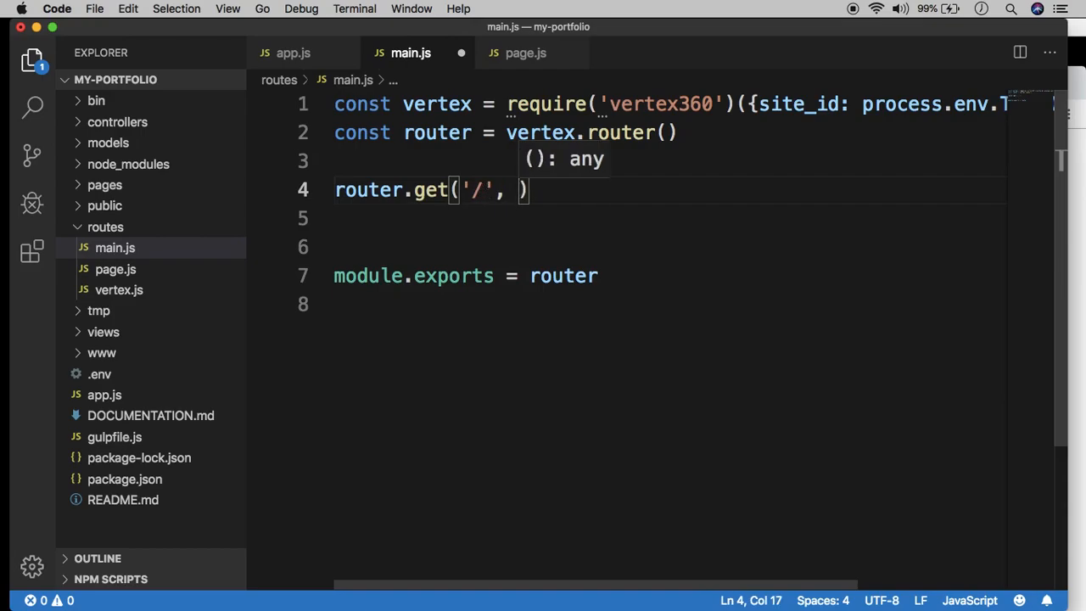
type("() +")
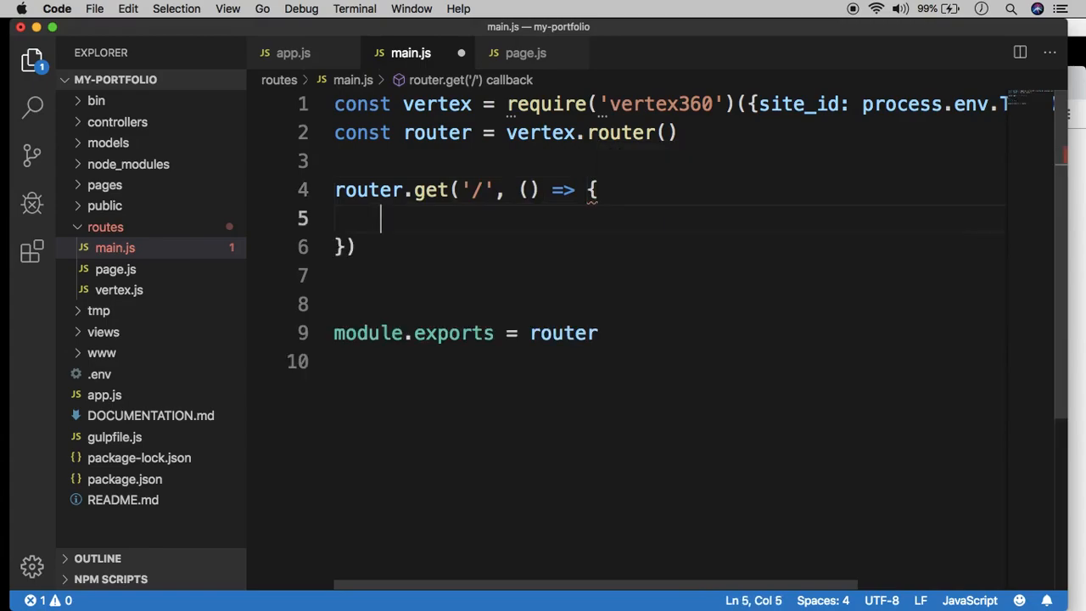
left_click(529, 190)
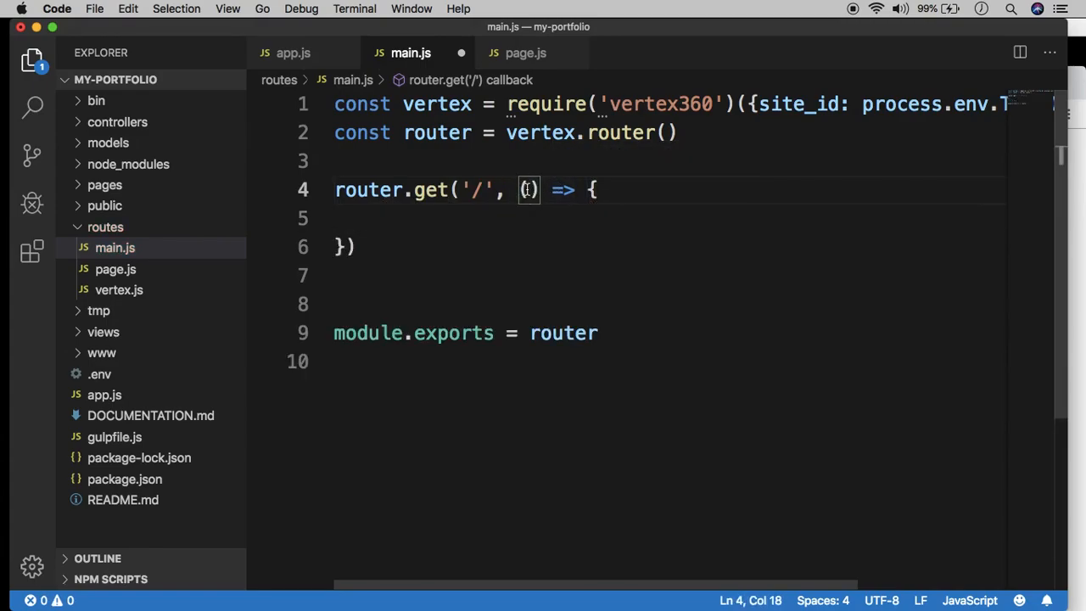
type("req,")
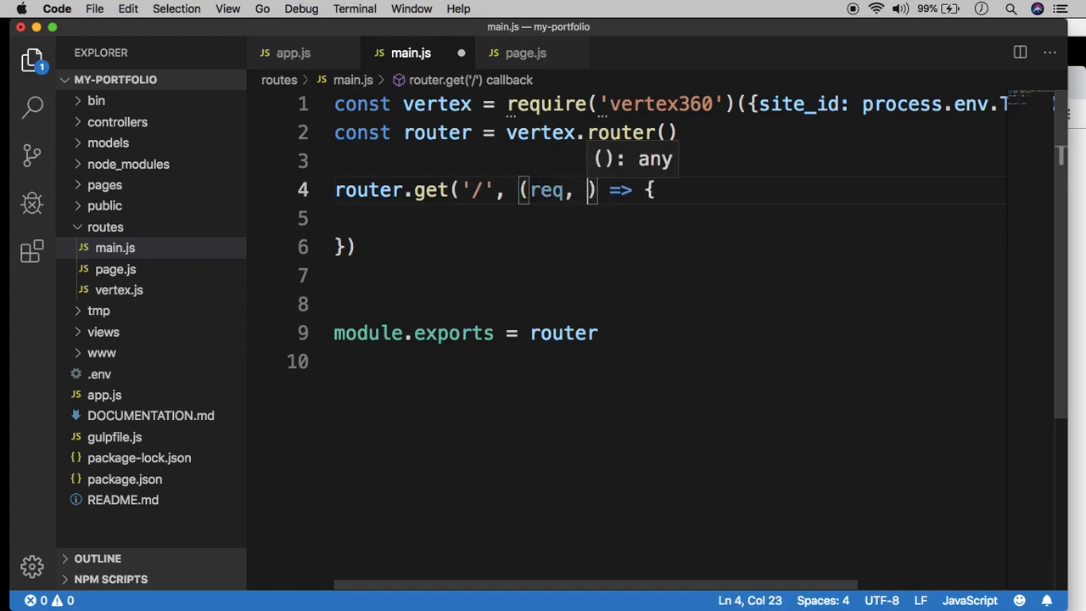
type("res")
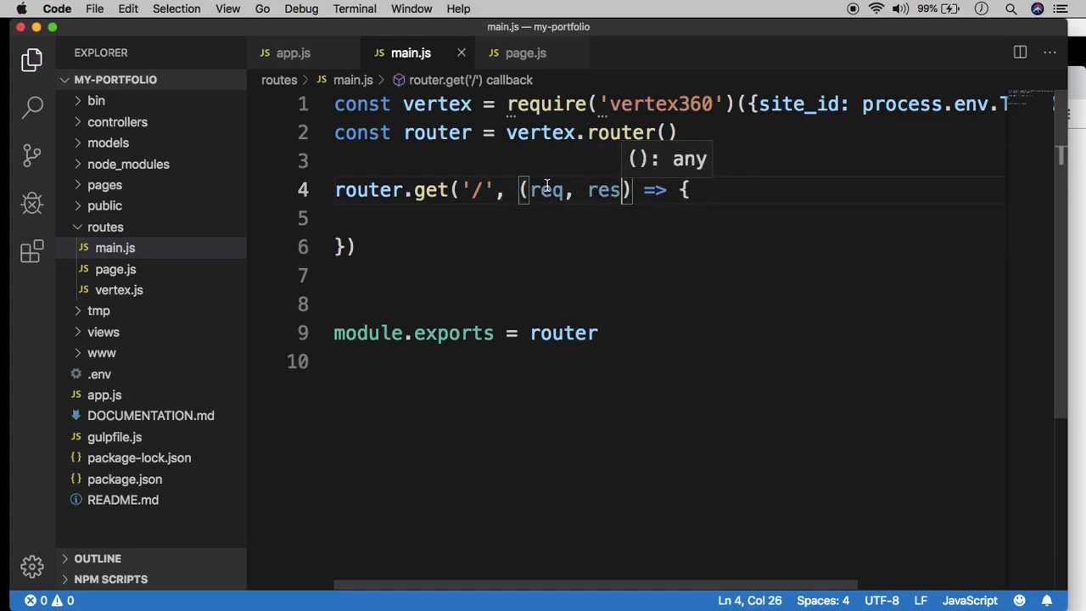
double_click(604, 190)
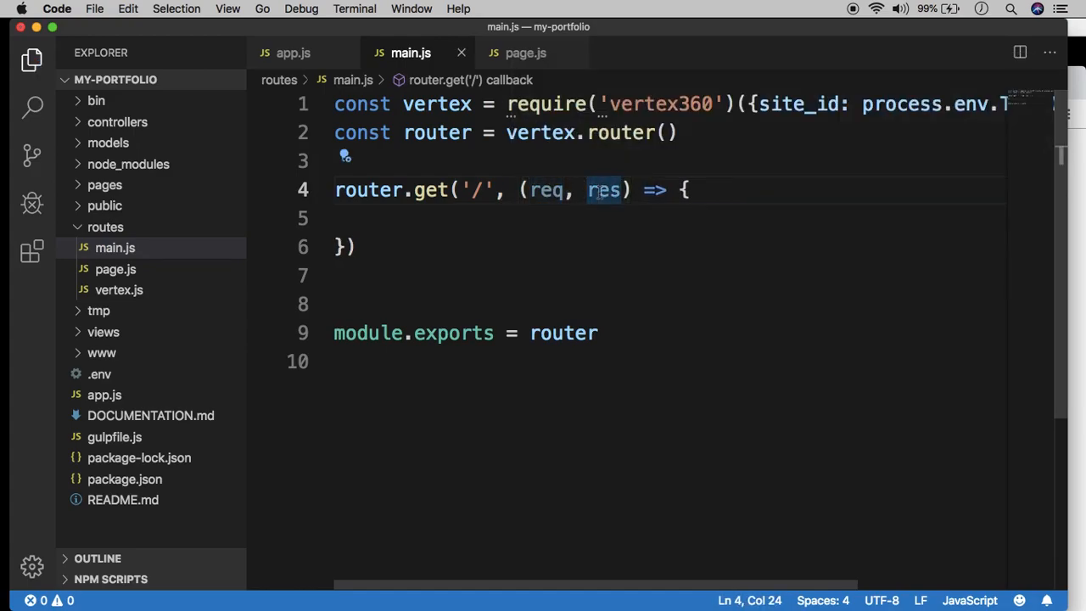
double_click(547, 190)
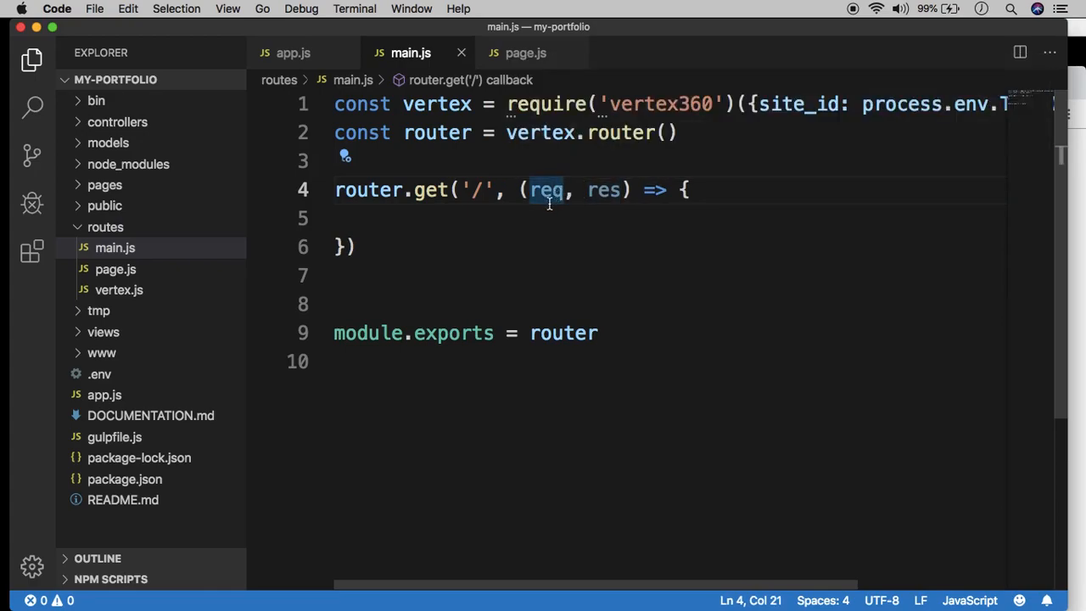
mouse_move(550, 190)
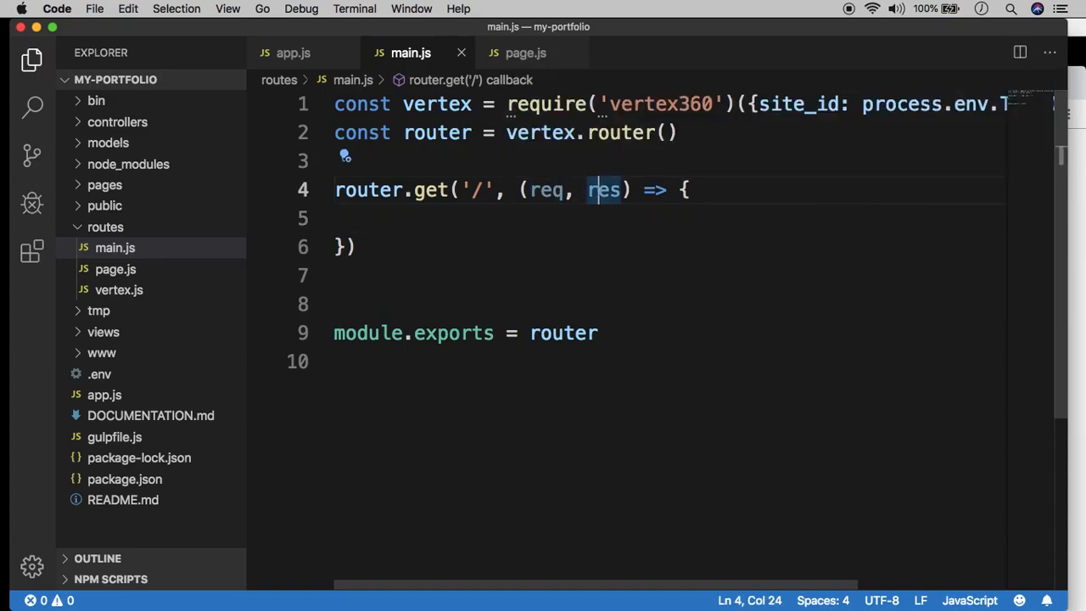
double_click(604, 190)
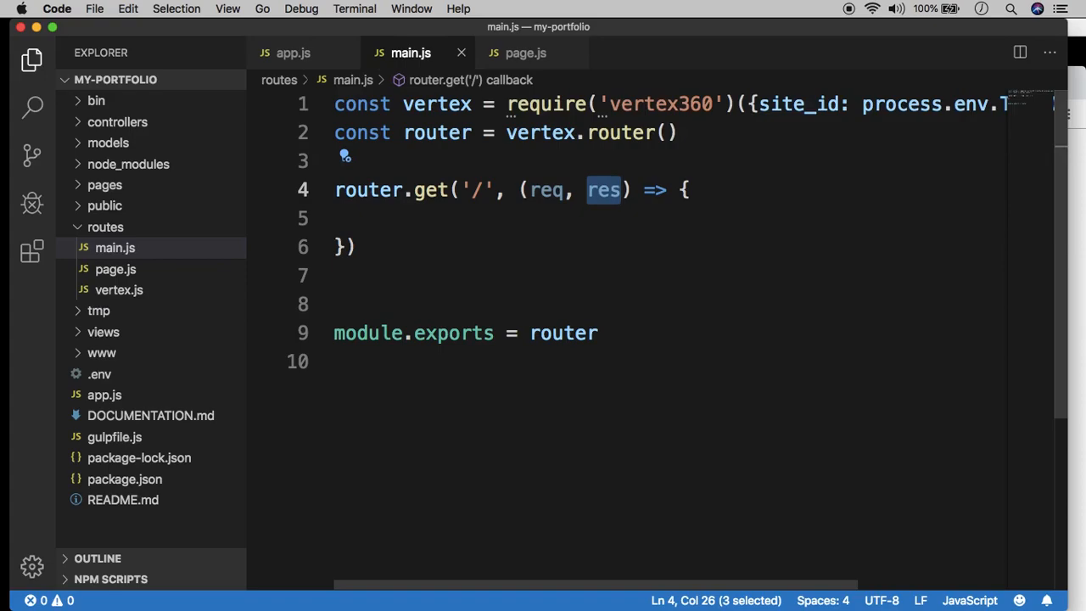
Make the root route handler respond with `res.send('Hello!')`.
left_click(689, 190)
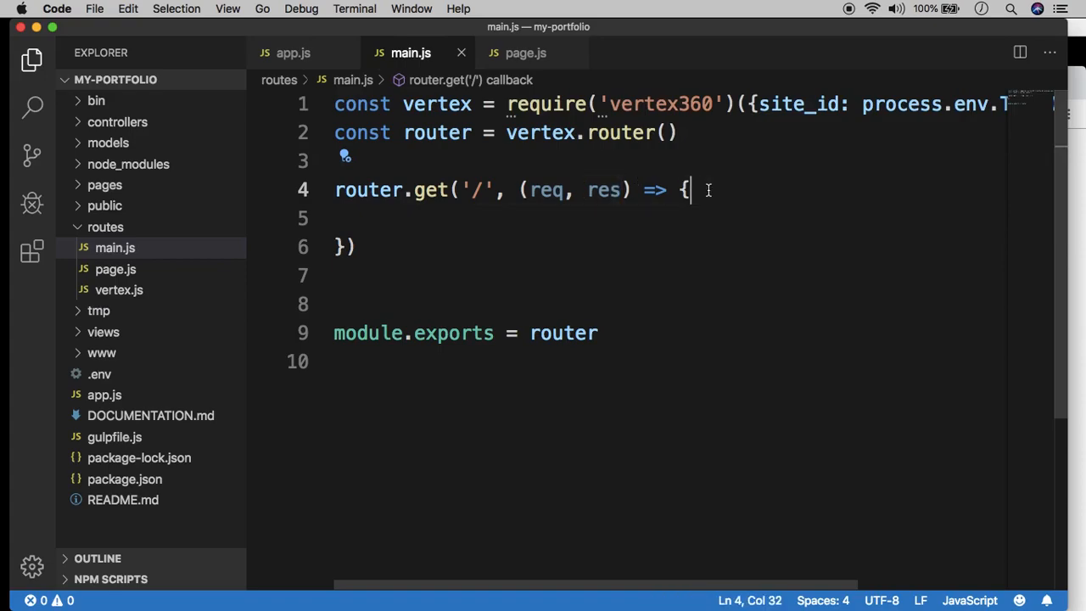
type("res.s")
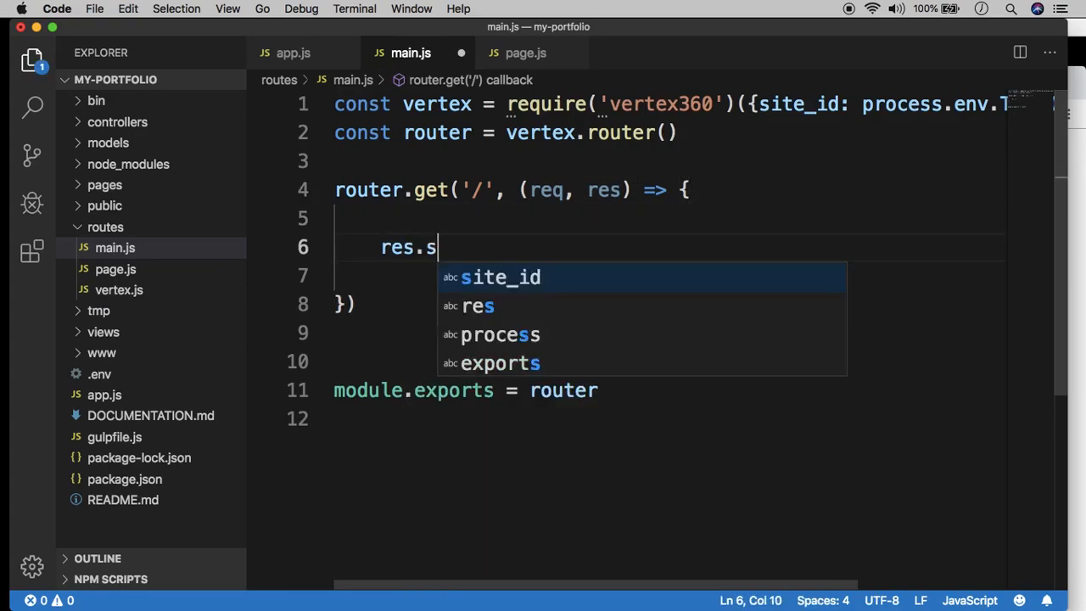
type("end('')")
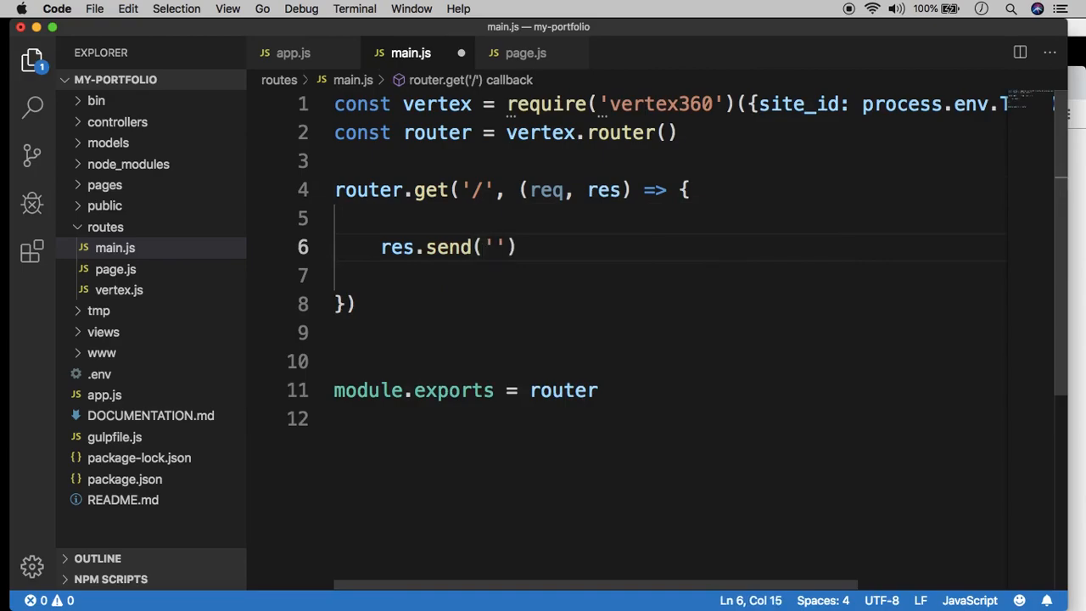
type("Hello!")
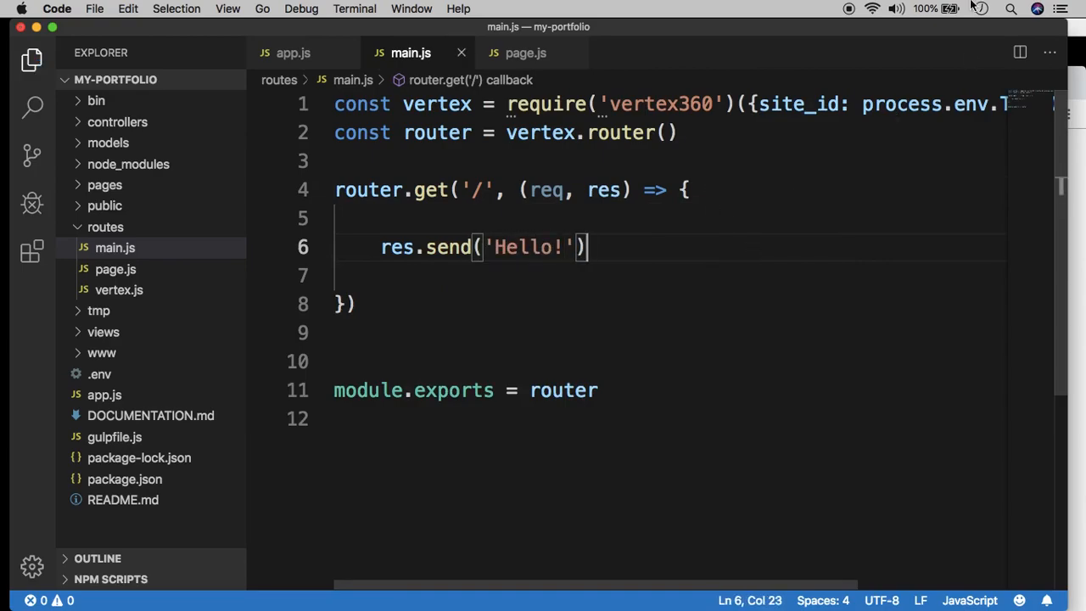
mouse_move(559, 339)
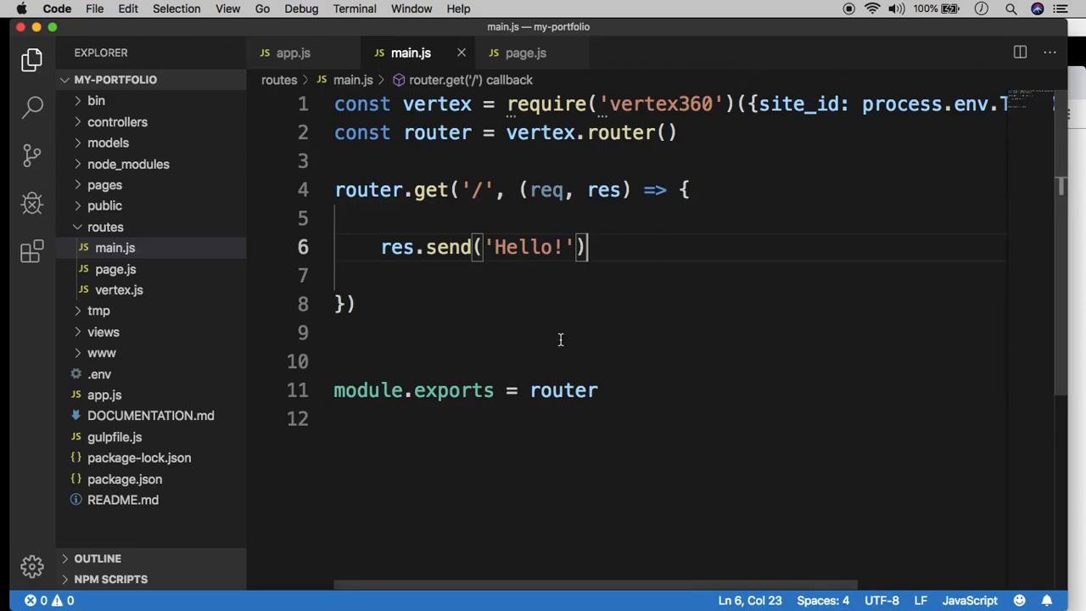
mouse_move(434, 296)
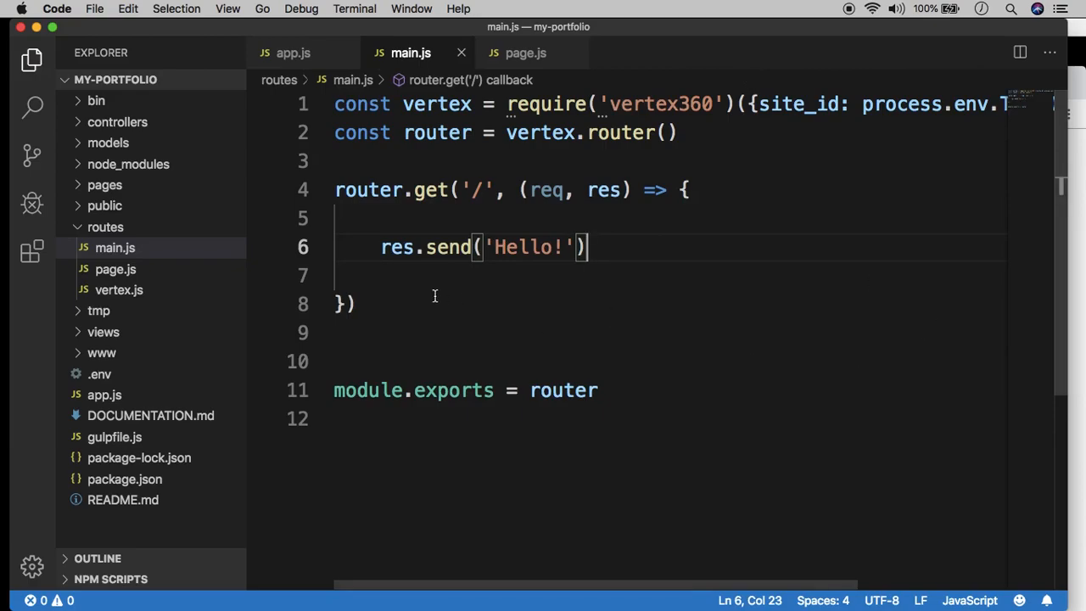
Add `const main = require('./routes/main')` to app.js.
left_click(291, 53)
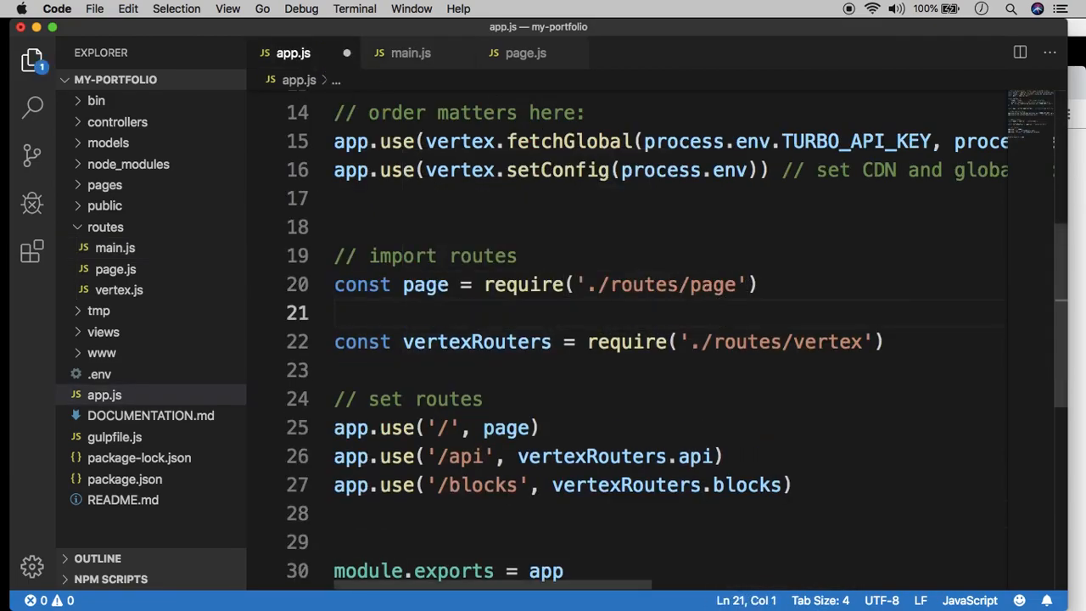
type("const marin =")
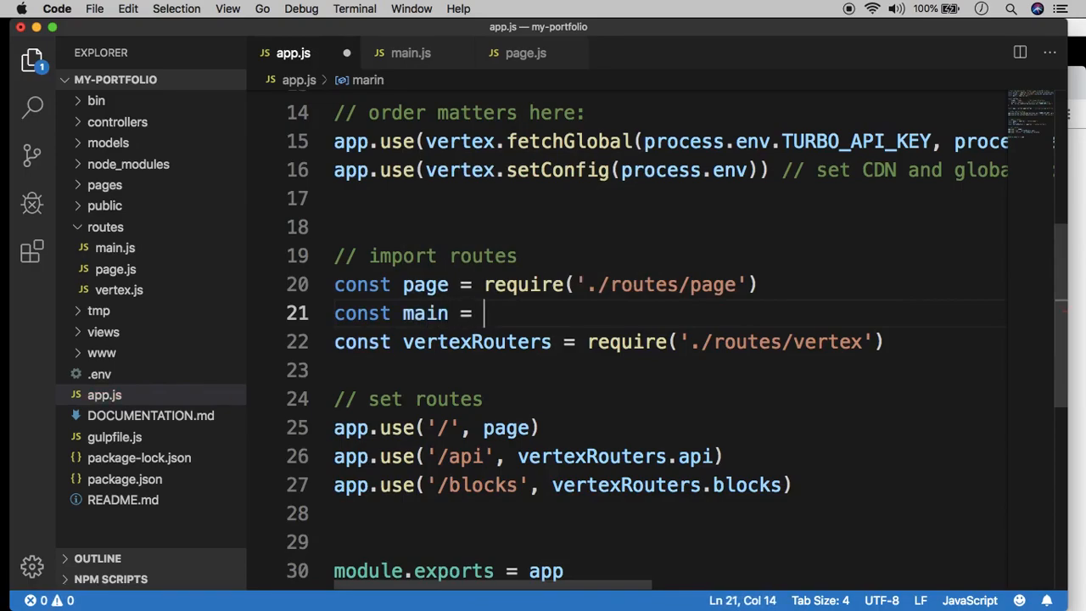
type("require()")
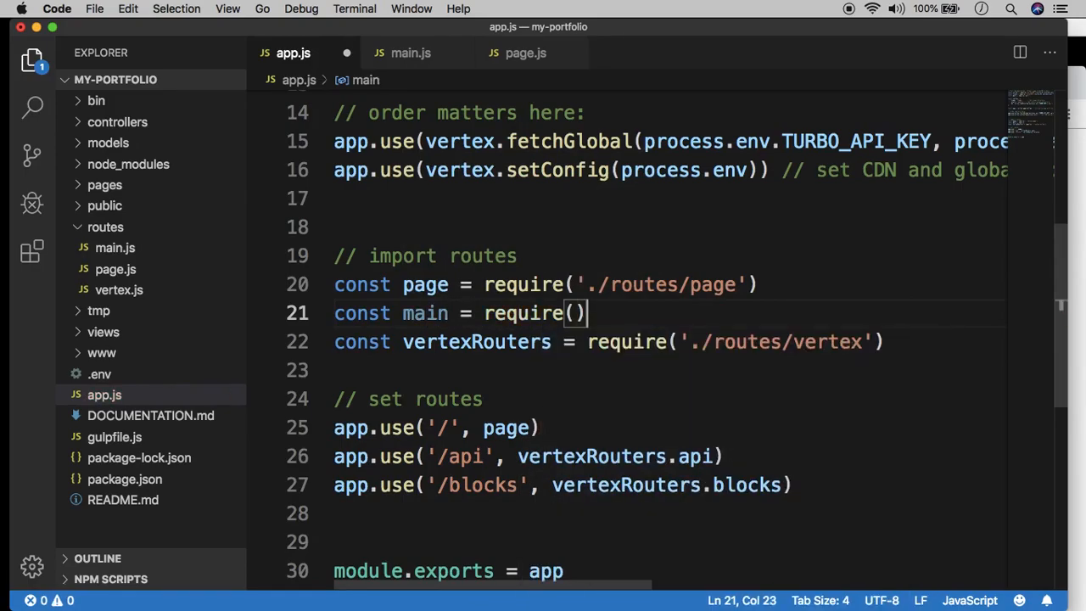
type("'./routes/main")
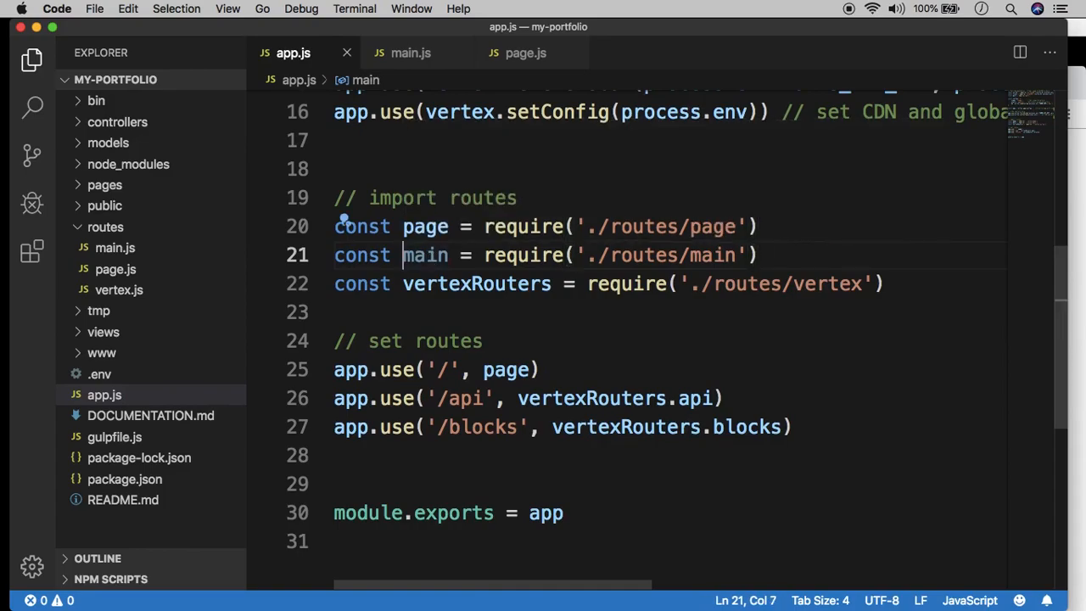
double_click(425, 255)
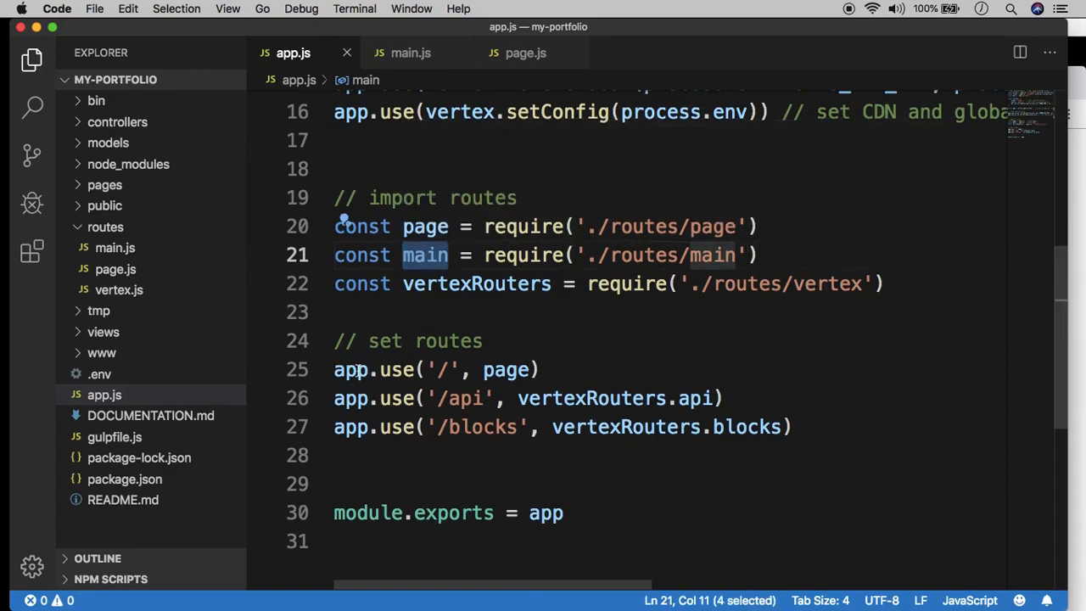
Mount main at the root with `app.use('/', main)` in place of the page route, then return to main.js.
left_click(539, 370)
type("app.use('")
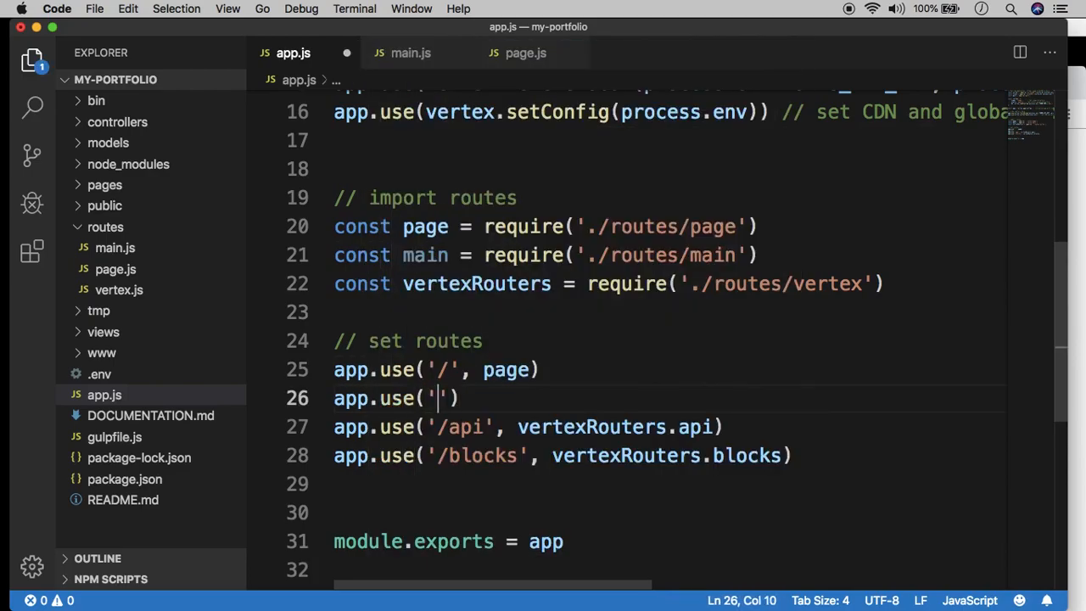
type("/")
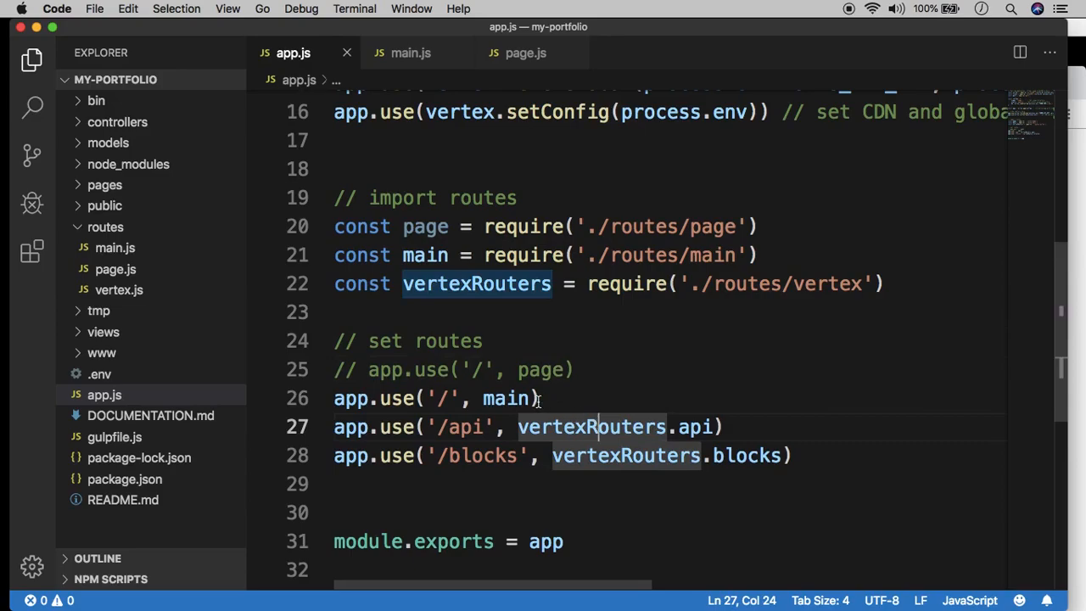
double_click(506, 397)
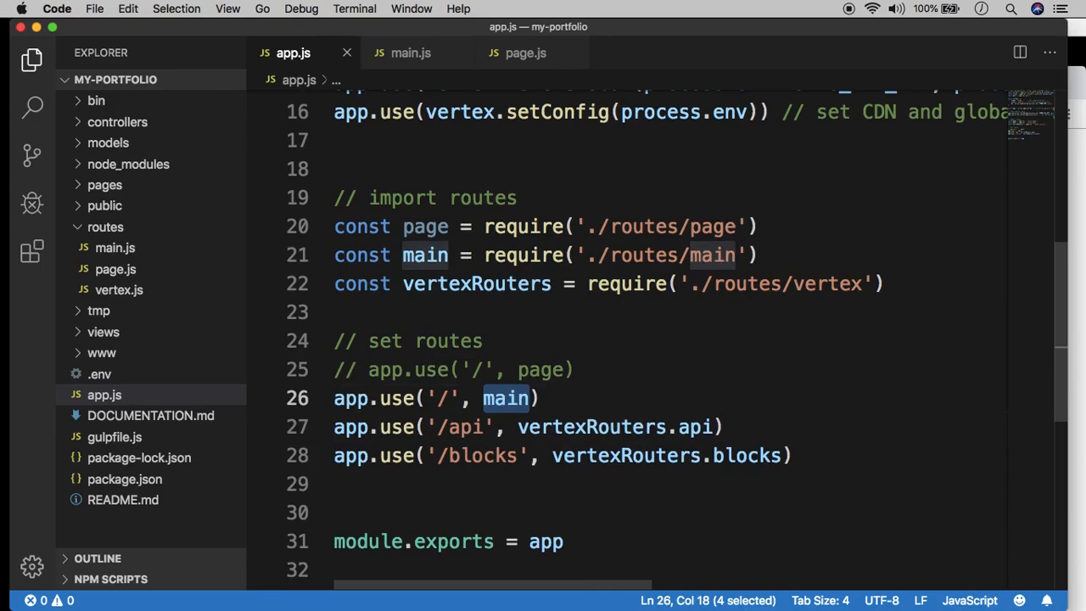
mouse_move(411, 53)
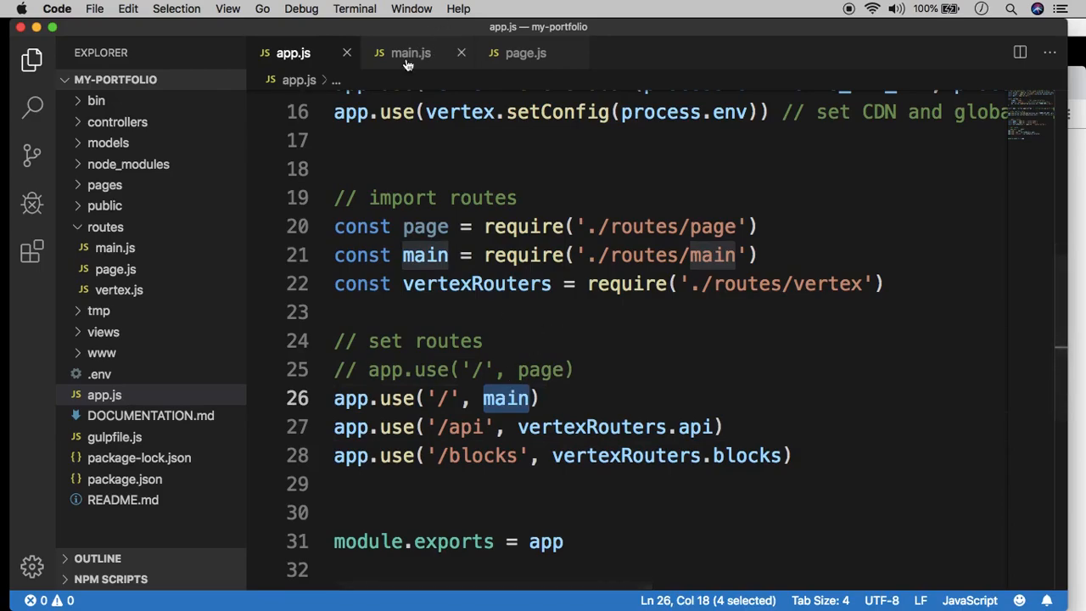
left_click(411, 53)
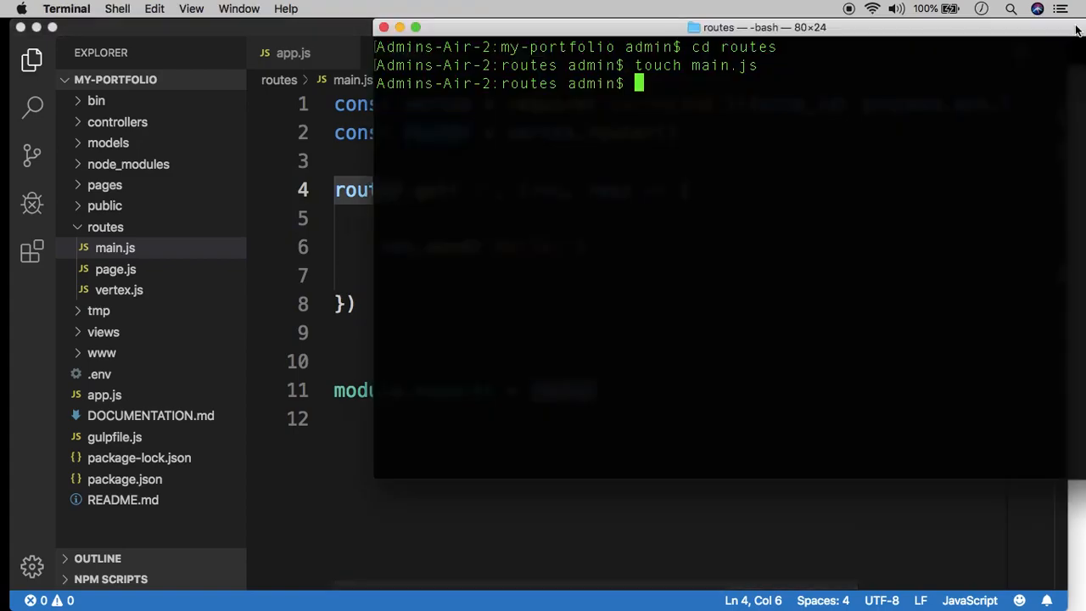
Return to the project root with `cd ..` and launch `turbo devserver` to test the new routes.
type("cd .")
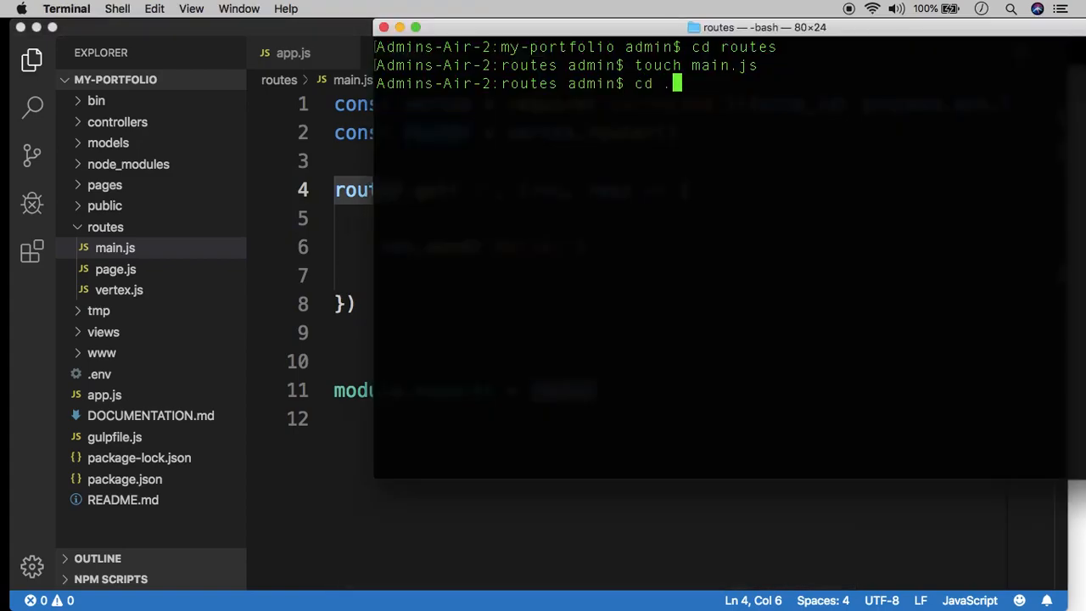
key("Return")
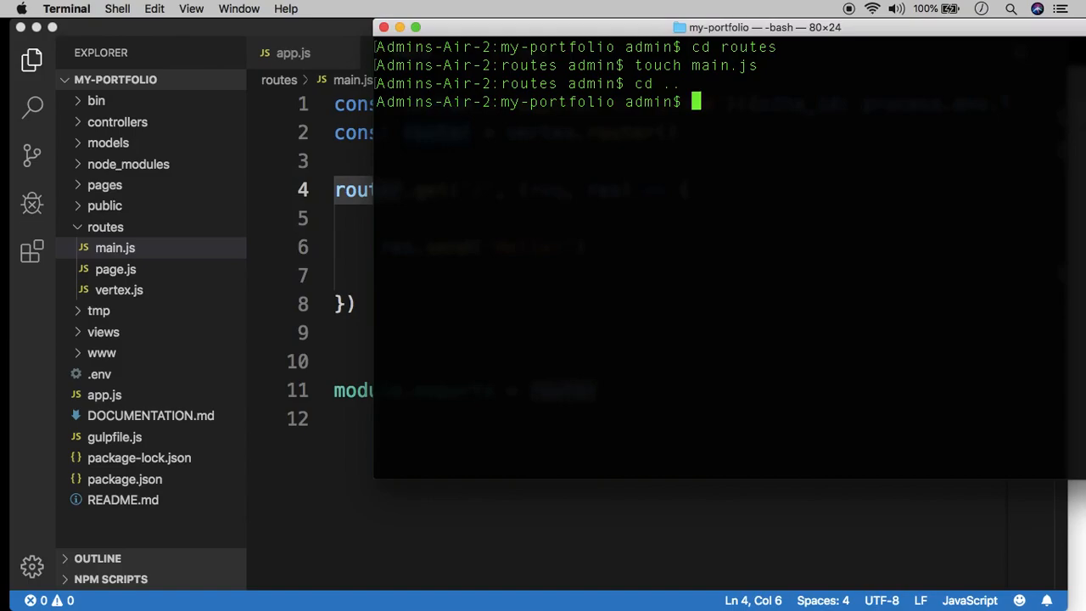
type("turbo devserve")
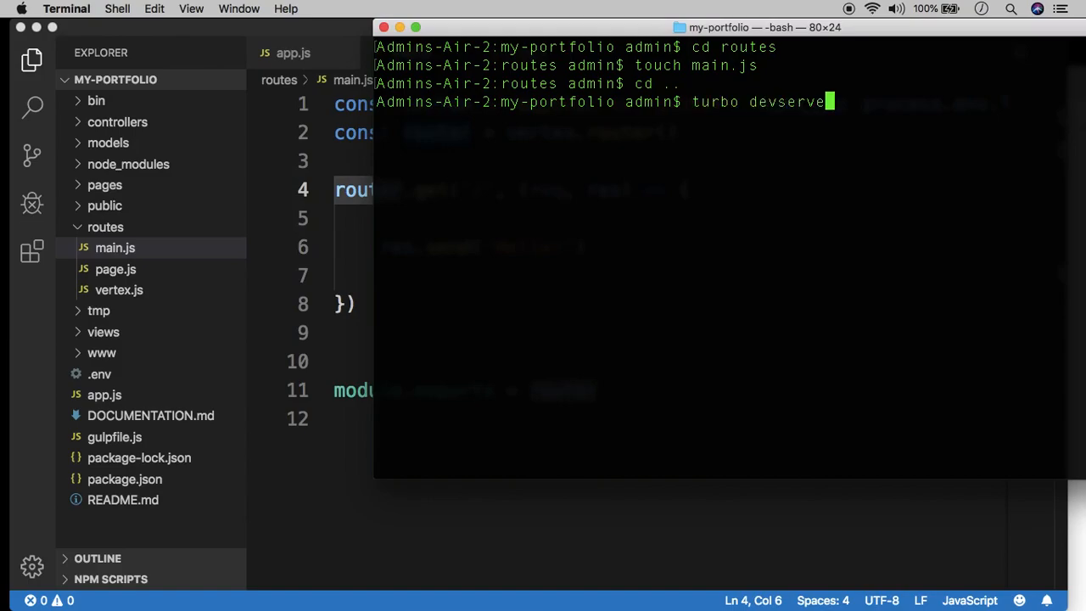
key("Return")
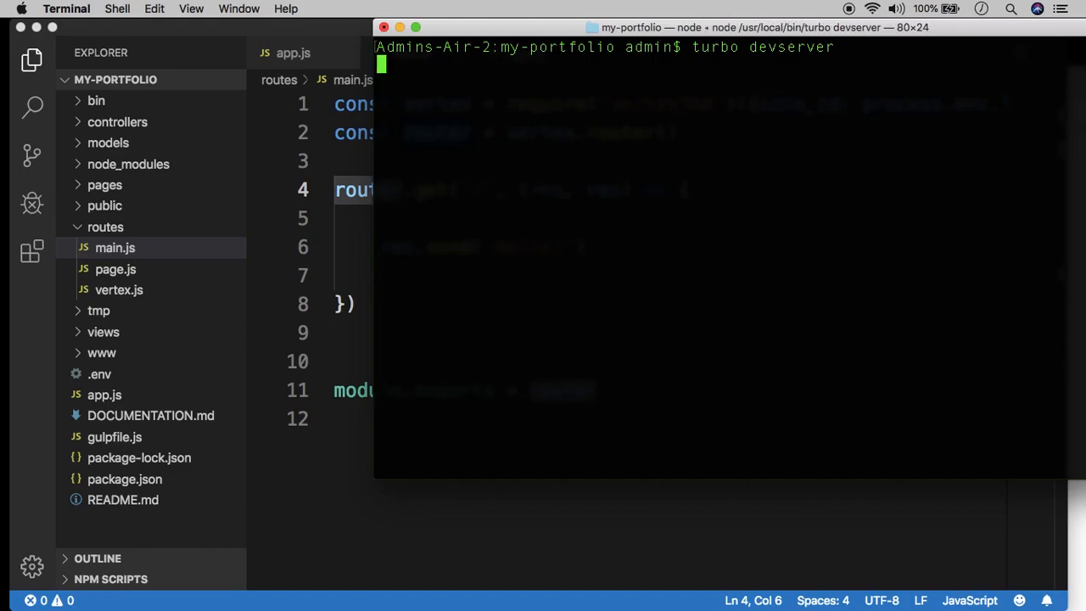
mouse_move(1079, 494)
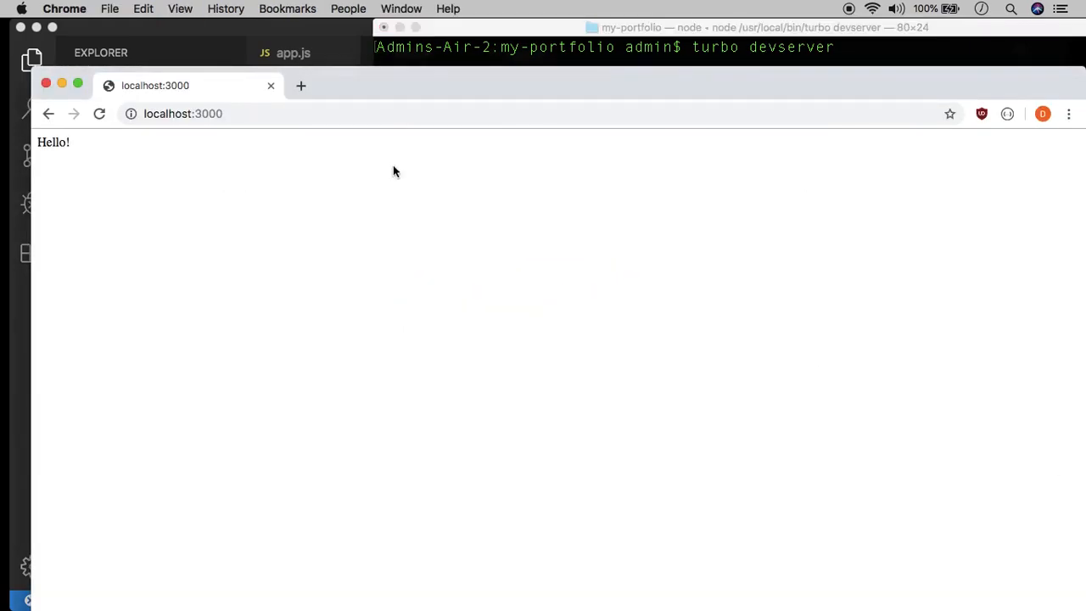
Highlight the Hello! text shown at localhost:3000 and return to the editor.
double_click(55, 142)
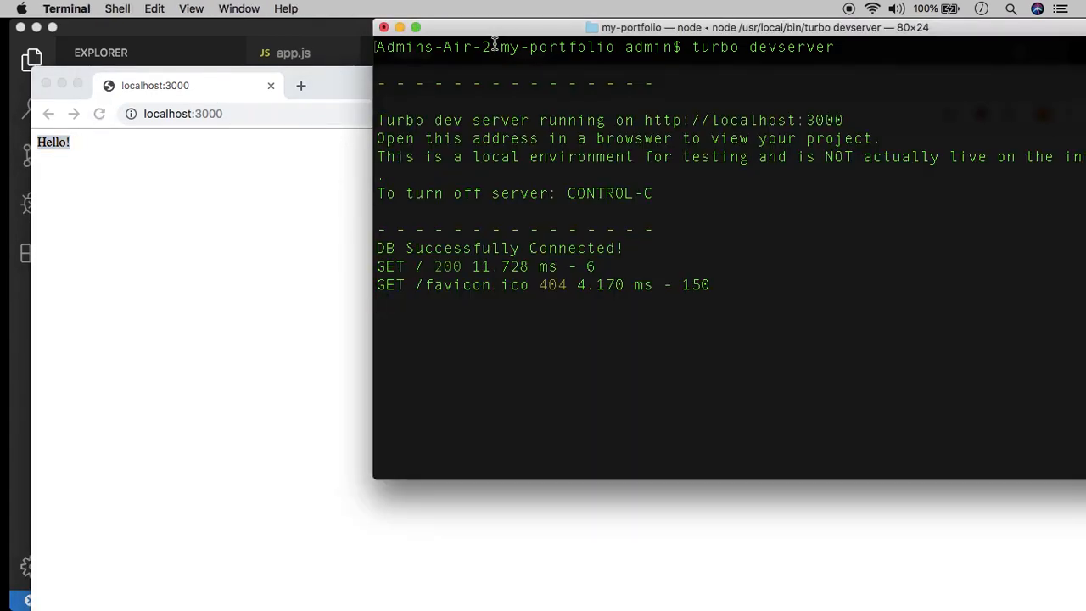
key("ctrl+c")
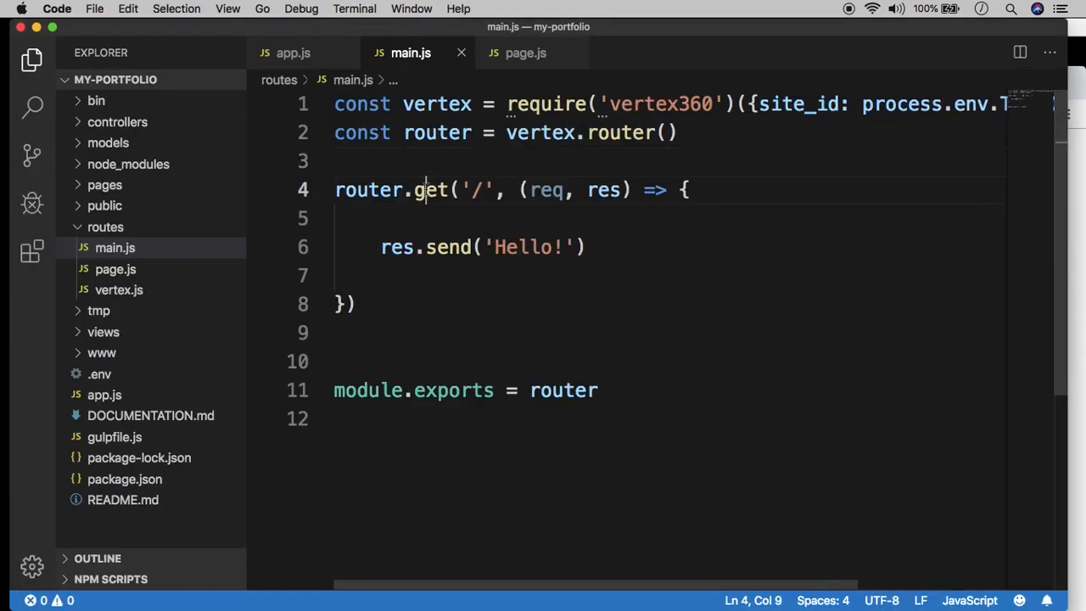
mouse_move(489, 246)
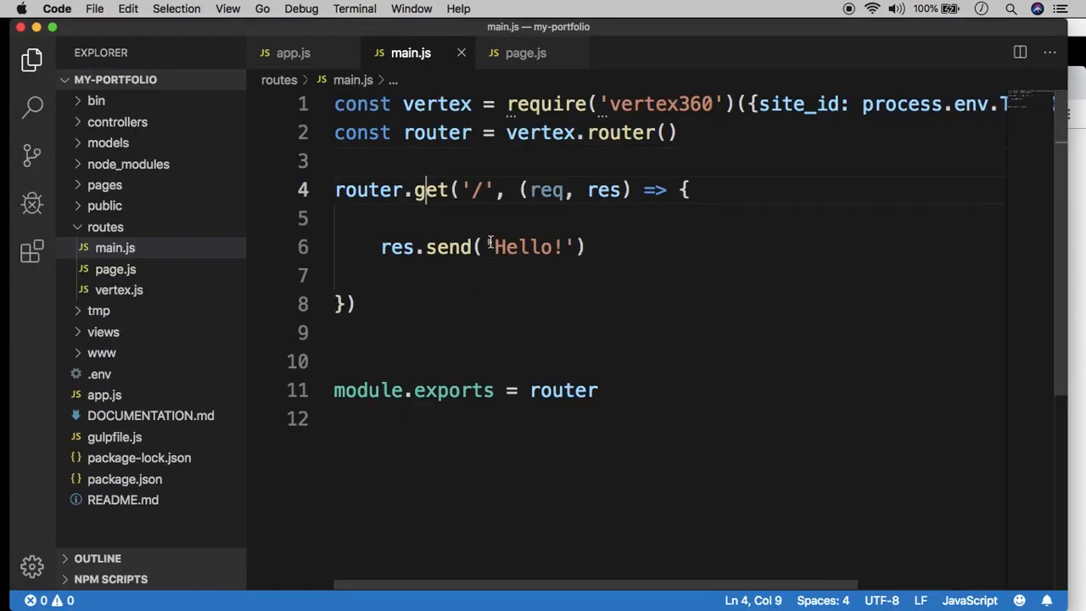
Highlight the Hello! response in main.js, then view app.js's views directory config and open home.mustache.
double_click(524, 247)
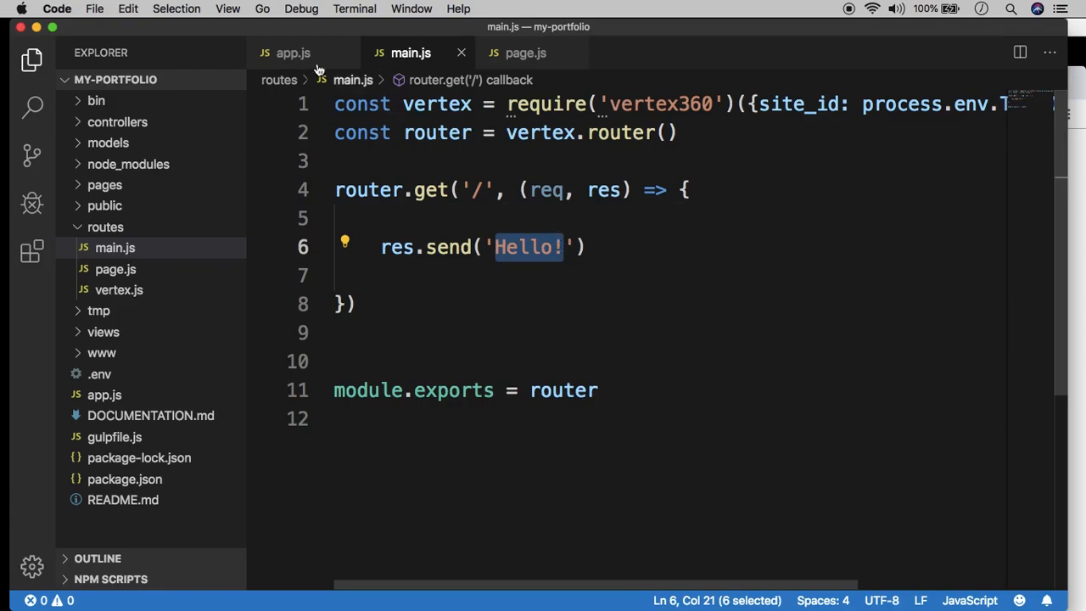
left_click(292, 53)
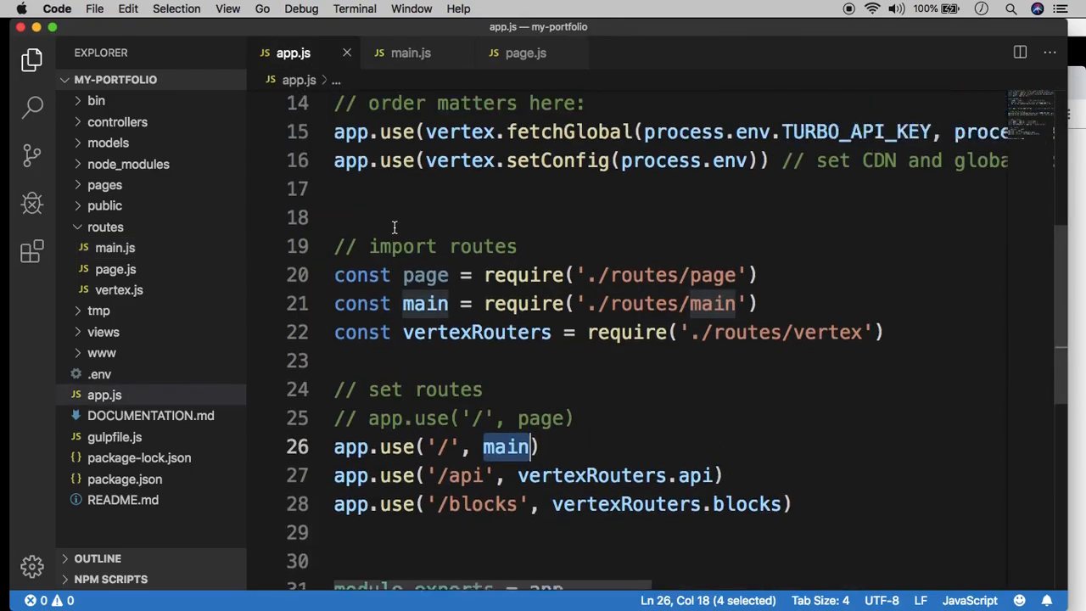
scroll("up", 3)
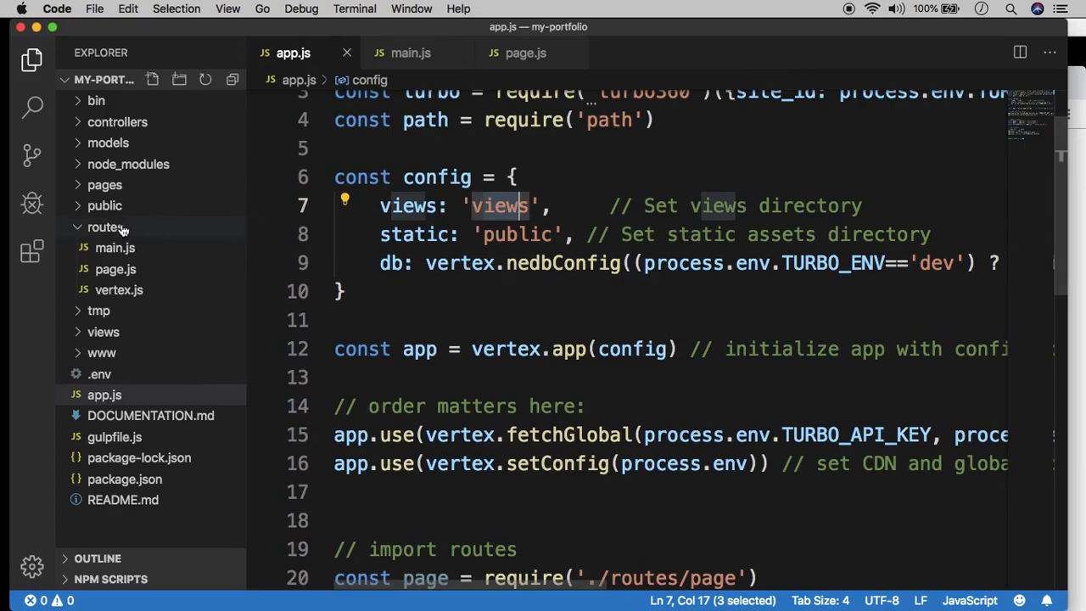
left_click(103, 331)
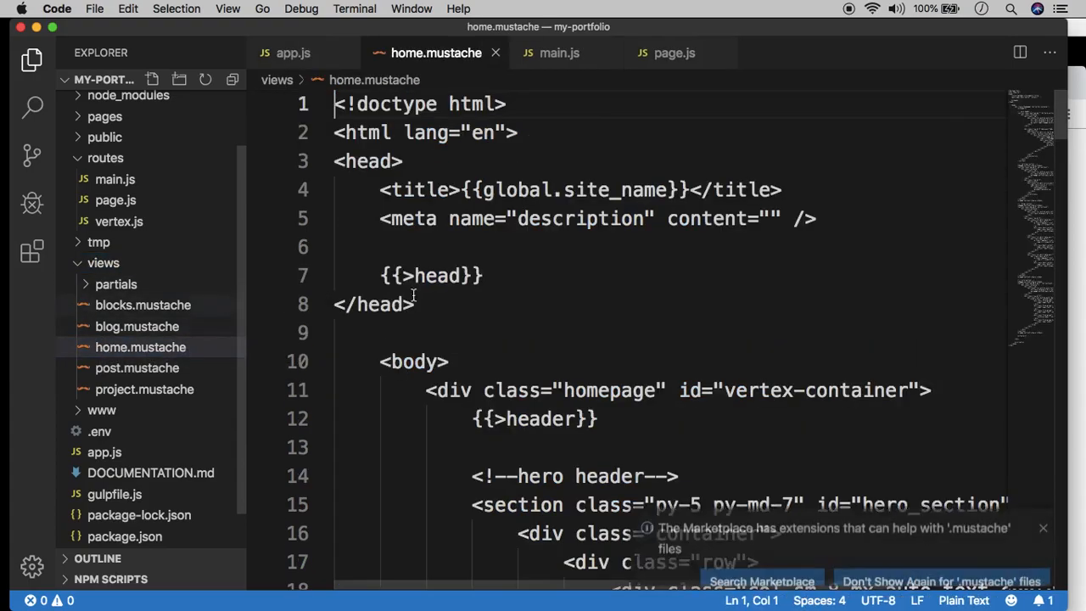
Switch home.mustache's language mode from Plain Text to HTML and scroll through the template.
left_click(1042, 526)
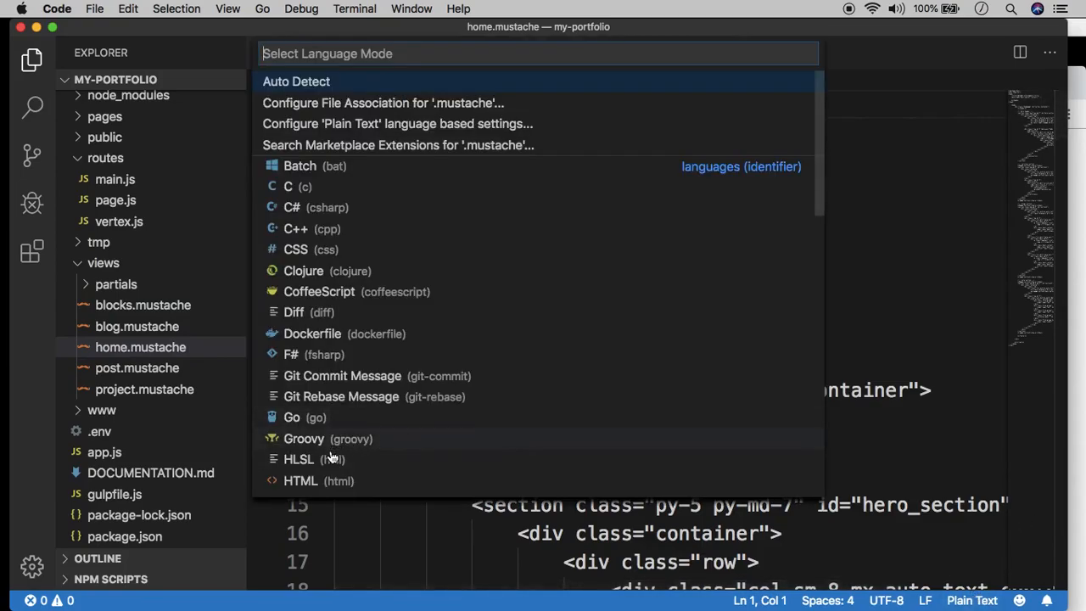
left_click(301, 480)
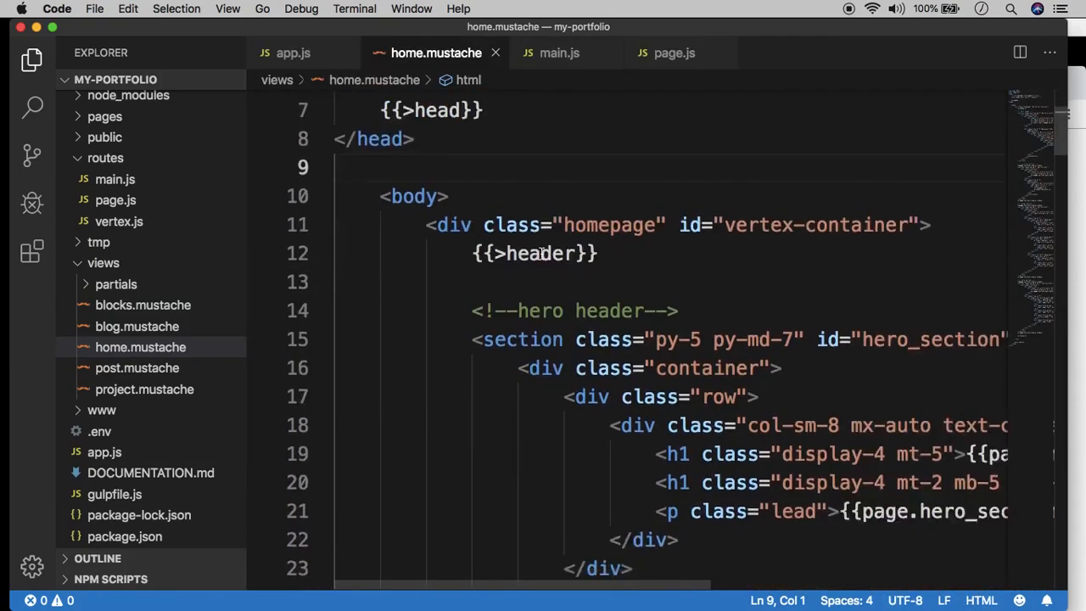
scroll("down", 3)
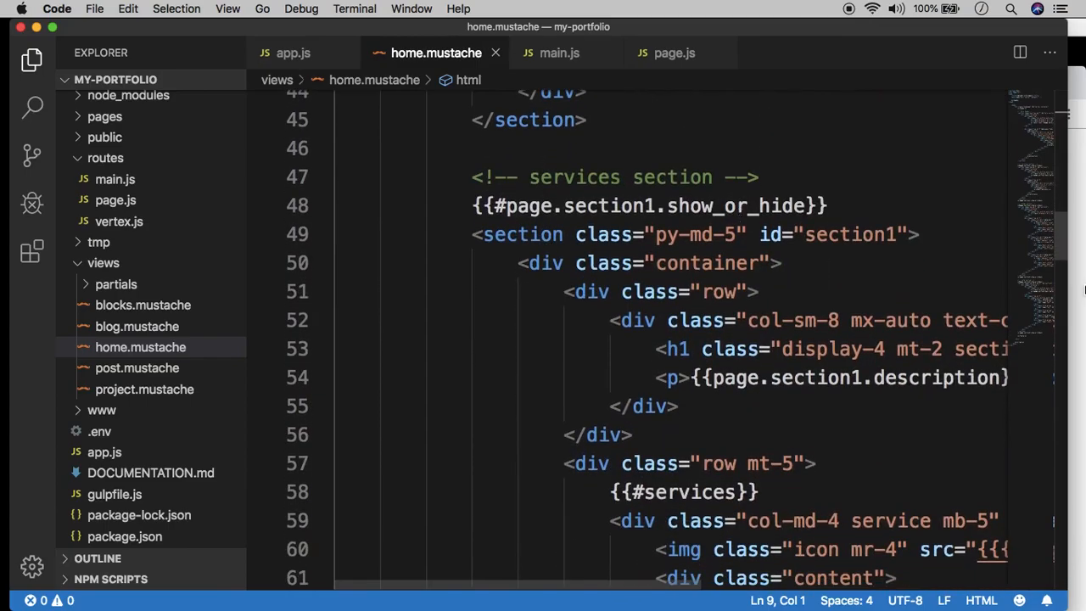
scroll("up", 3)
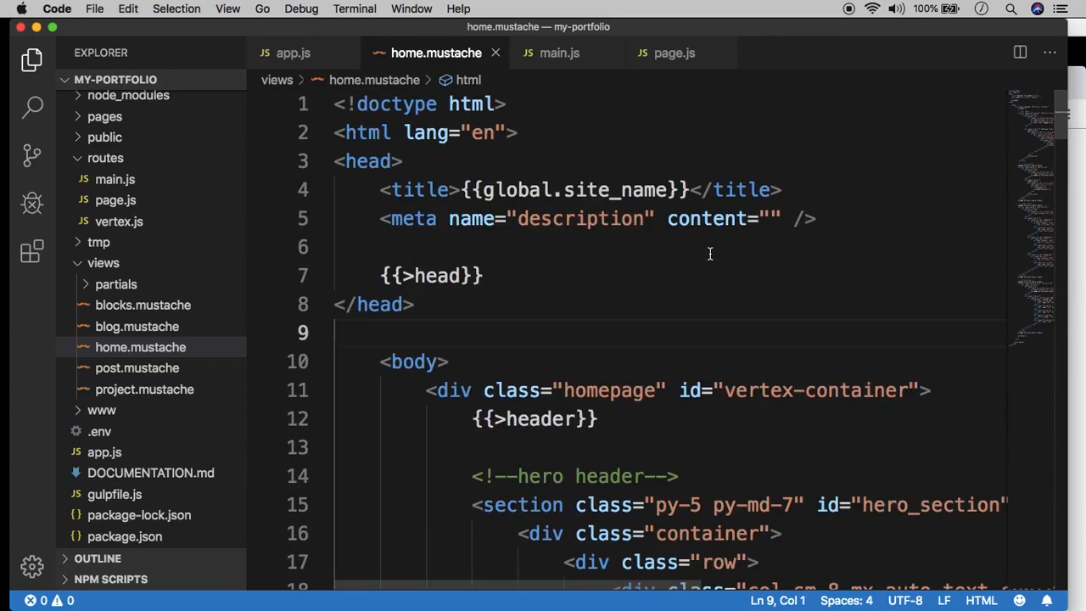
mouse_move(509, 217)
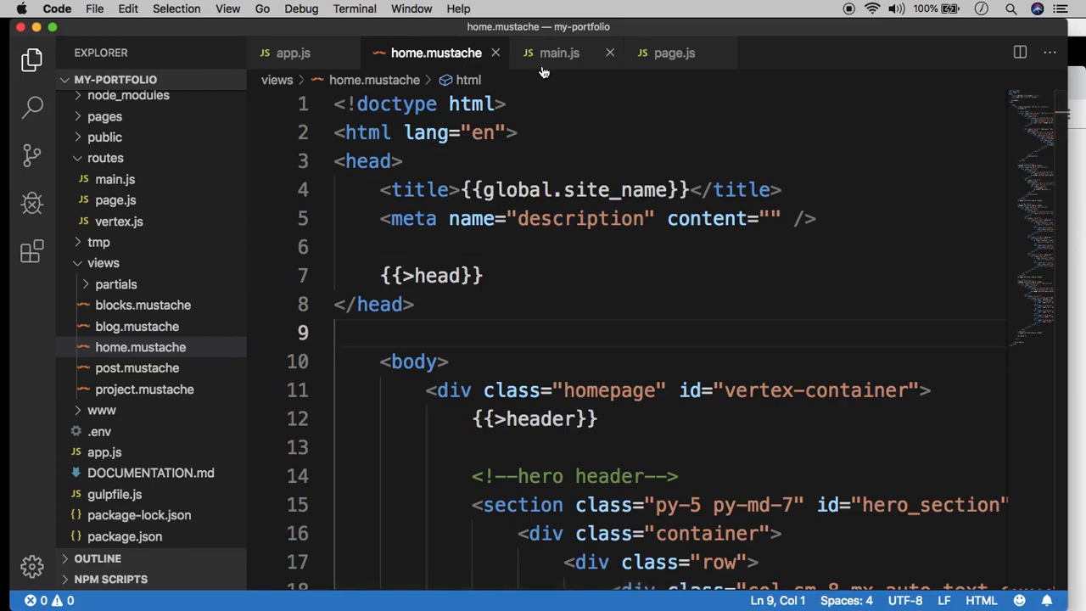
mouse_move(550, 178)
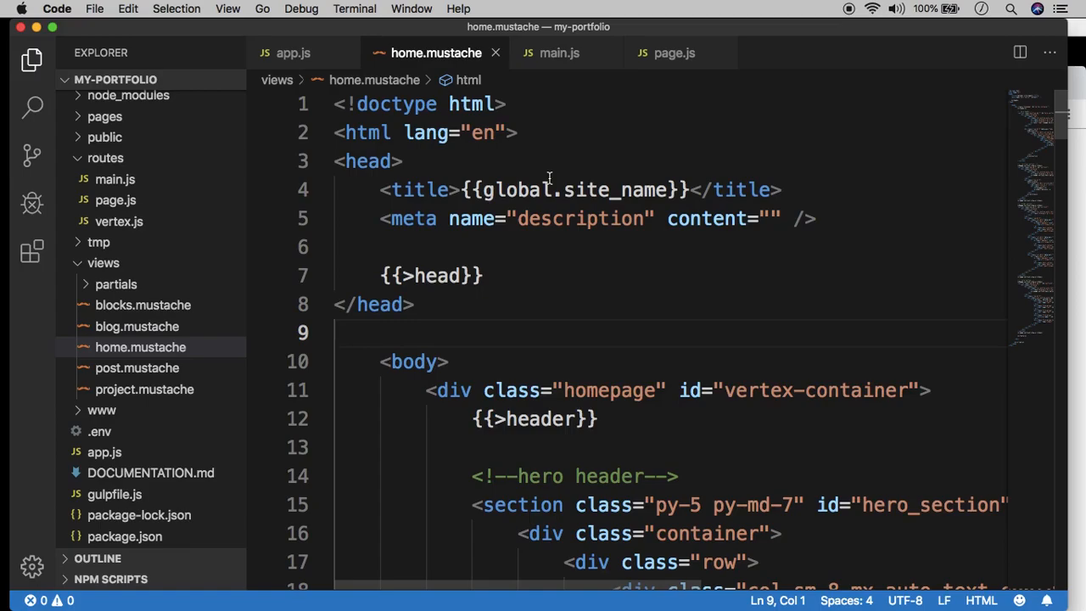
mouse_move(519, 10)
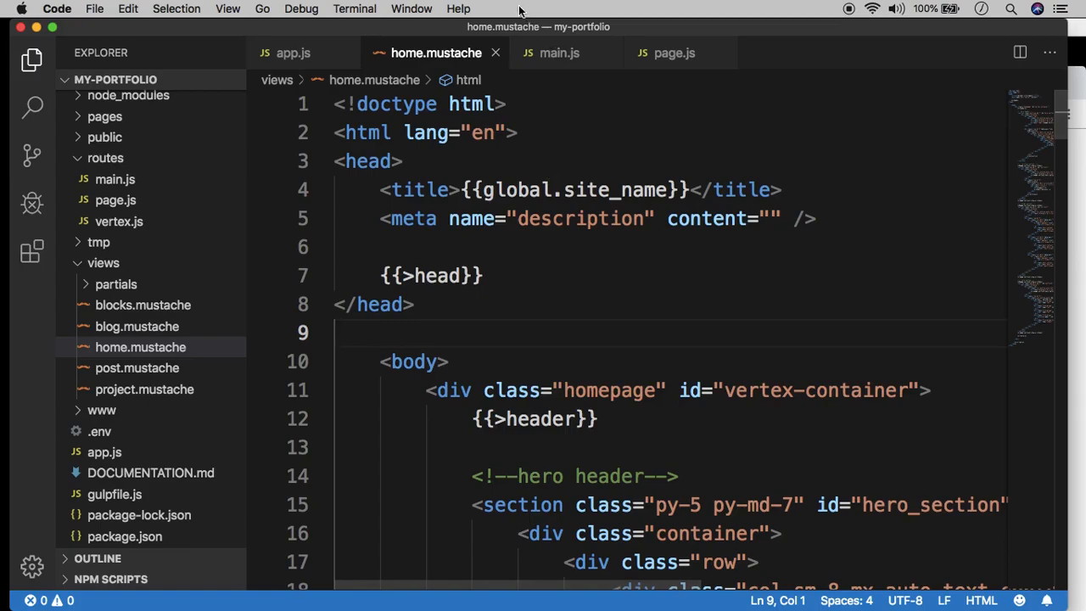
scroll("down", 3)
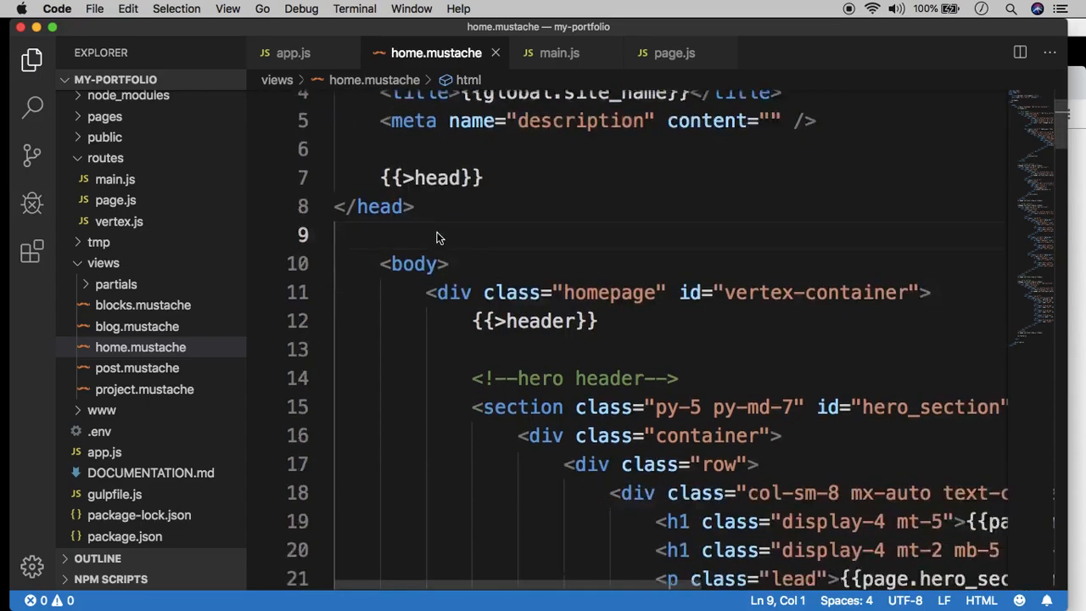
scroll("up", 3)
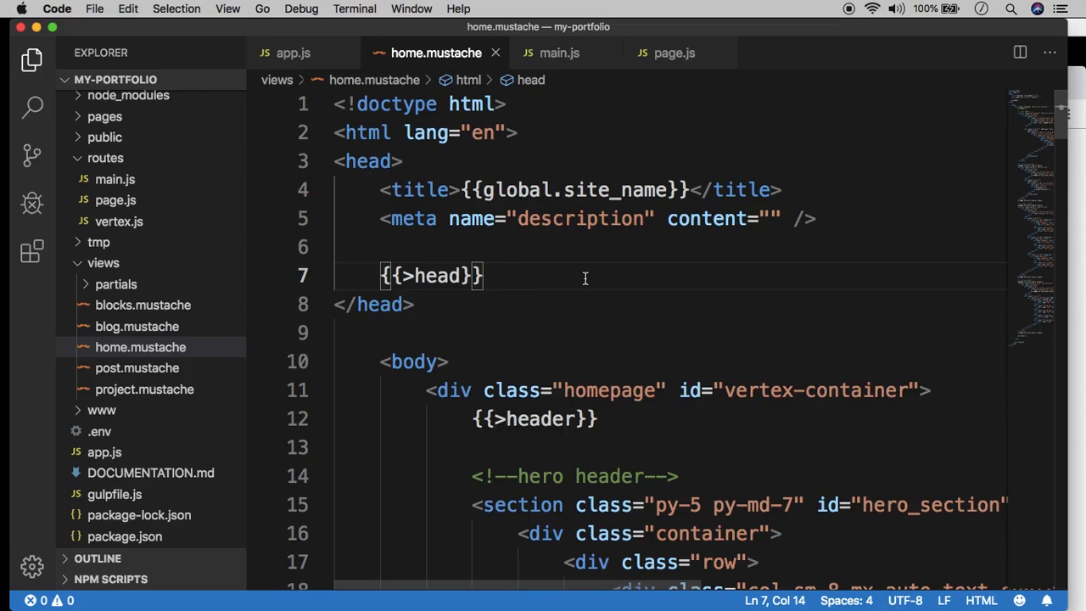
mouse_move(584, 258)
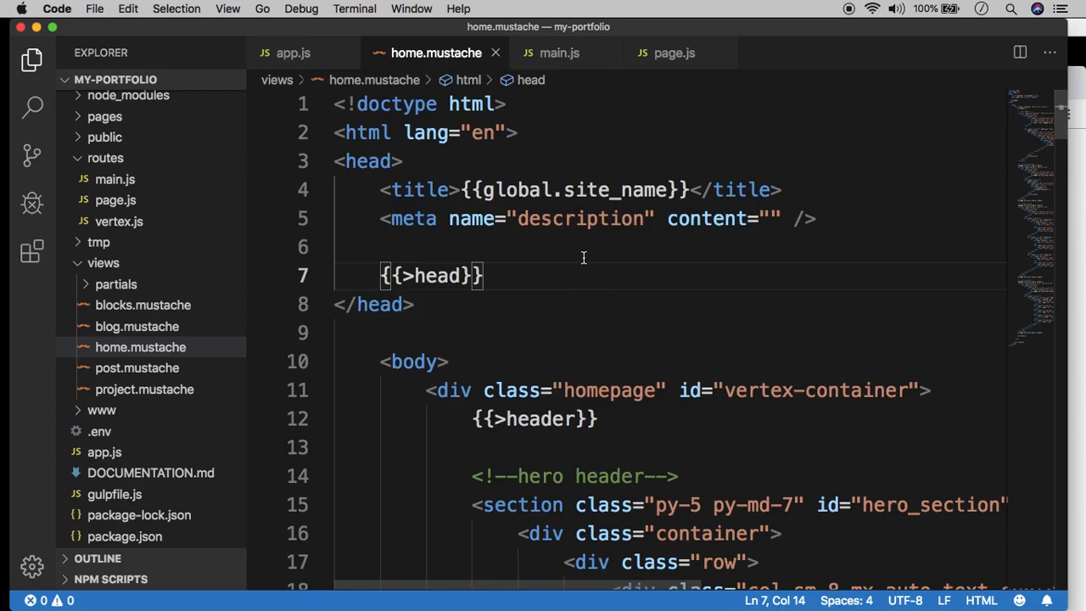
mouse_move(336, 321)
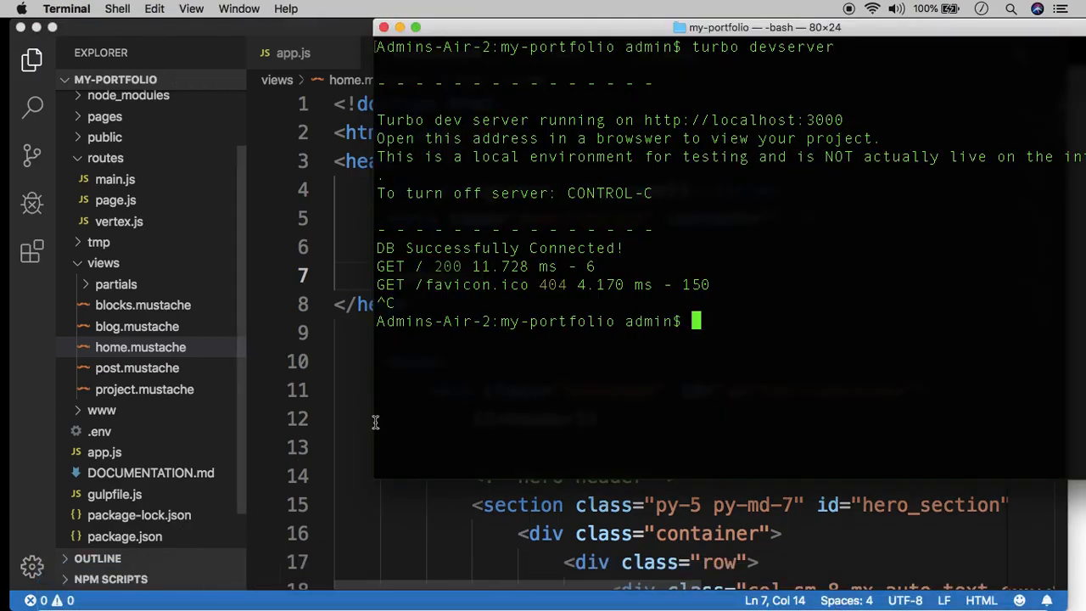
Run cd views, touch landing.mustache and cd .. to create the empty landing template.
type("cd views")
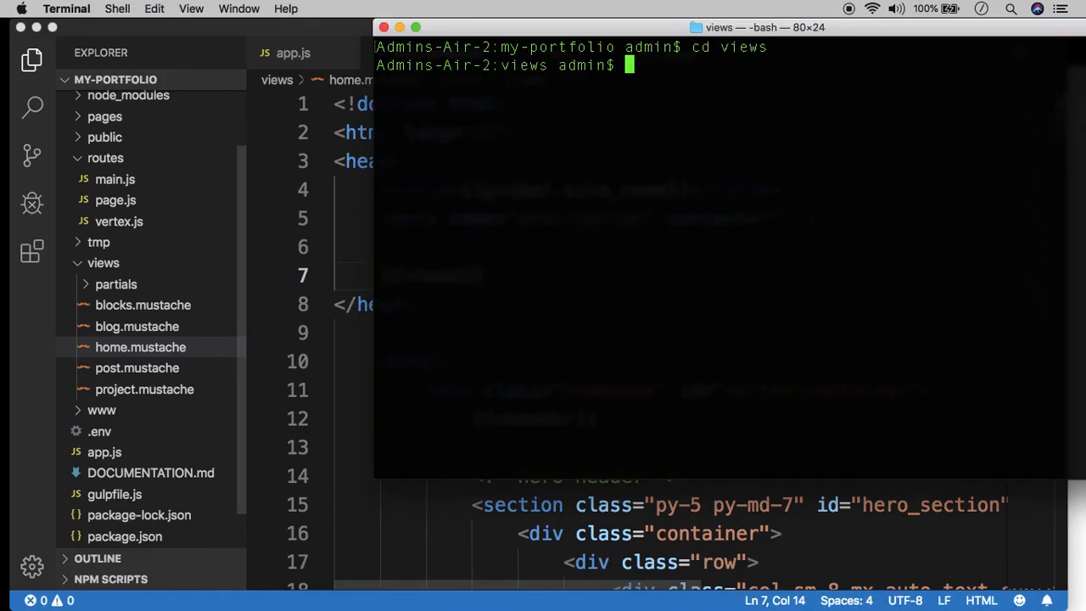
type("touch")
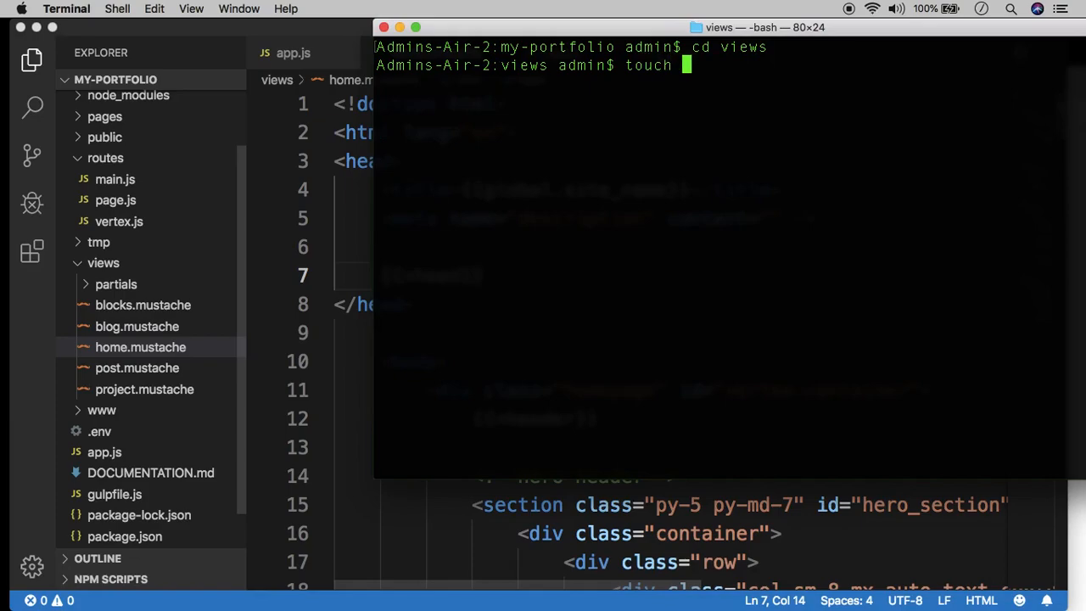
type("landing.mu")
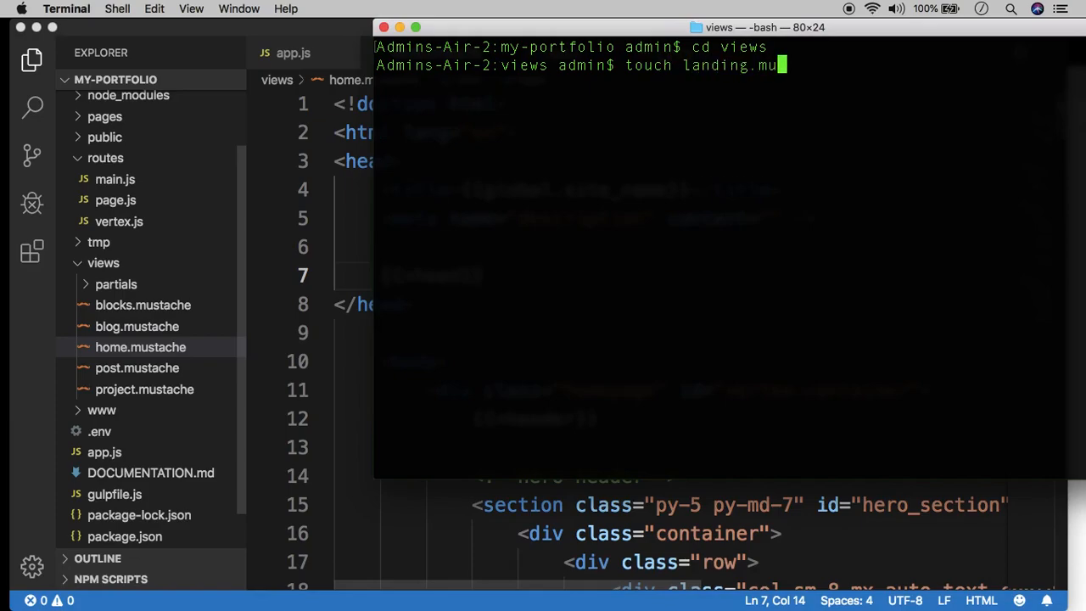
type("stache")
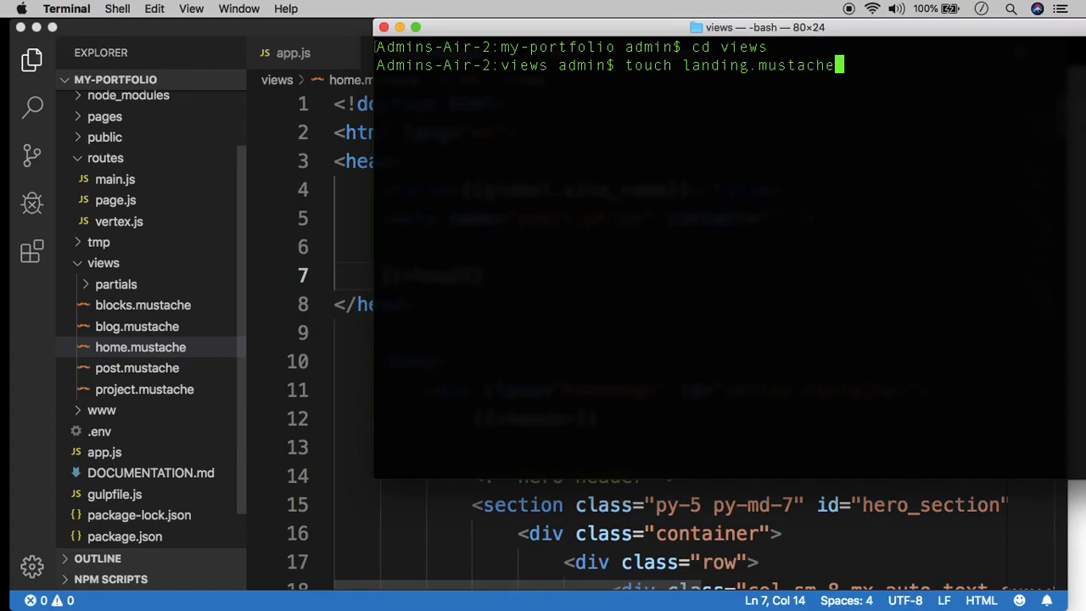
mouse_move(823, 69)
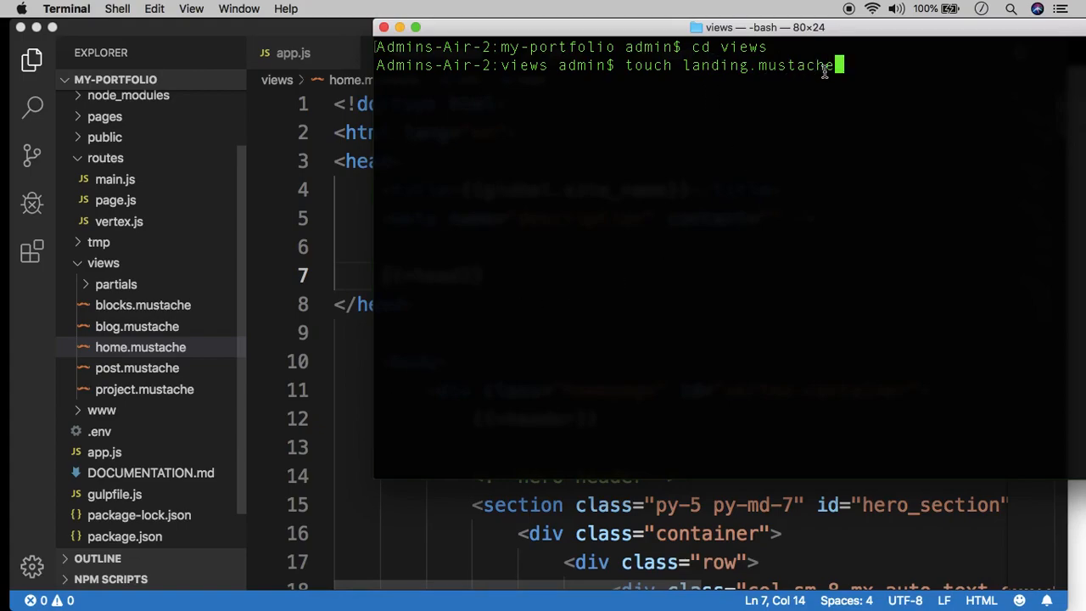
key("Return")
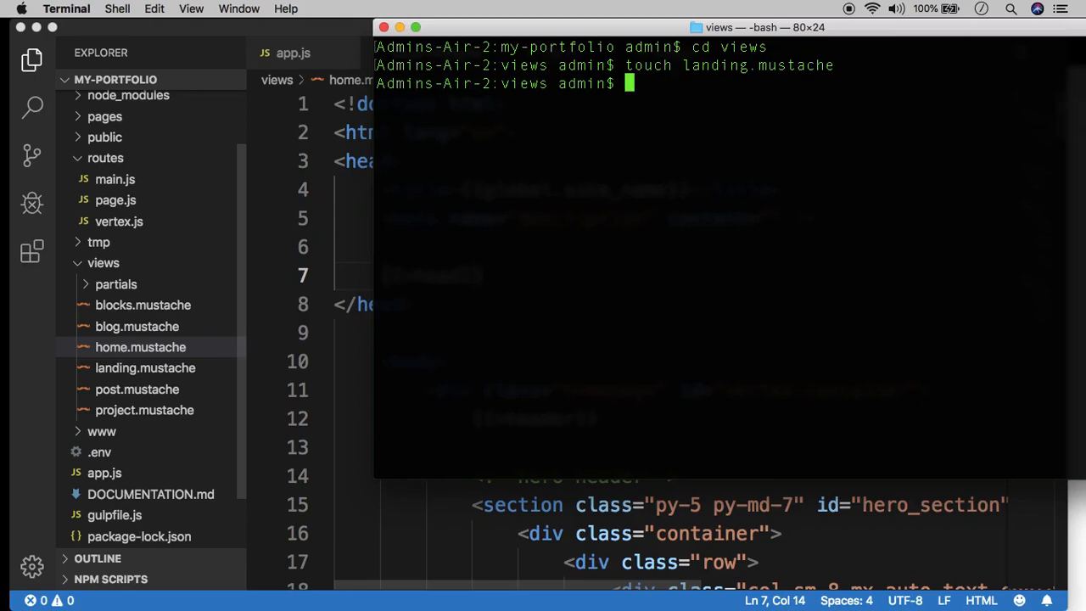
type("cd ..")
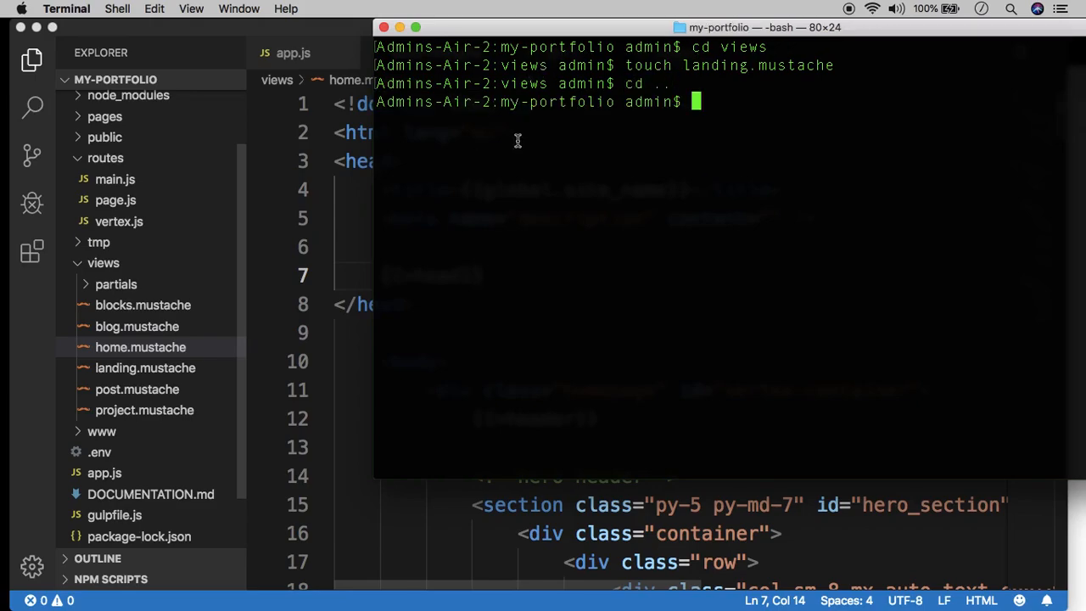
mouse_move(281, 41)
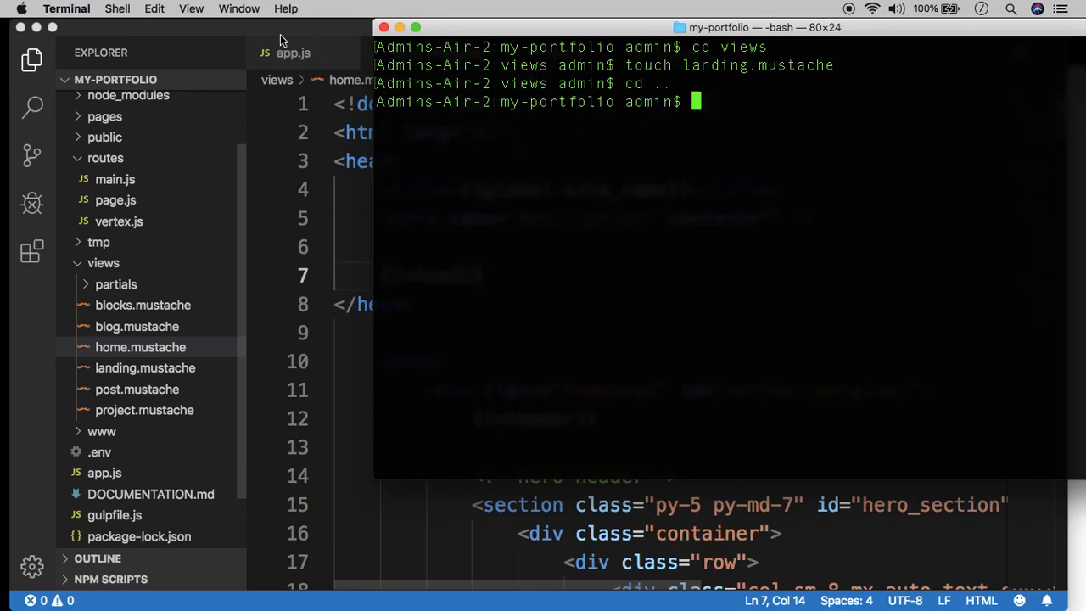
Write html, head and body tags in landing.mustache with an h1 reading 'Welcome to my site!'.
left_click(146, 367)
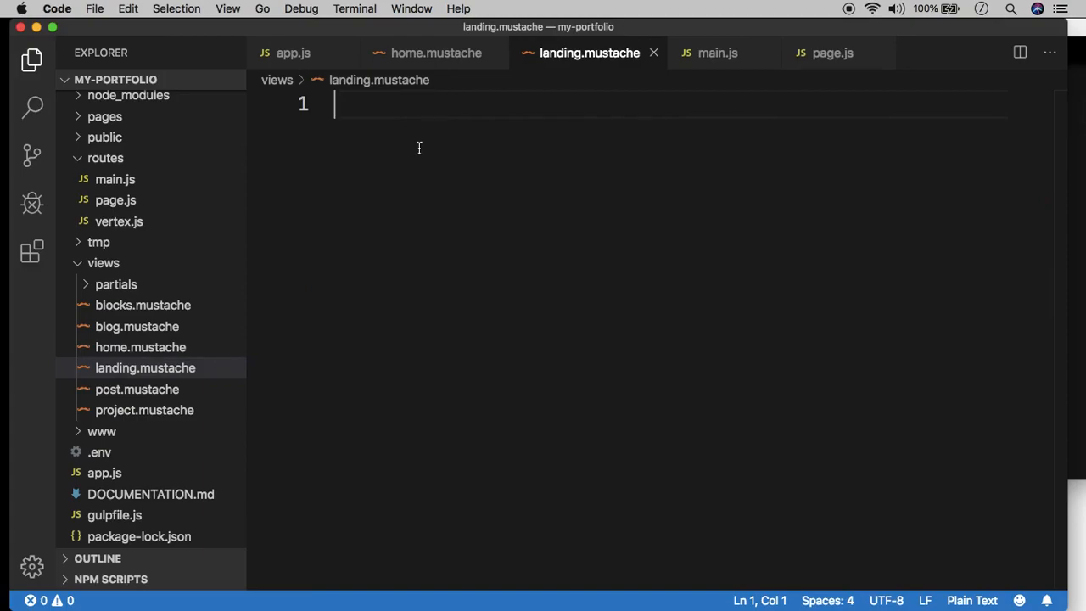
type("M")
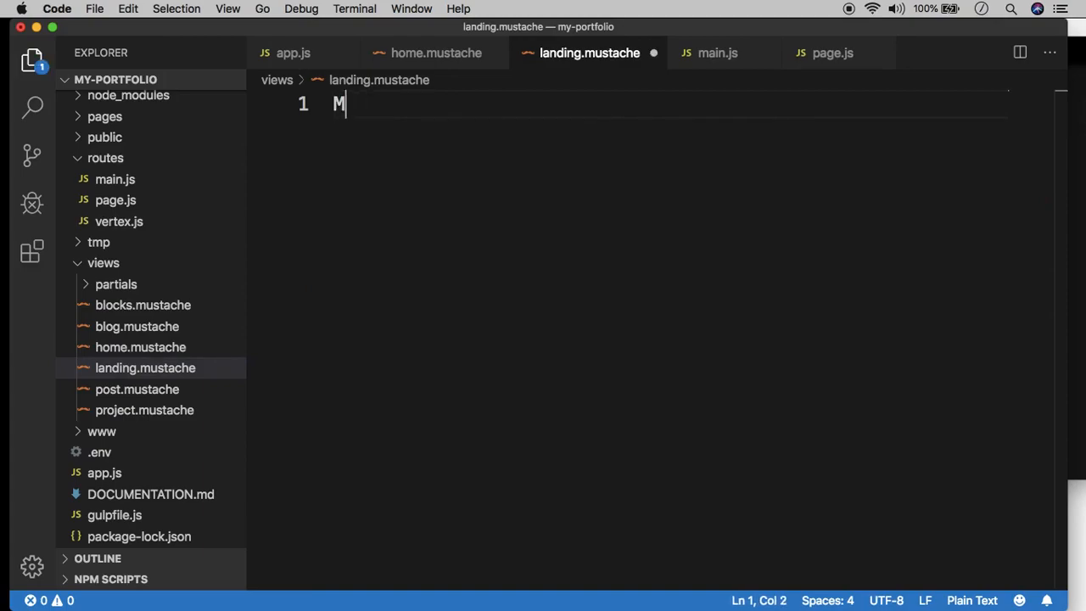
type("<html></")
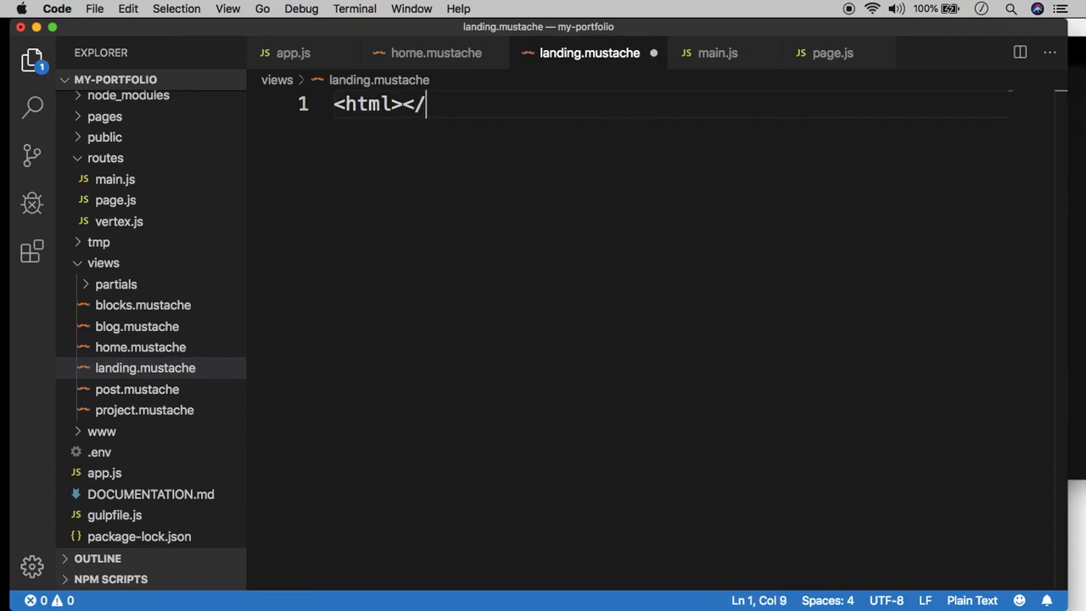
type("html>")
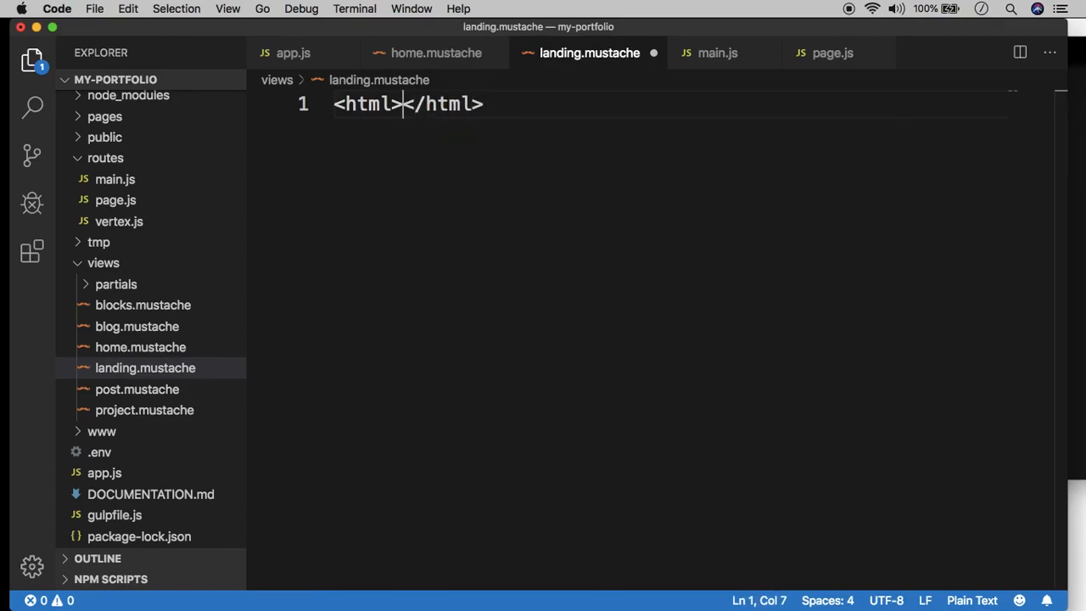
key("Return")
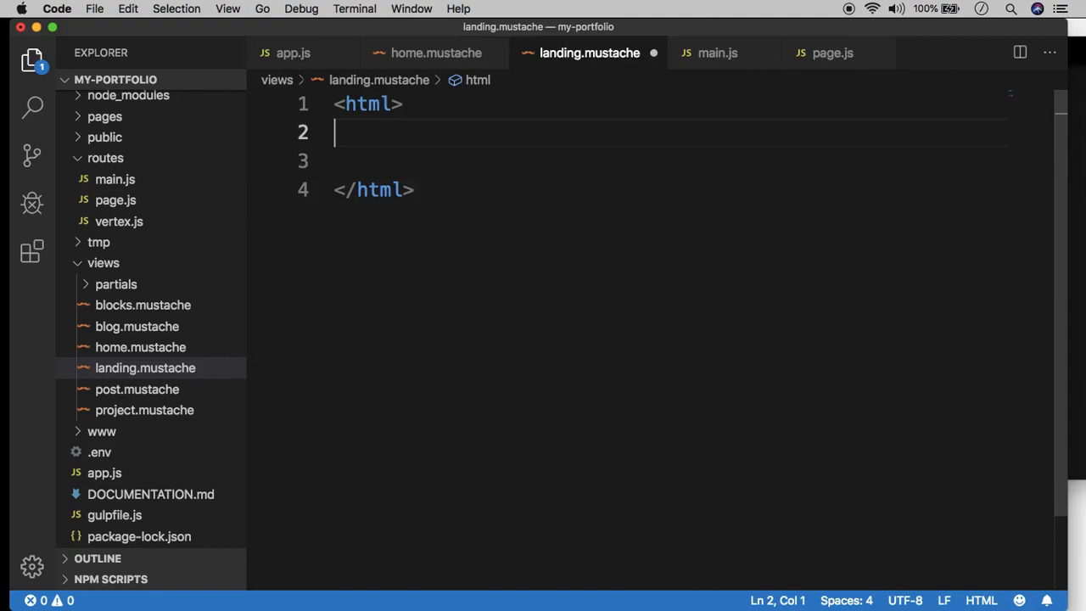
type("<head")
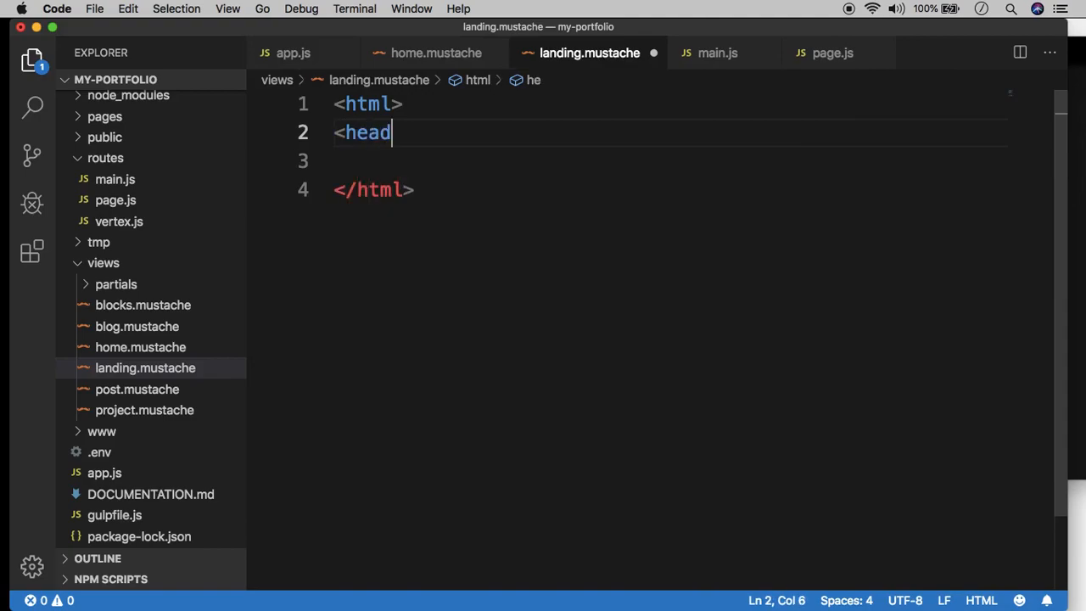
type("></head>>")
type("<h1>")
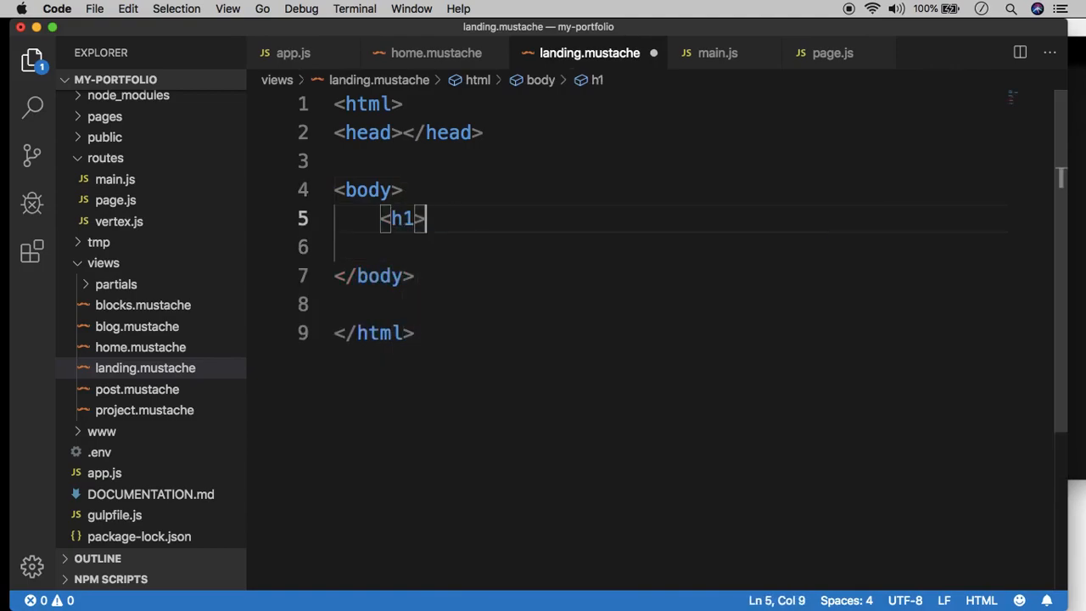
type("Welco")
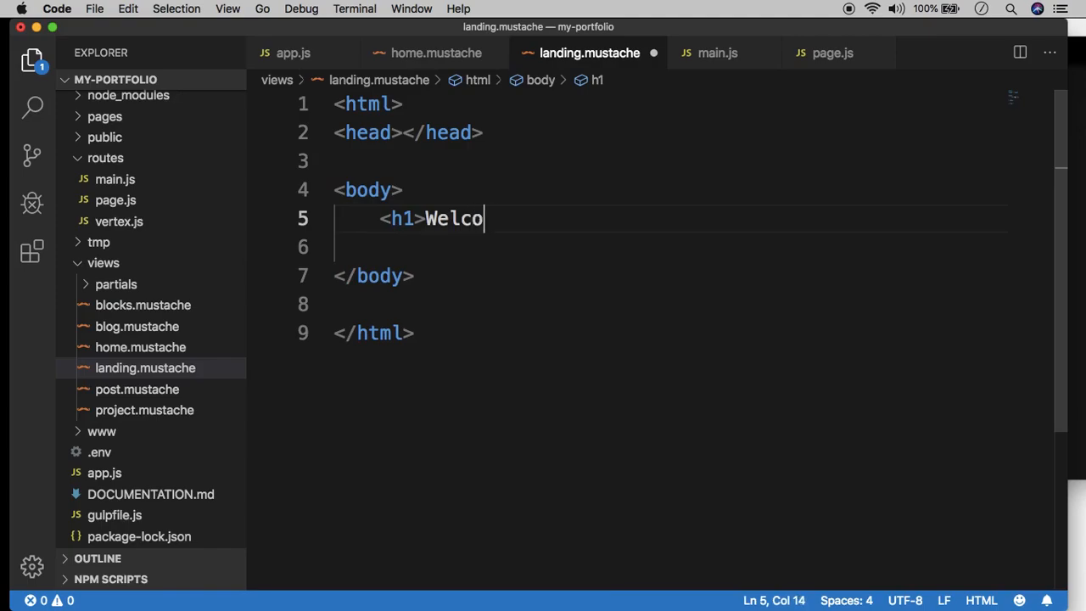
type("me to my site")
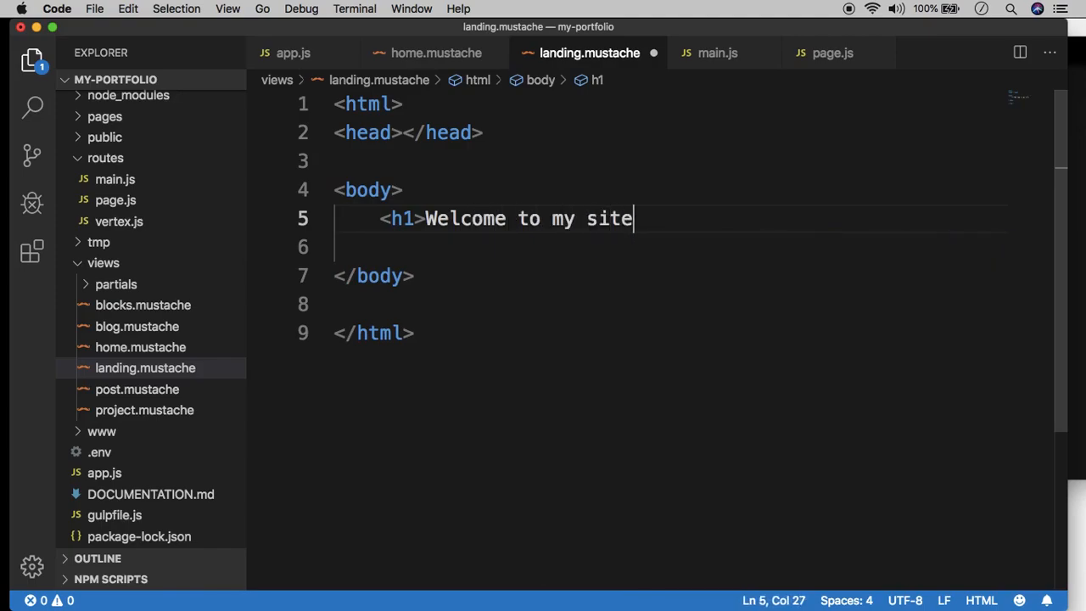
type("!</h1>")
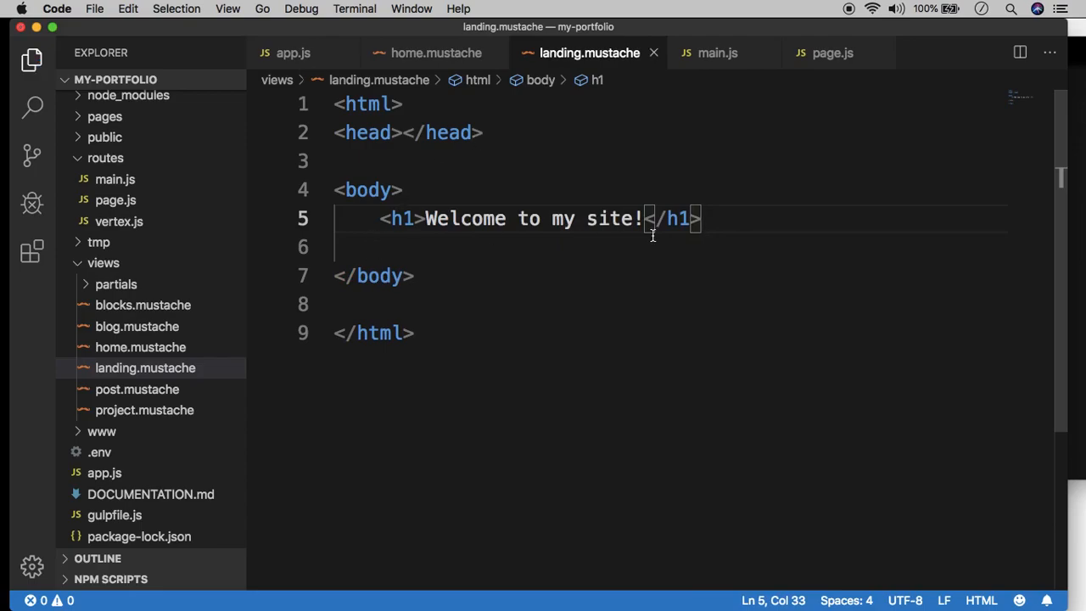
mouse_move(716, 52)
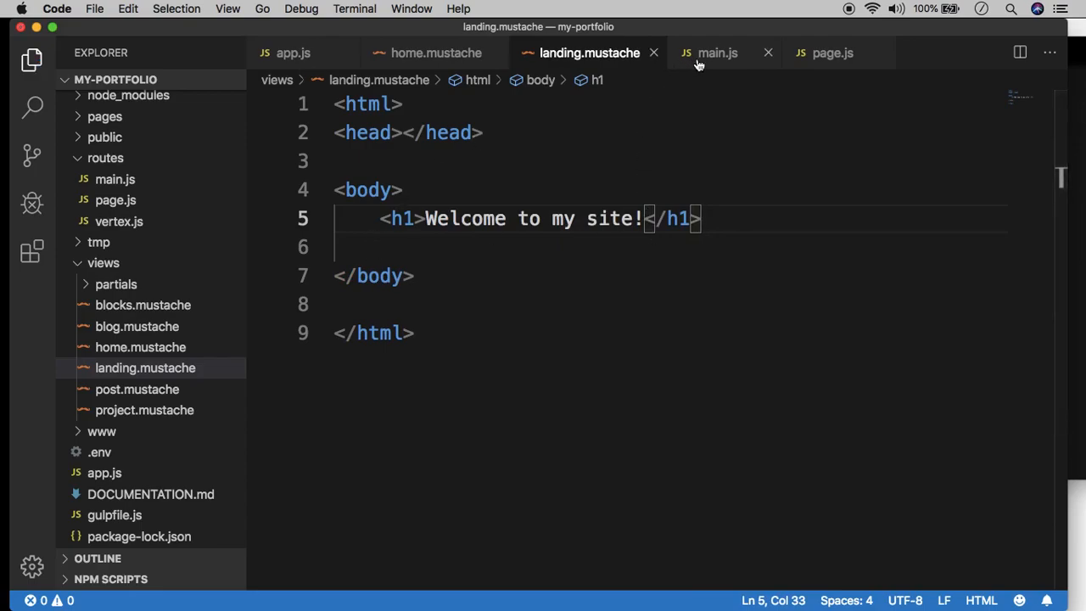
mouse_move(438, 134)
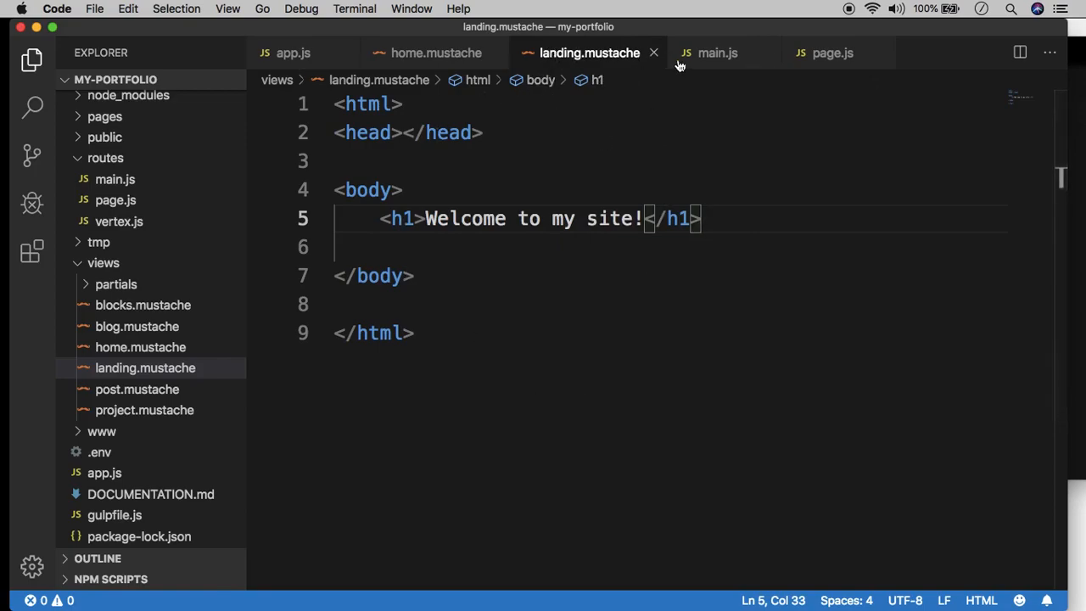
Replace res.send('Hello!') in main.js's root route with res.render('landing').
left_click(716, 53)
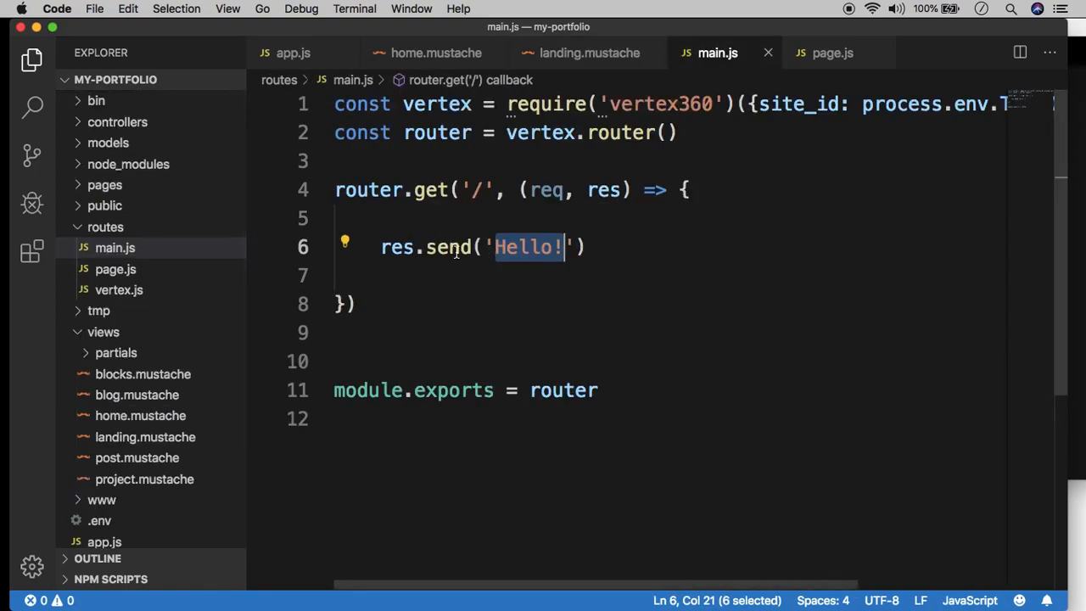
double_click(448, 248)
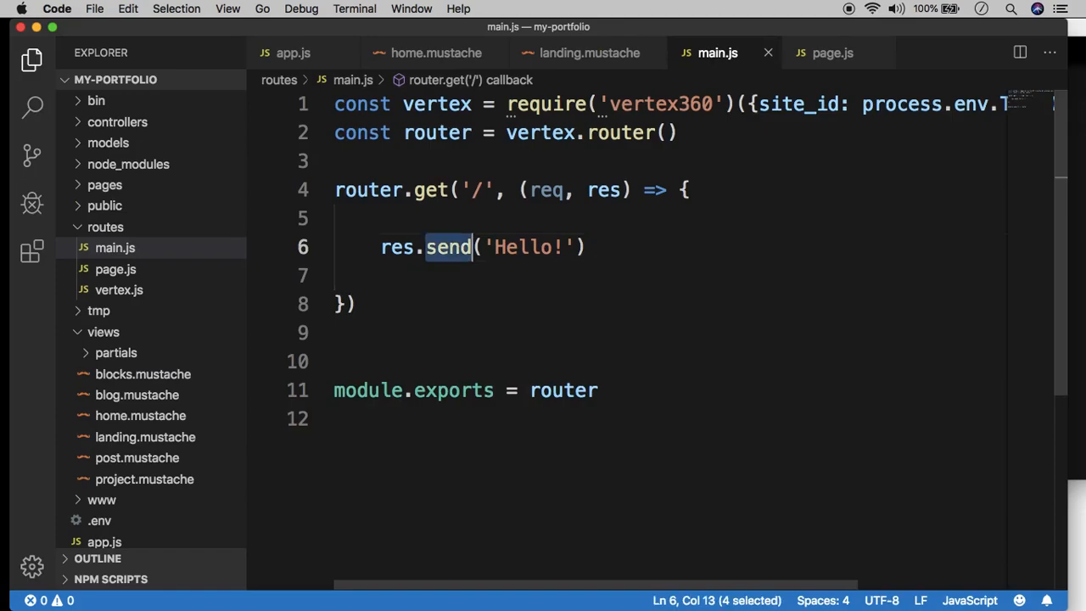
type("redn")
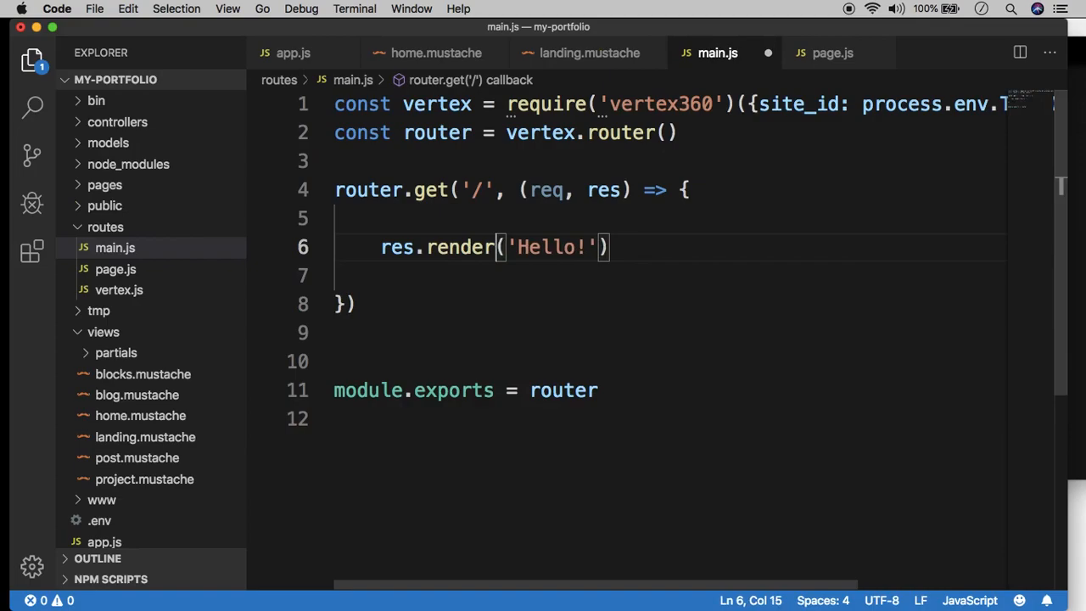
key("Backspace")
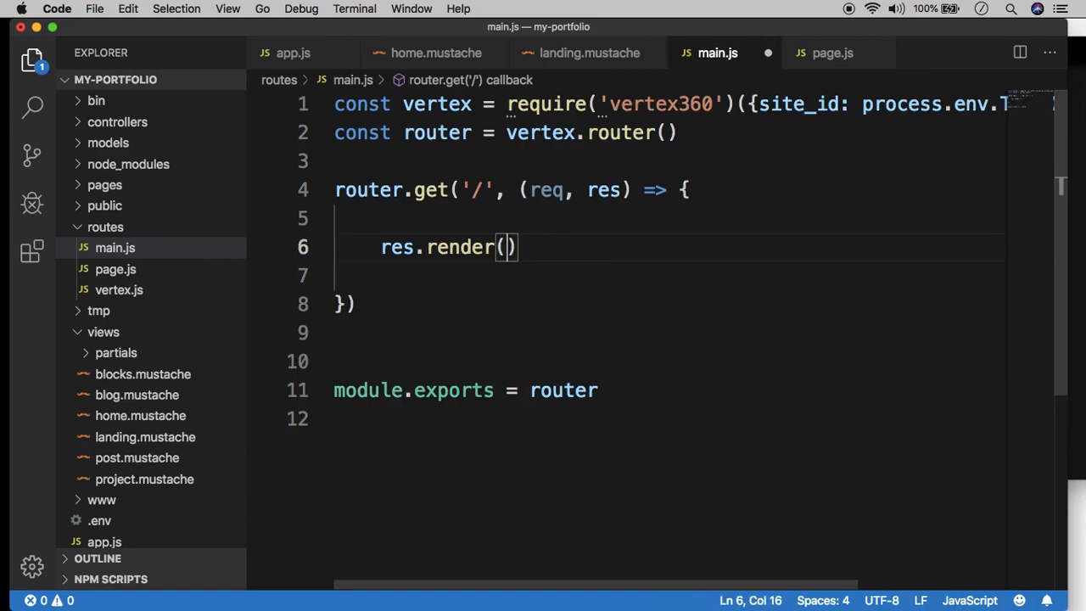
type("'")
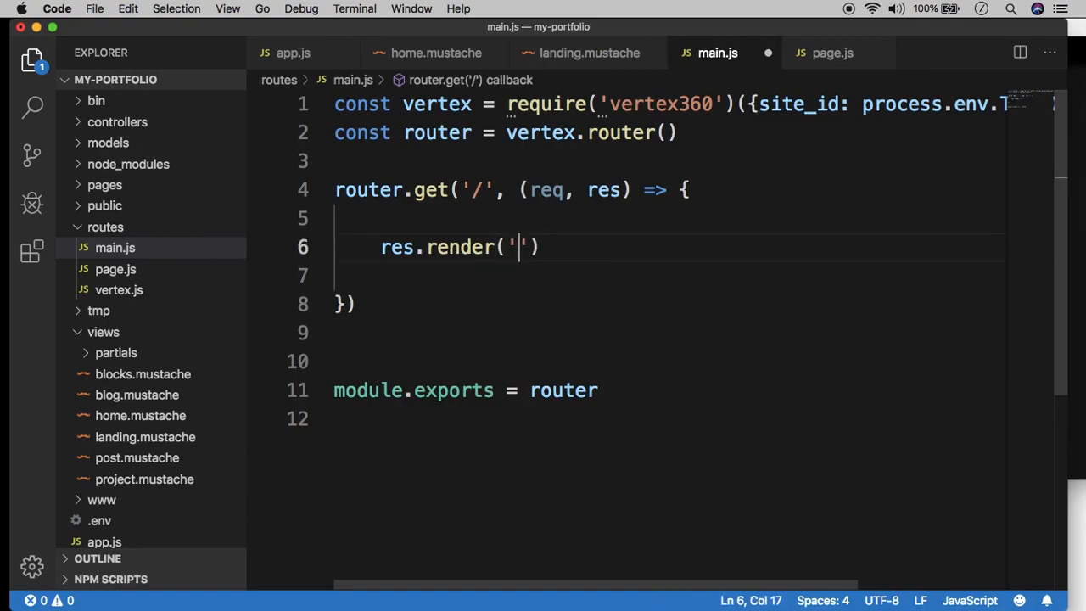
type("landing")
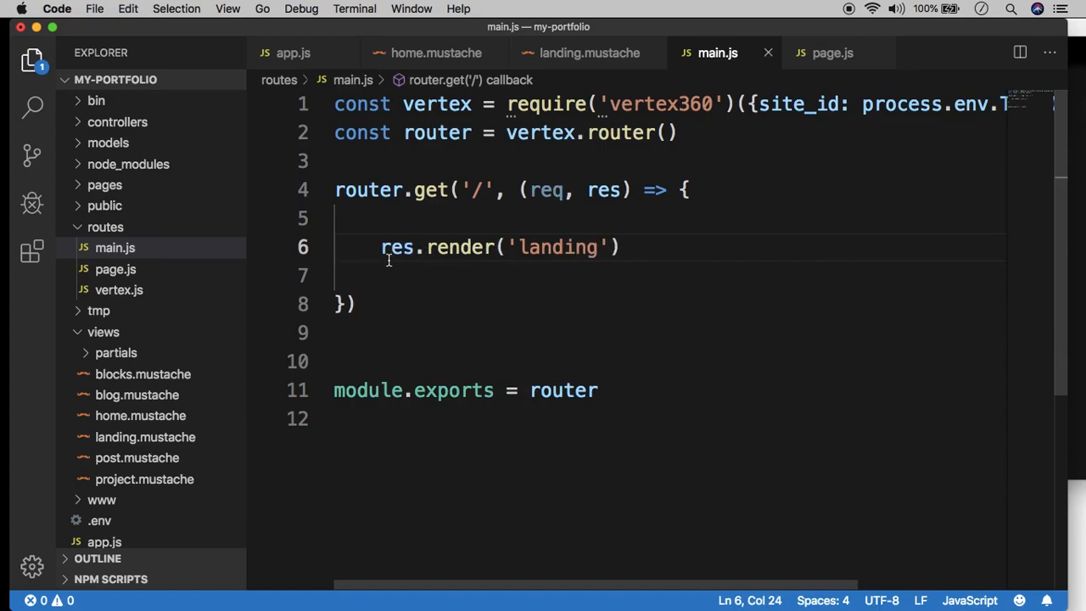
double_click(556, 247)
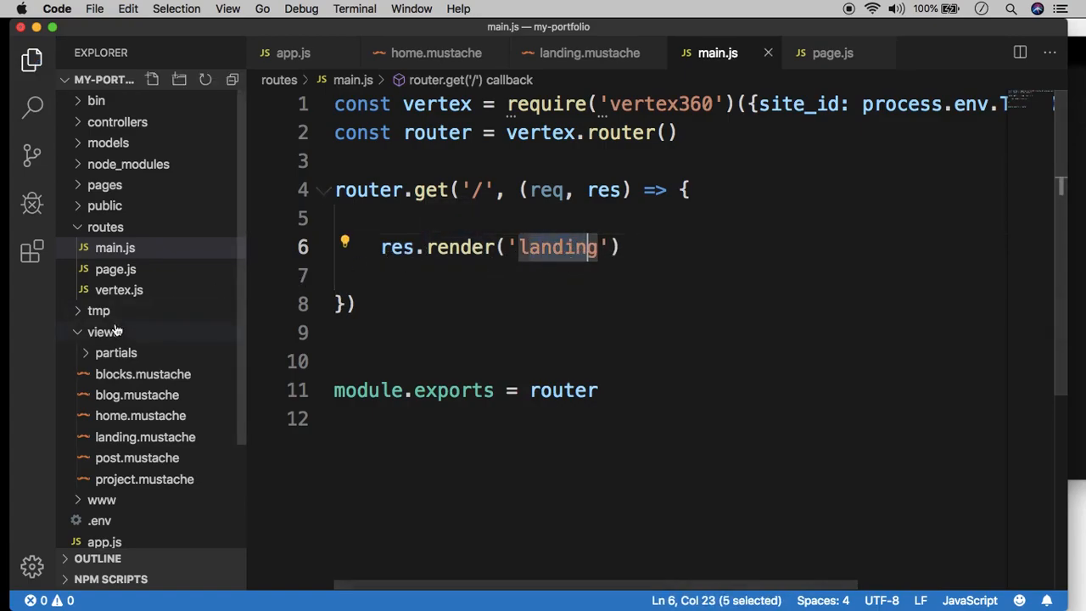
mouse_move(146, 438)
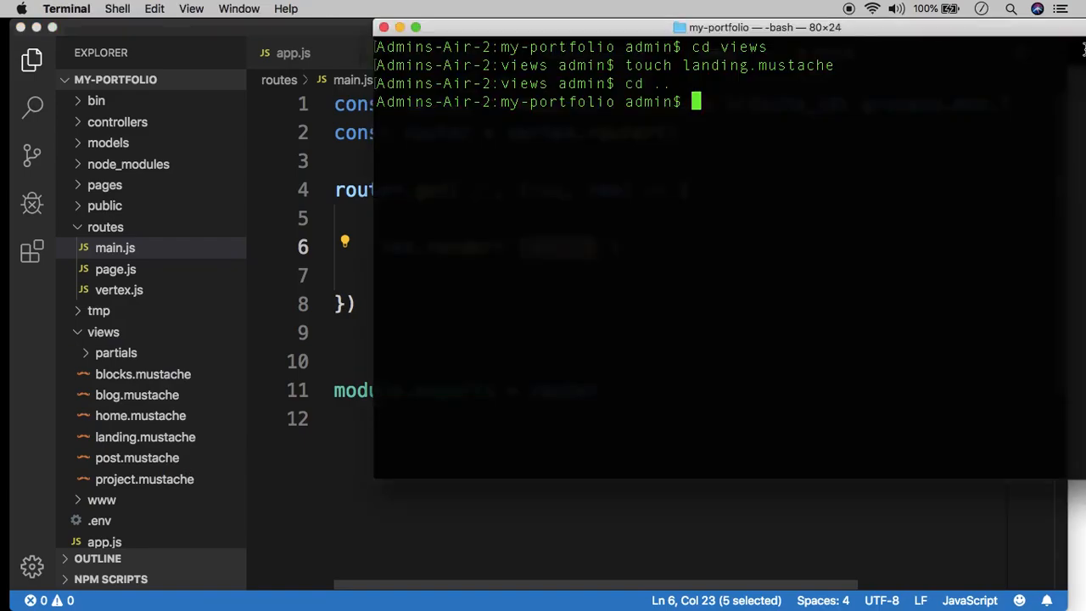
Run turbo devserver in the terminal and return to the code editor.
type("turbo devser")
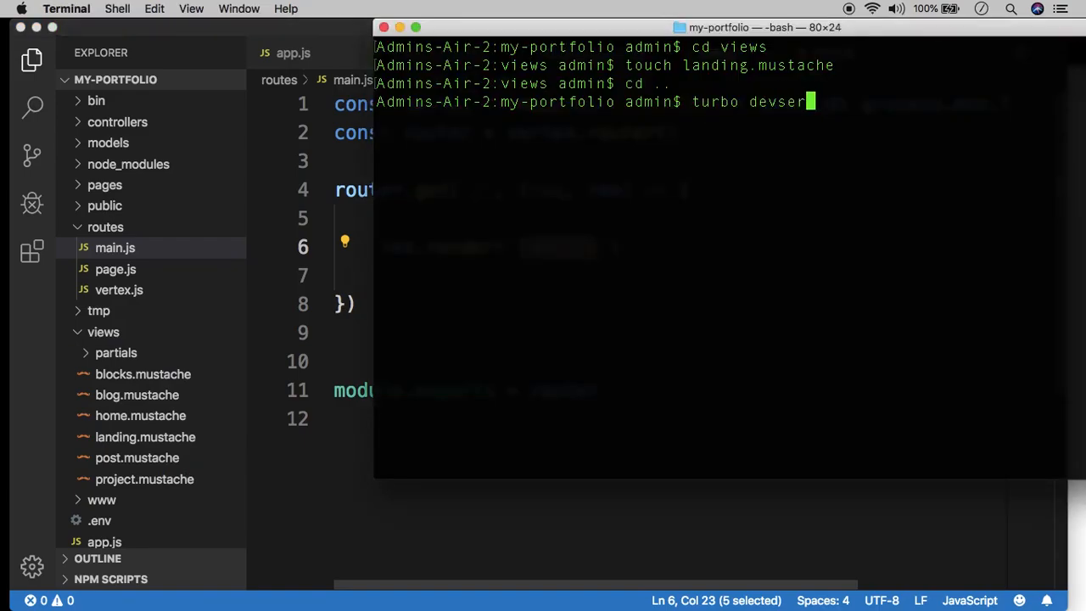
key("Return")
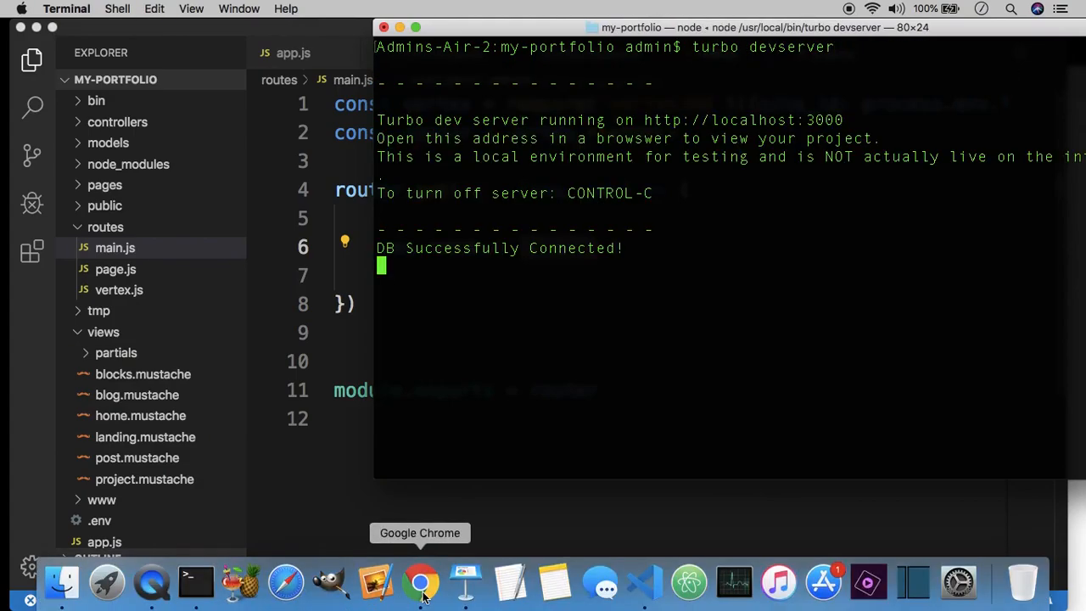
left_click(421, 582)
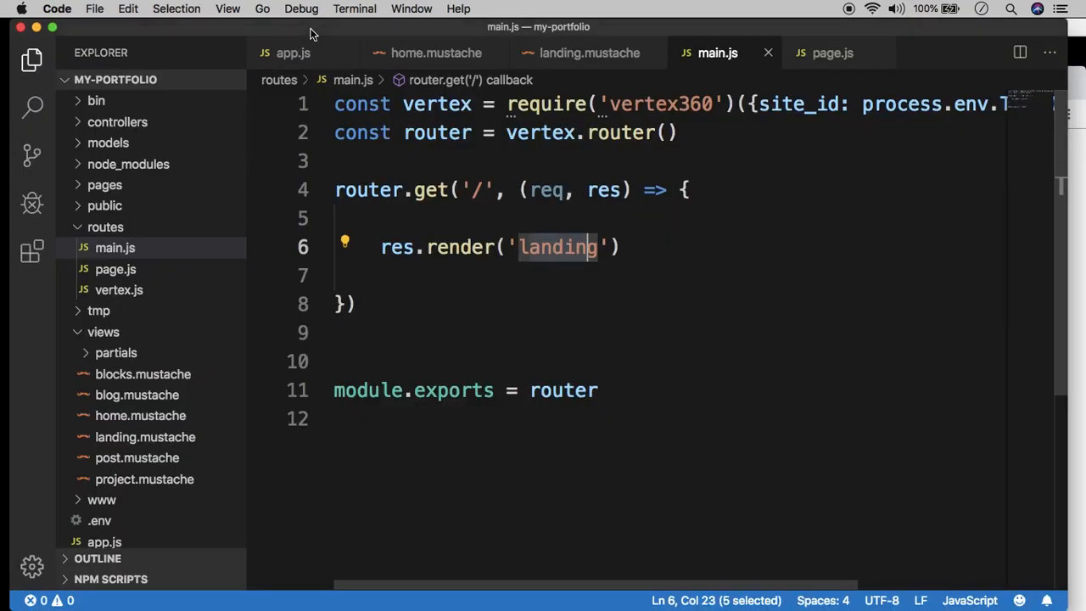
Add const data = { greeting: 'Hello! Welcome to my portfolio site!' } in main.js's root route.
left_click(589, 52)
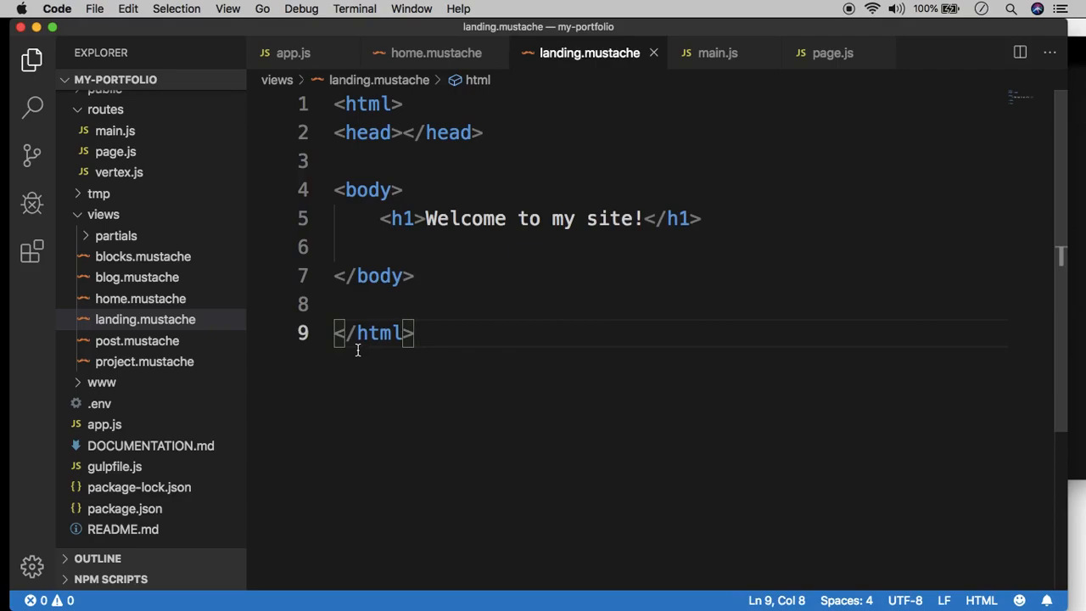
mouse_move(662, 182)
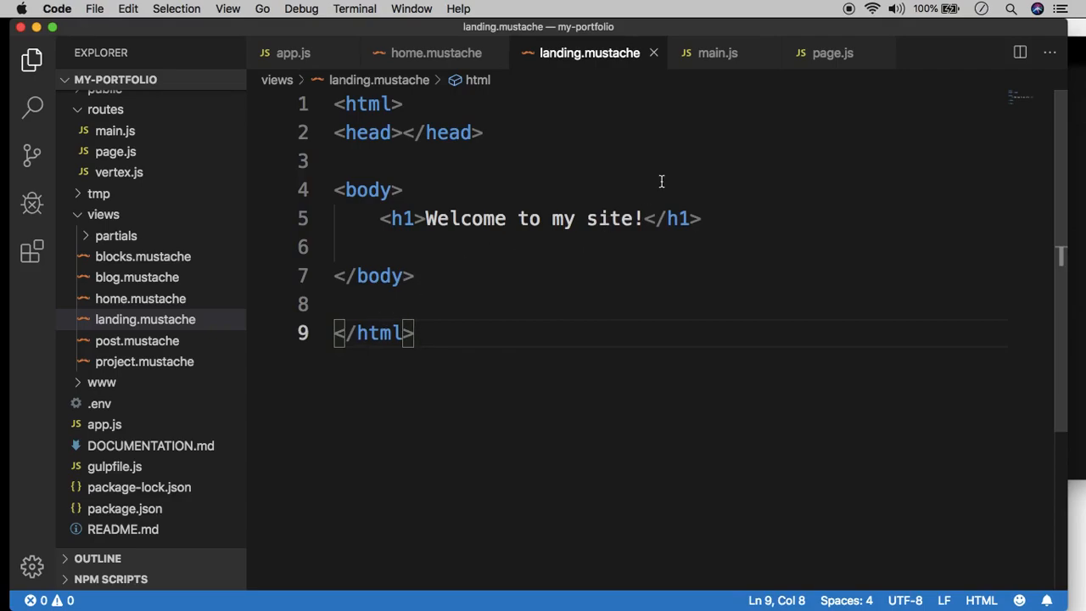
mouse_move(612, 348)
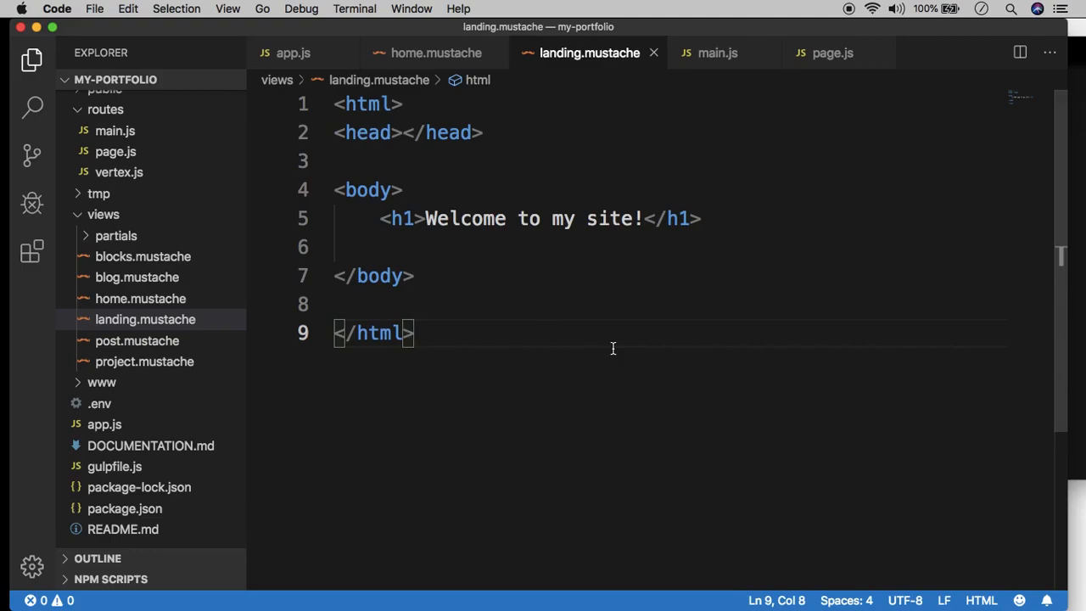
mouse_move(638, 150)
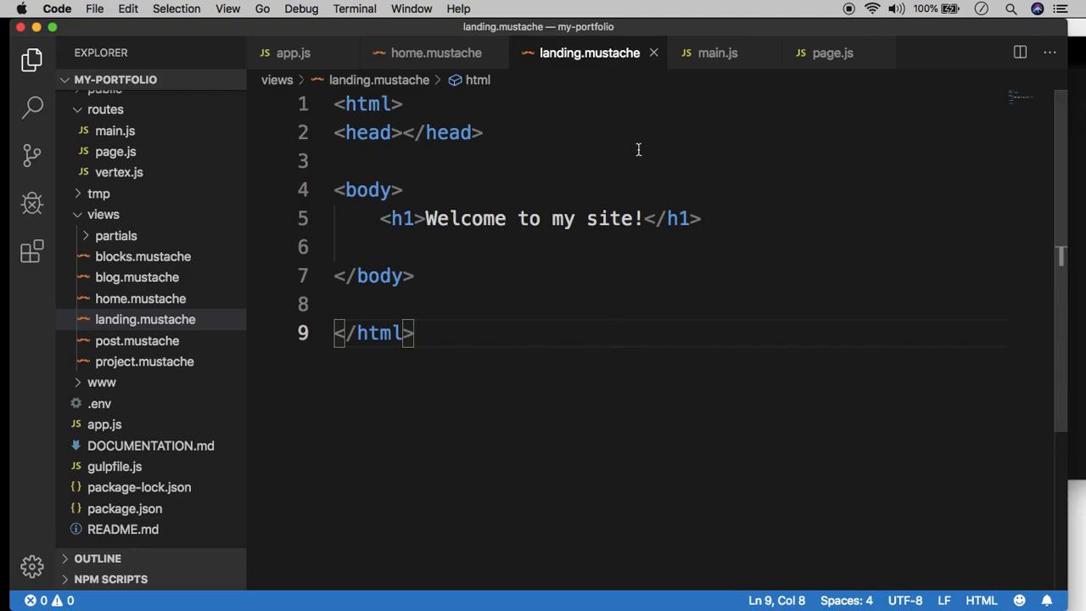
left_click(716, 53)
type("greeting: '")
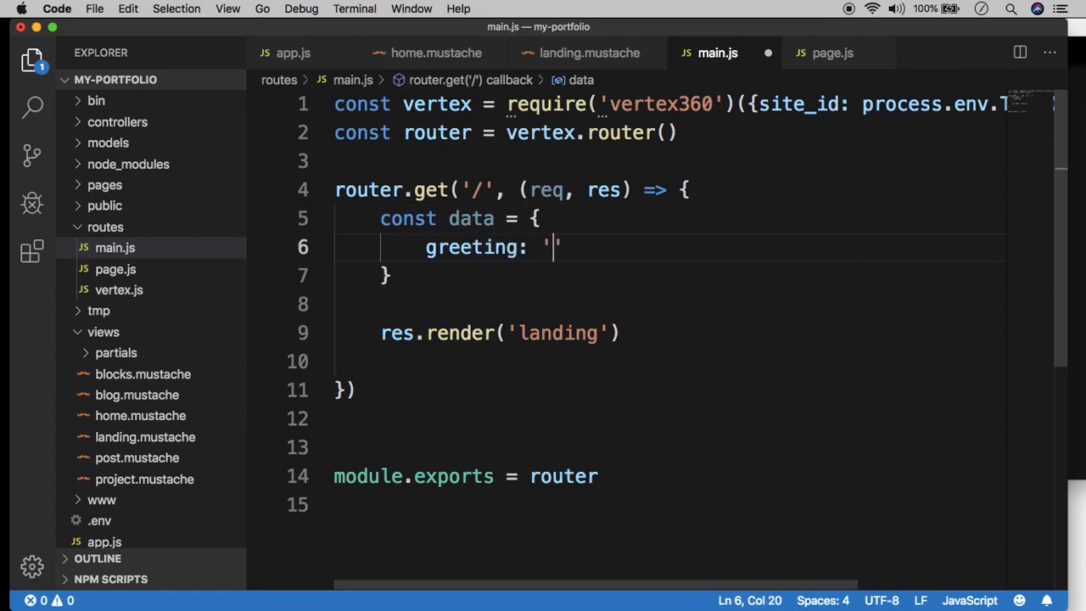
type("W")
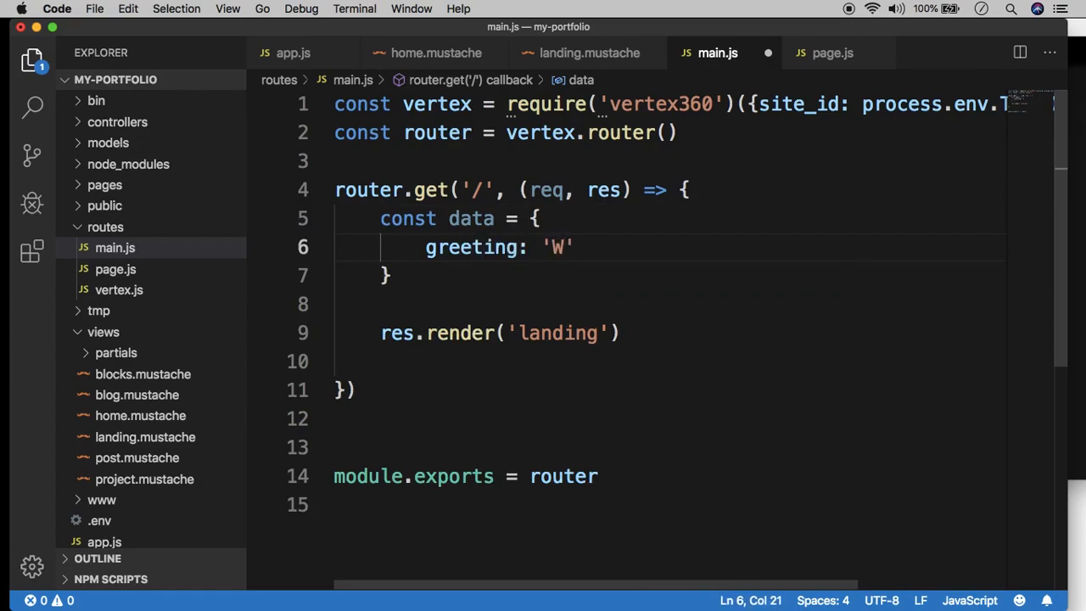
type("hel")
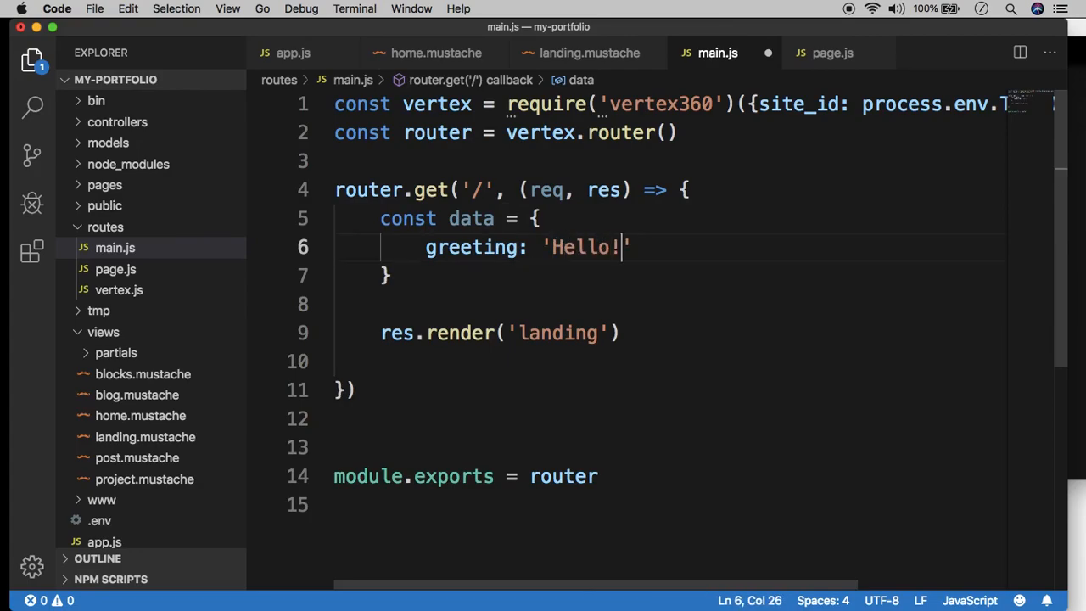
type("W")
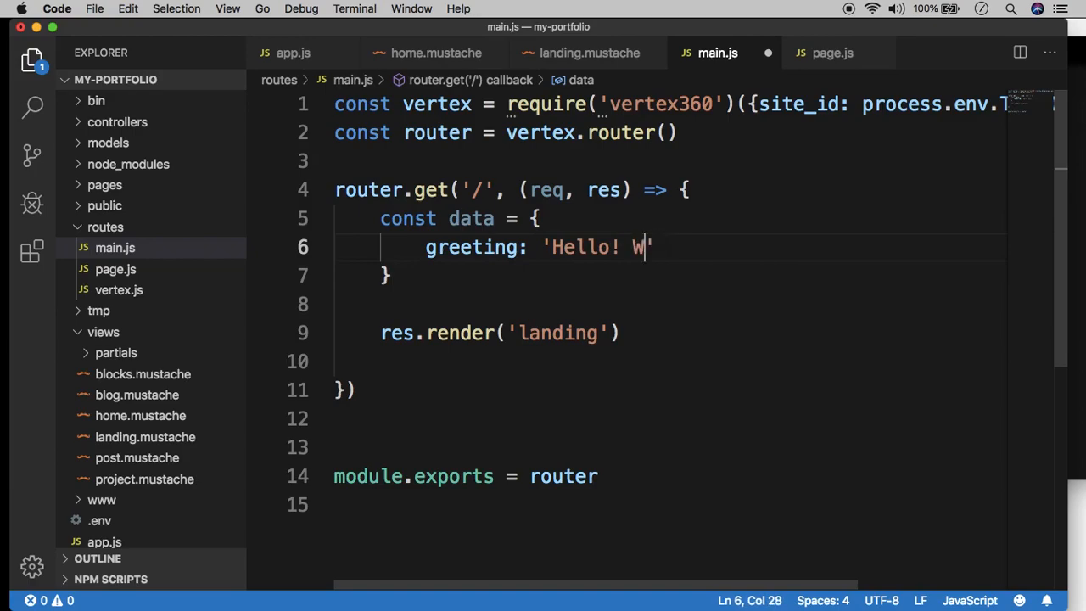
type("elcome to my p")
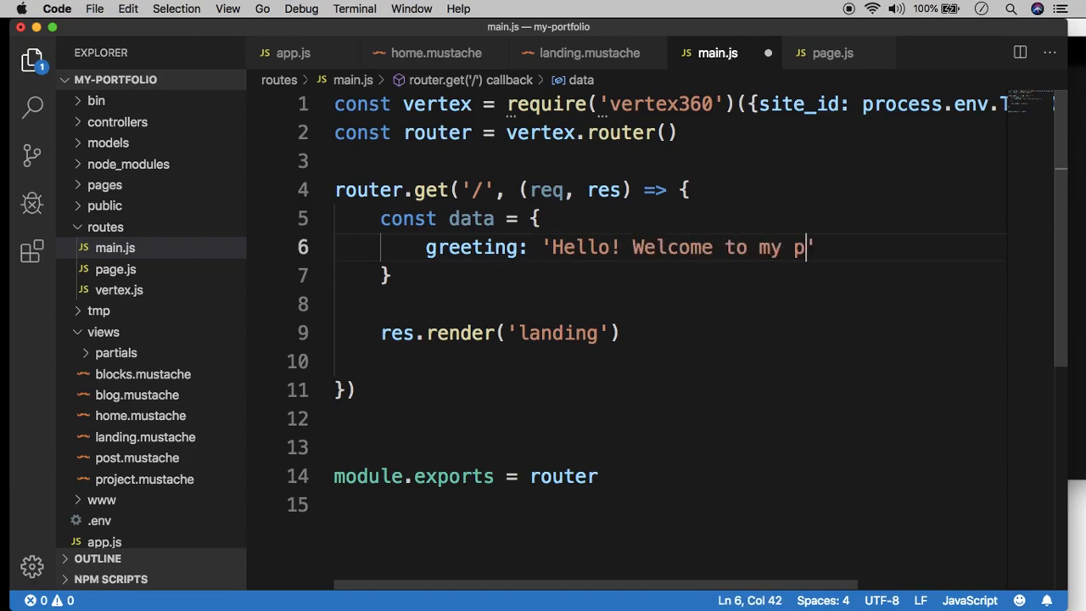
type("ortfolio site!")
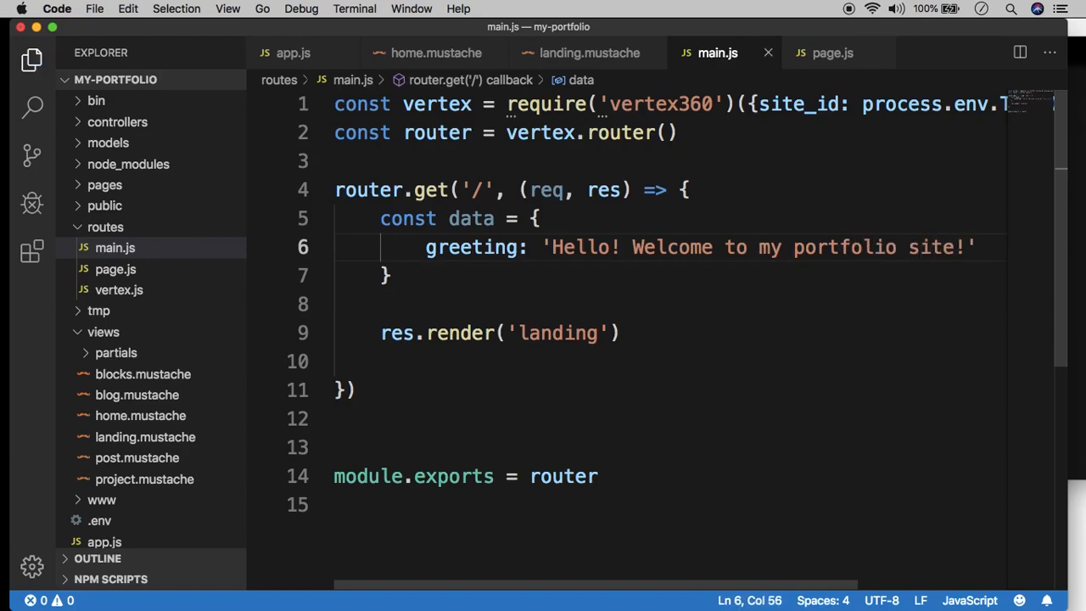
Pass data as the second argument in res.render('landing', data) and reopen landing.mustache.
double_click(472, 219)
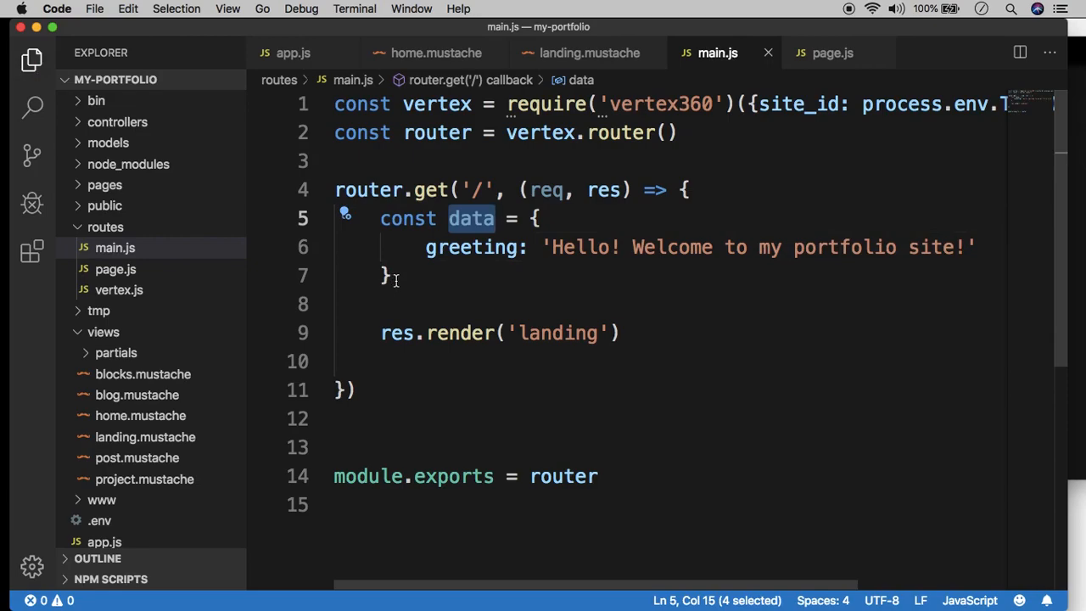
mouse_move(842, 262)
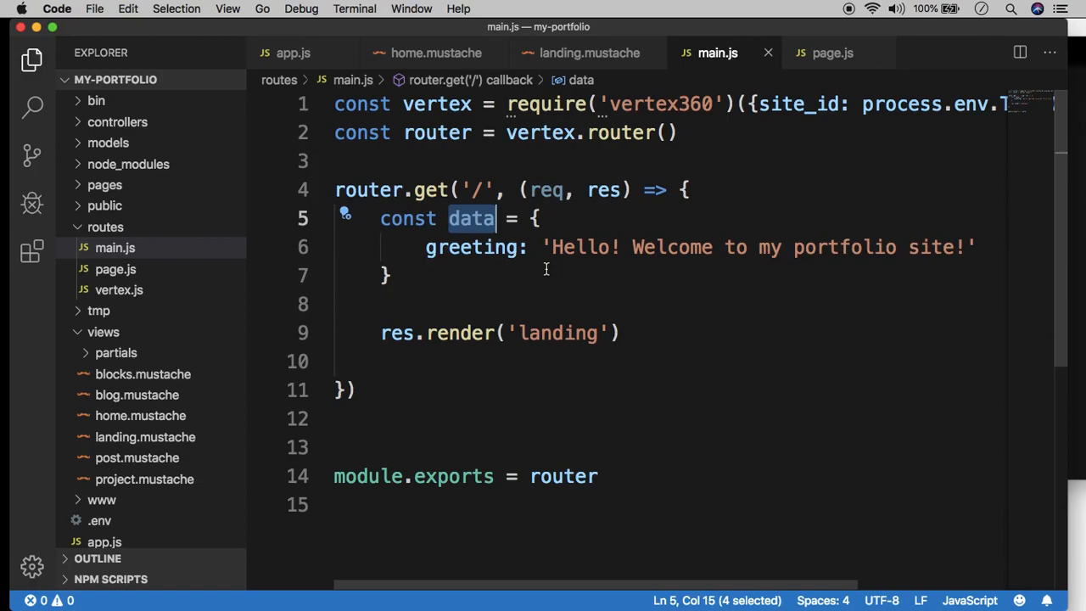
type(", data")
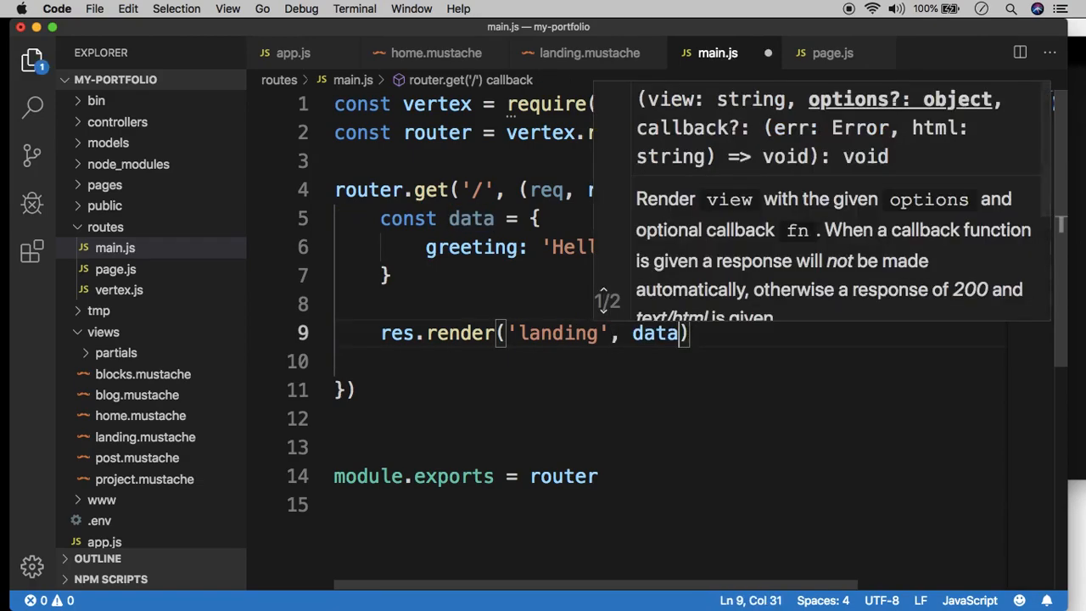
double_click(458, 333)
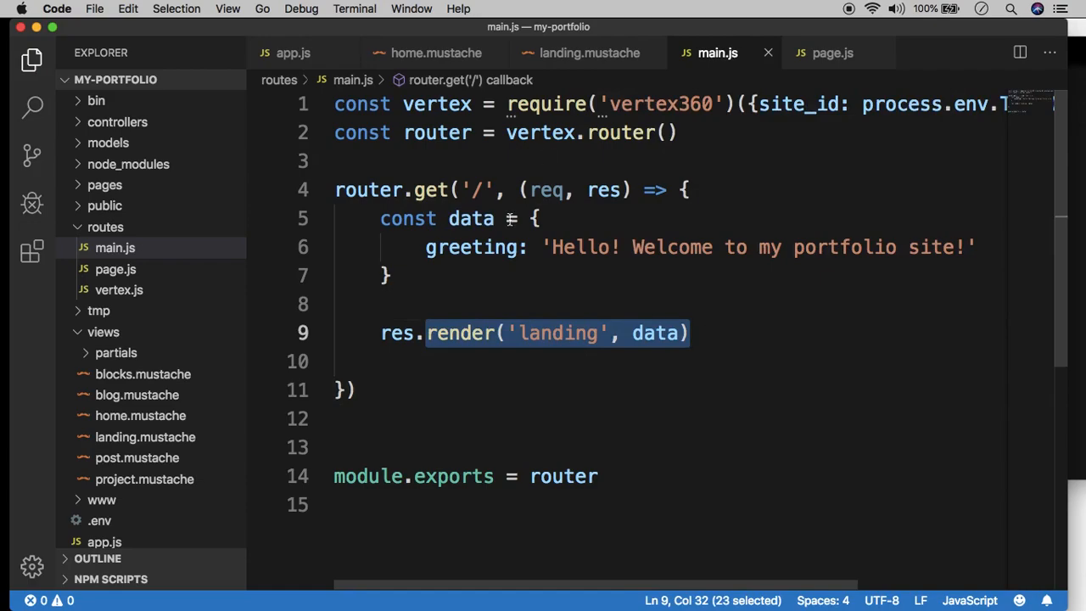
left_click(589, 53)
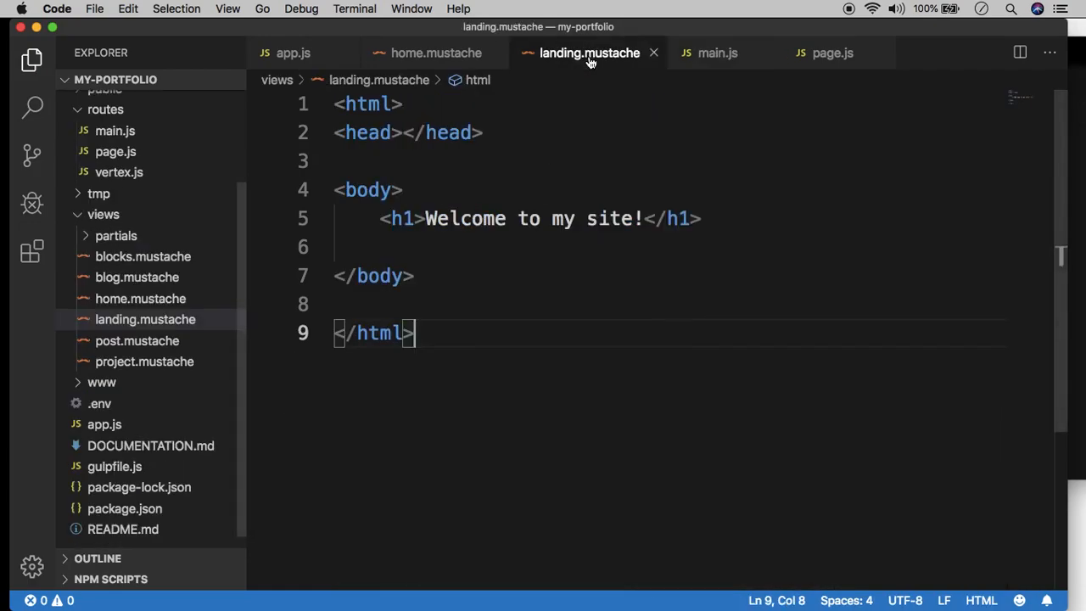
Replace the landing.mustache heading text with the {{greeting}} placeholder.
left_click(416, 218)
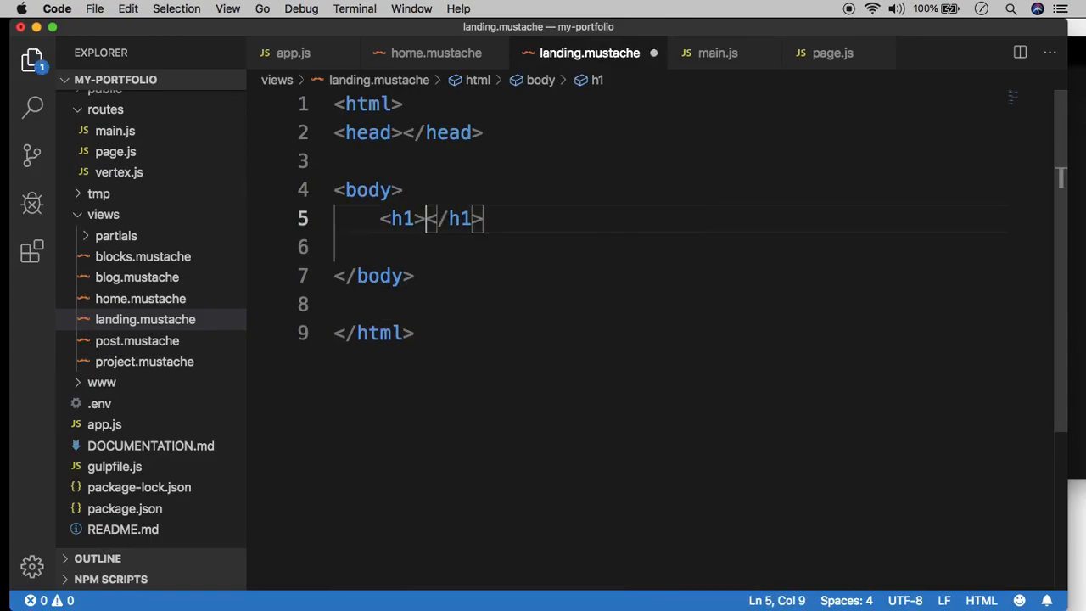
type("{{gr}}")
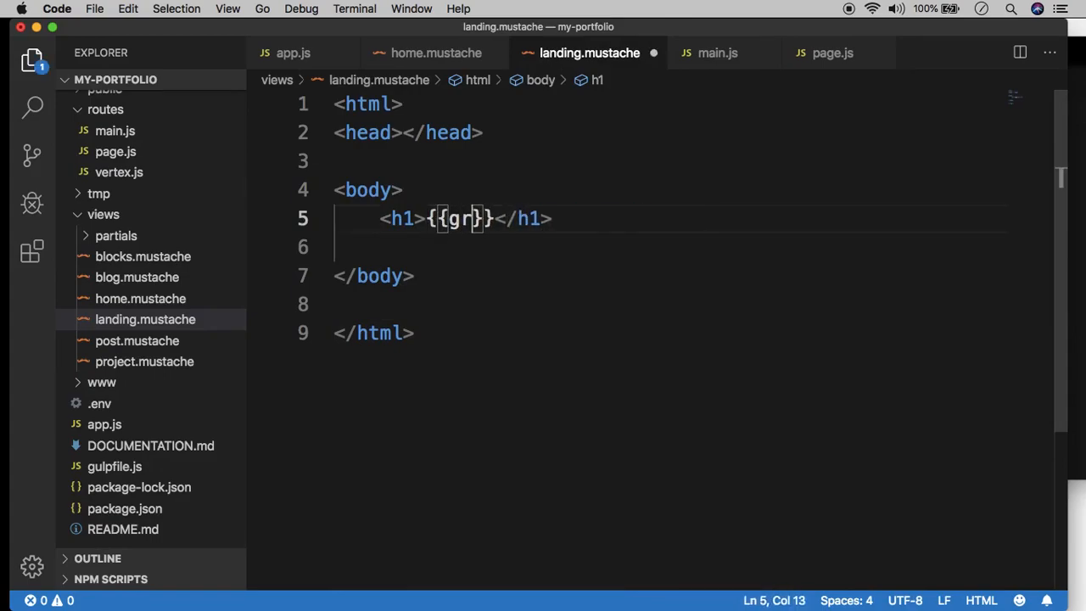
type("eeting")
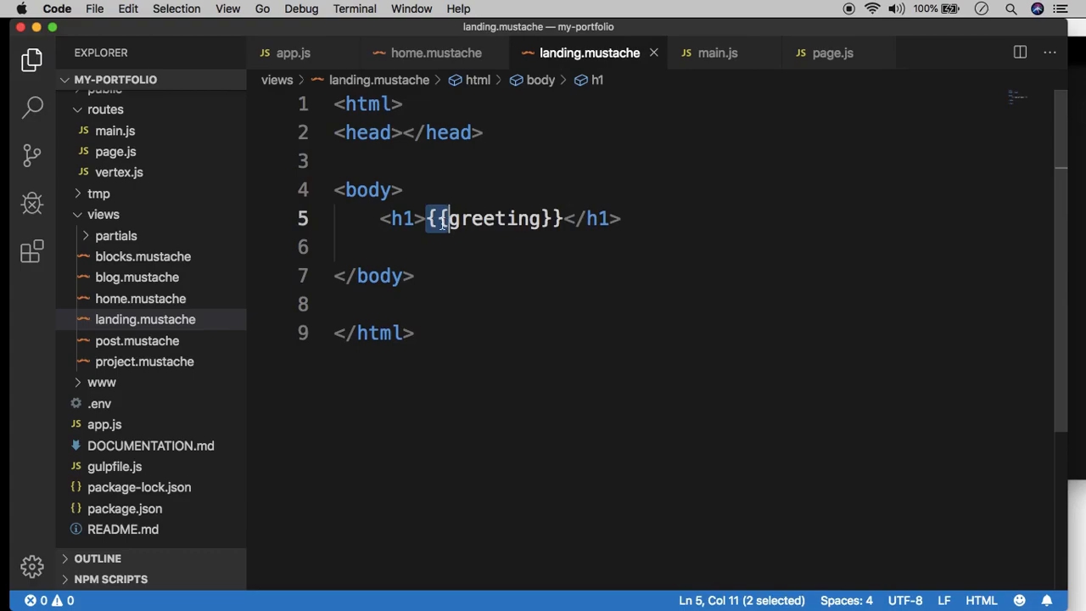
double_click(496, 217)
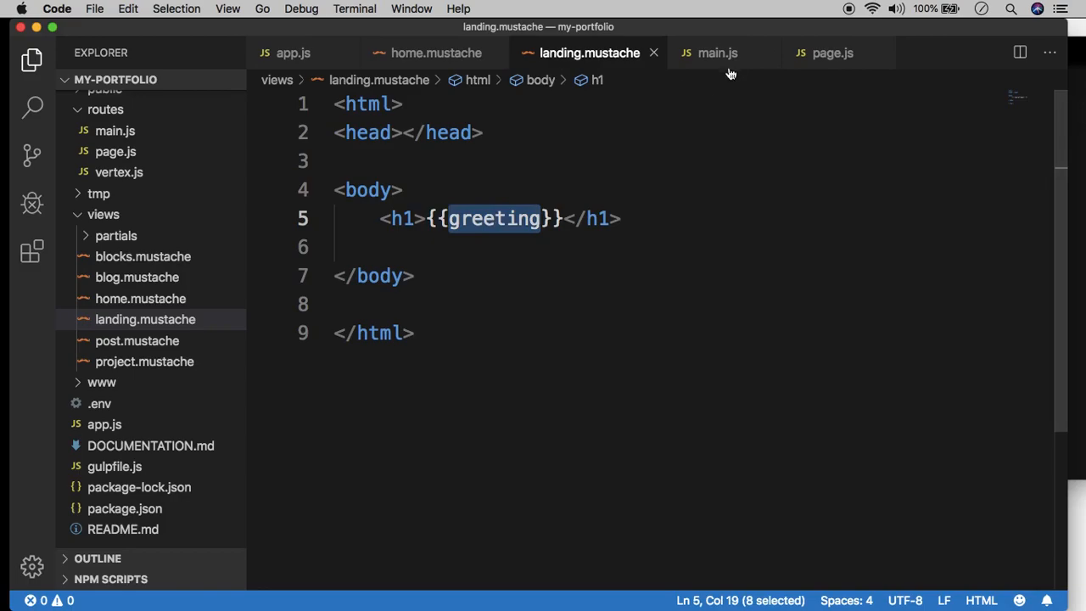
Compare the render call in main.js with the template placeholder, then bring up the Terminal.
left_click(716, 52)
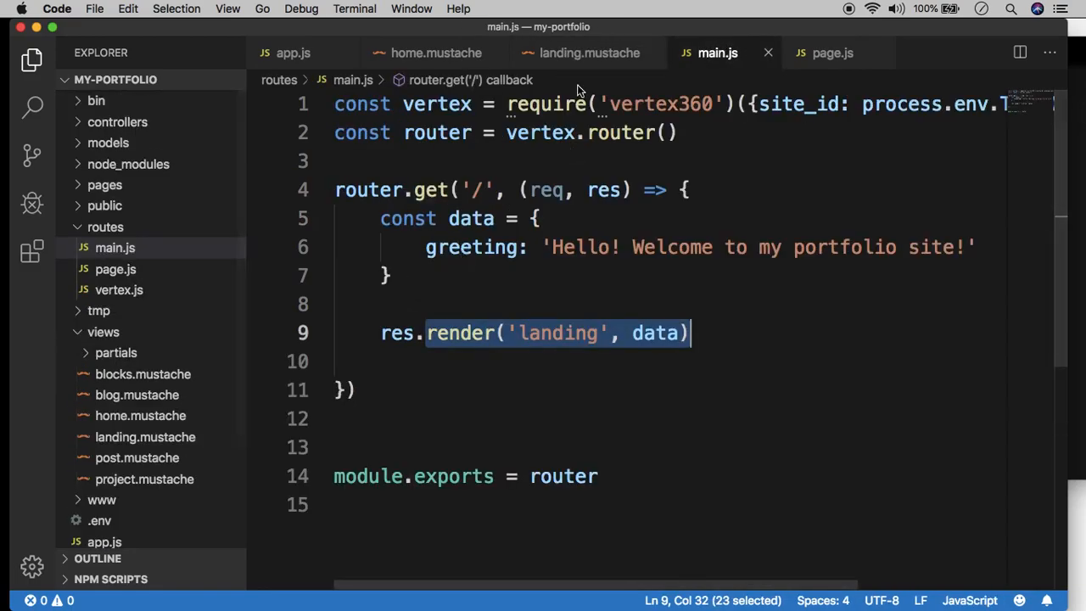
left_click(589, 53)
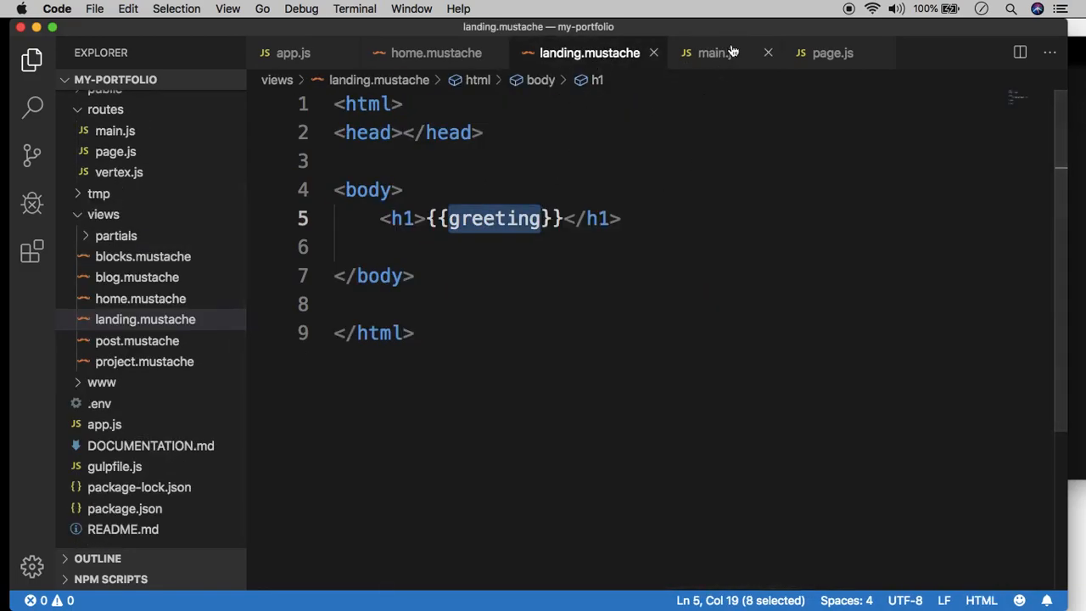
left_click(354, 9)
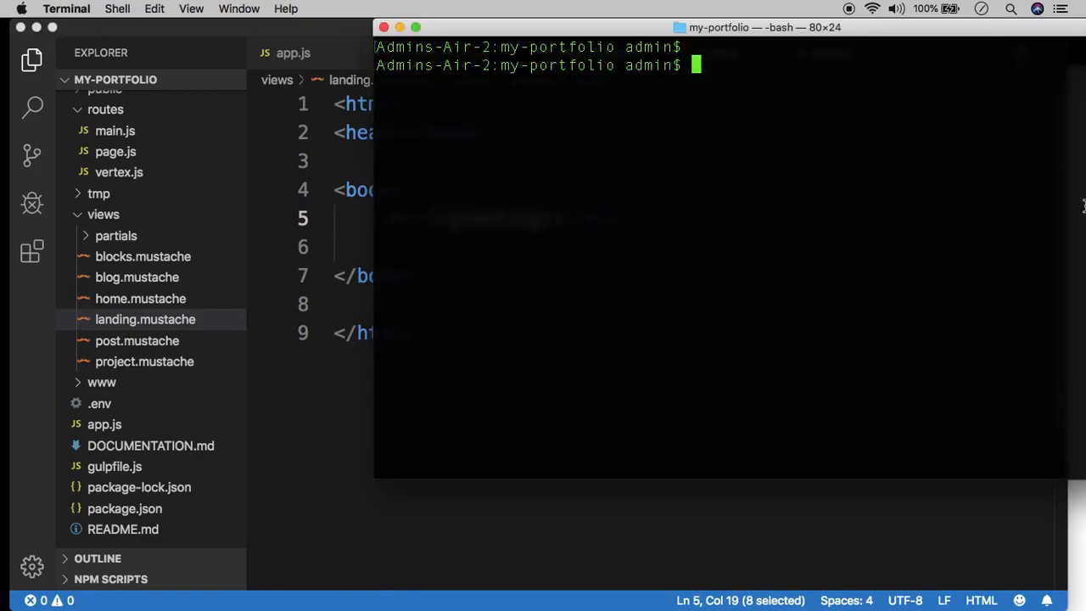
Run turbo devserver again to test the greeting placeholder.
type("turbo devser")
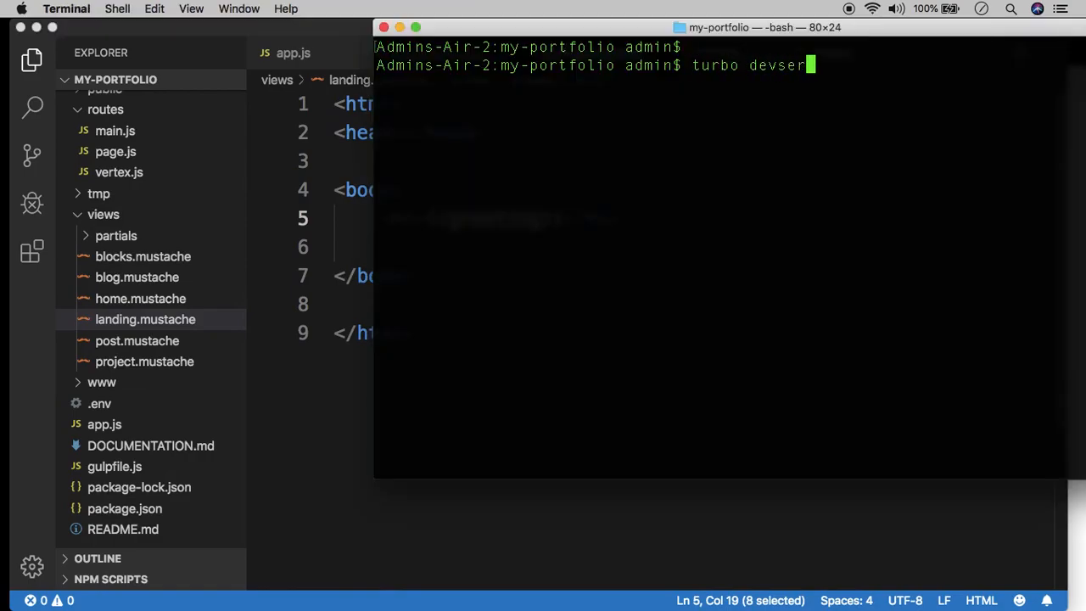
key("Return")
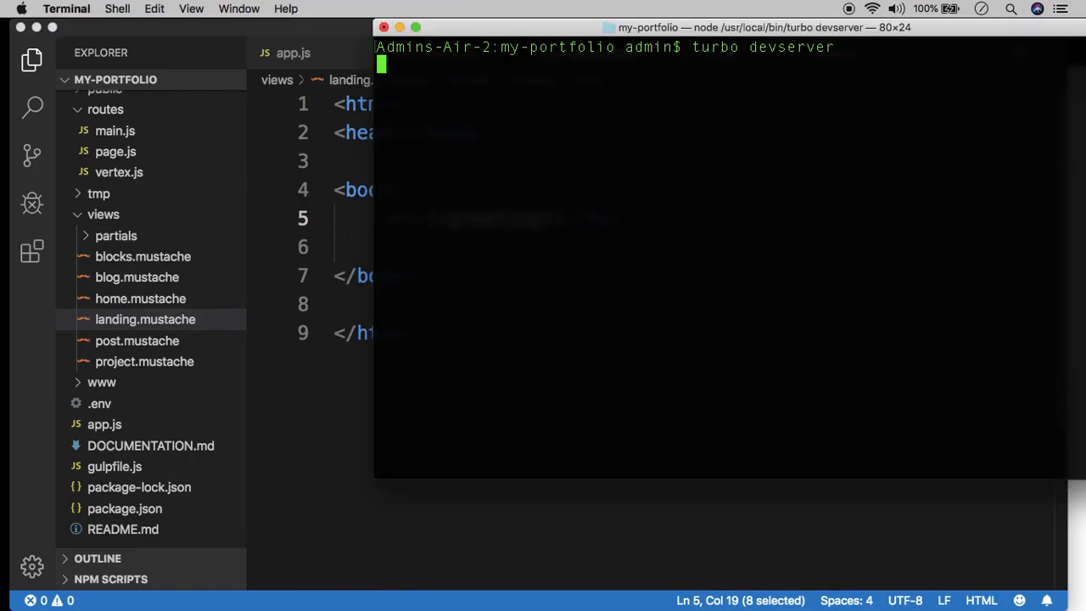
key("Return")
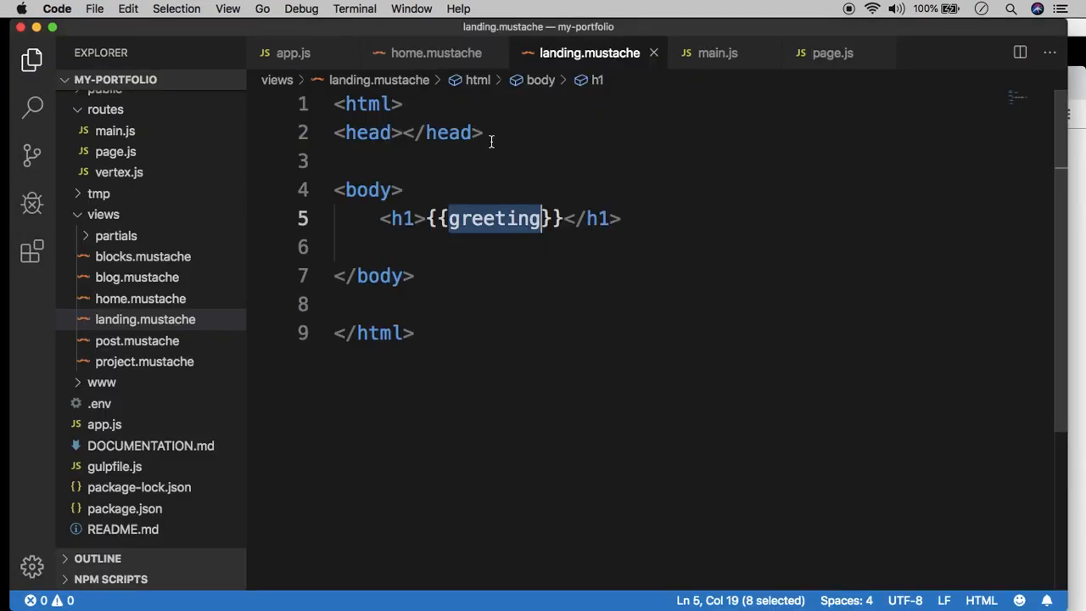
Flip between main.js and landing.mustache to compare the greeting data with its {{greeting}} placeholder.
left_click(716, 53)
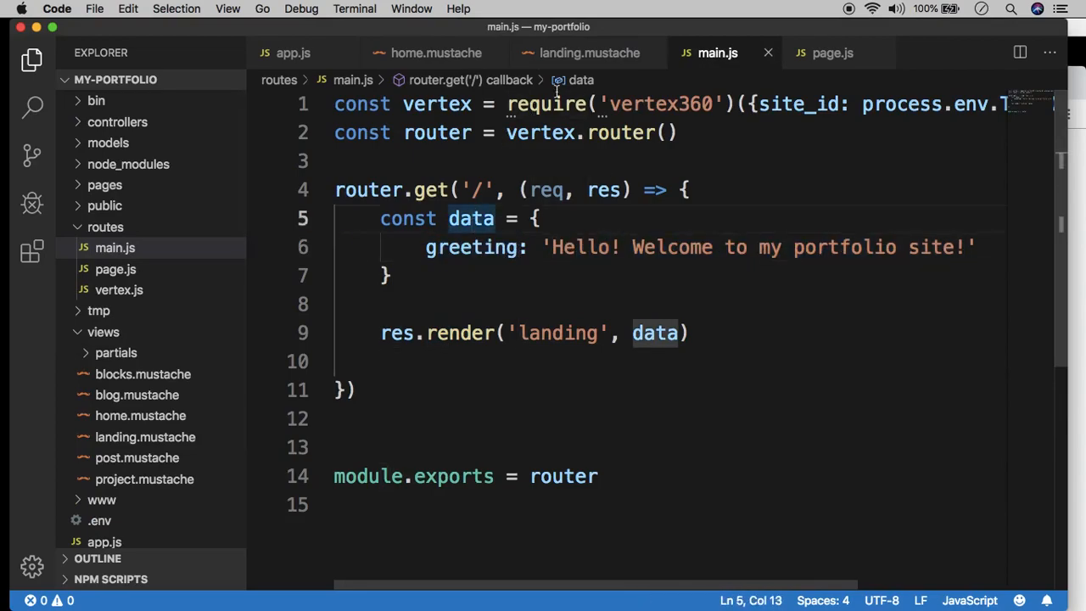
left_click(591, 53)
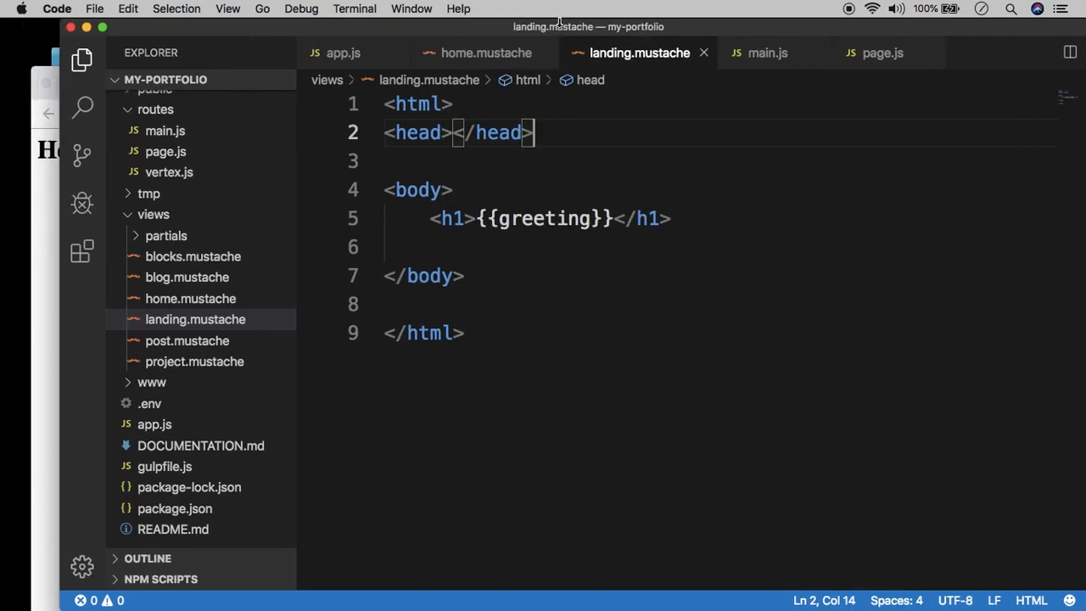
mouse_move(452, 6)
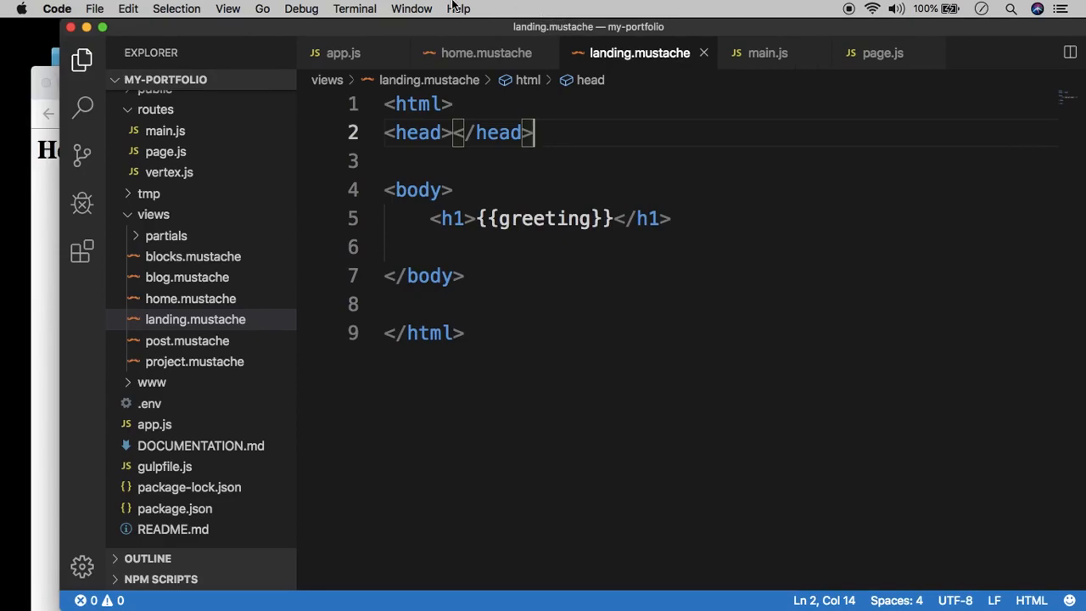
left_click(765, 53)
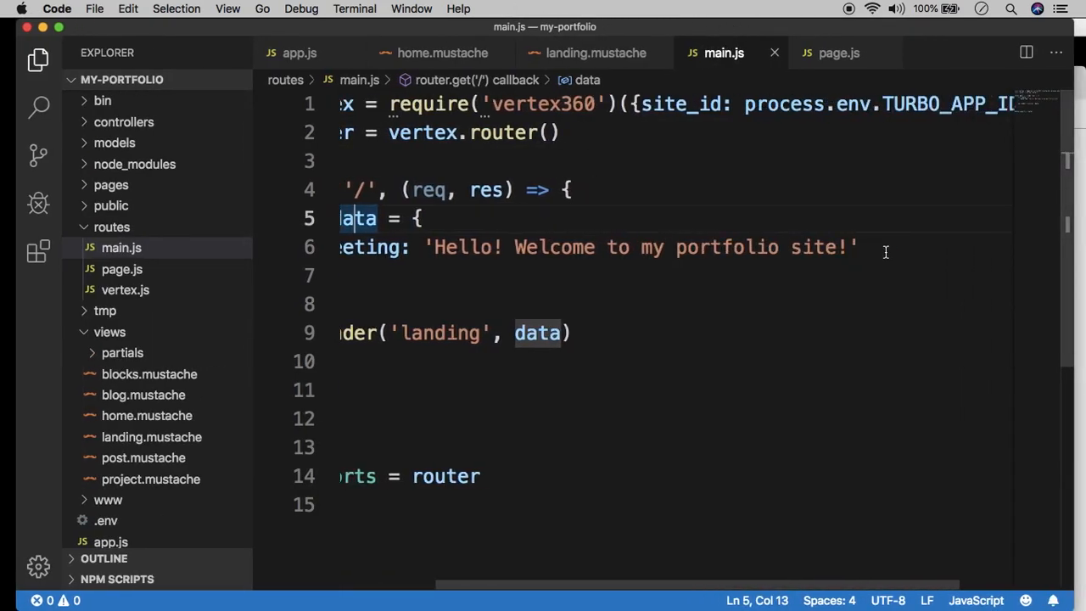
Add introduction: 'I am a web developer from California' after the greeting field in main.js.
key("Enter")
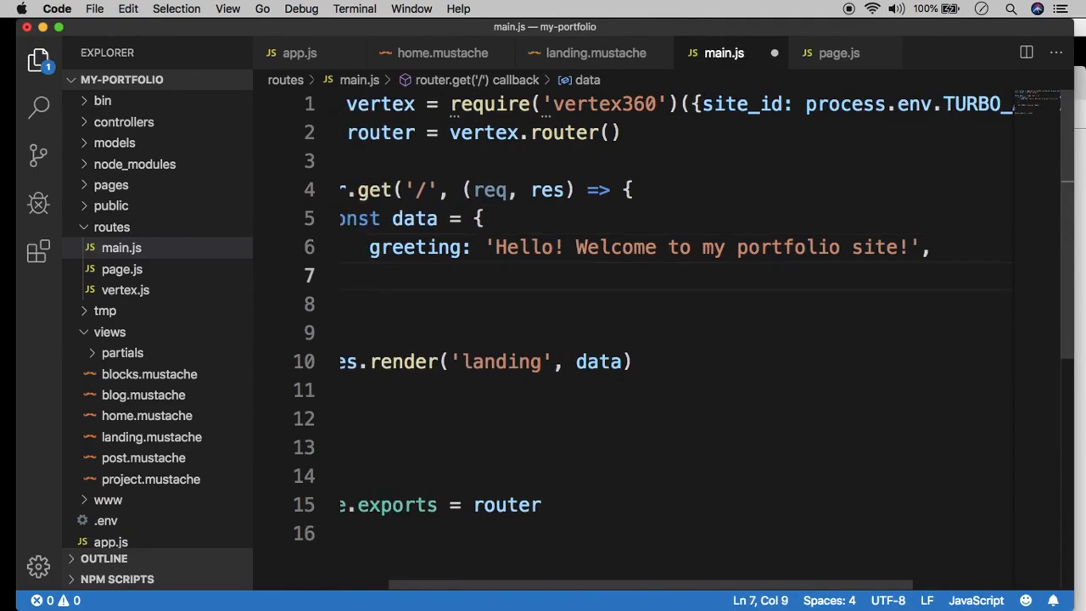
type("introd")
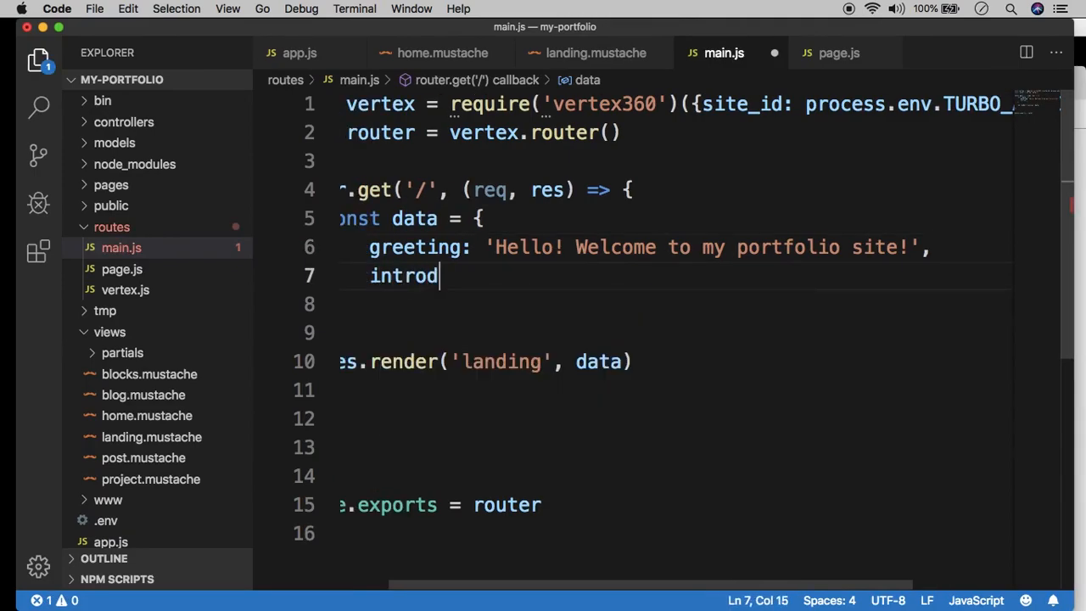
type("uction: 'I")
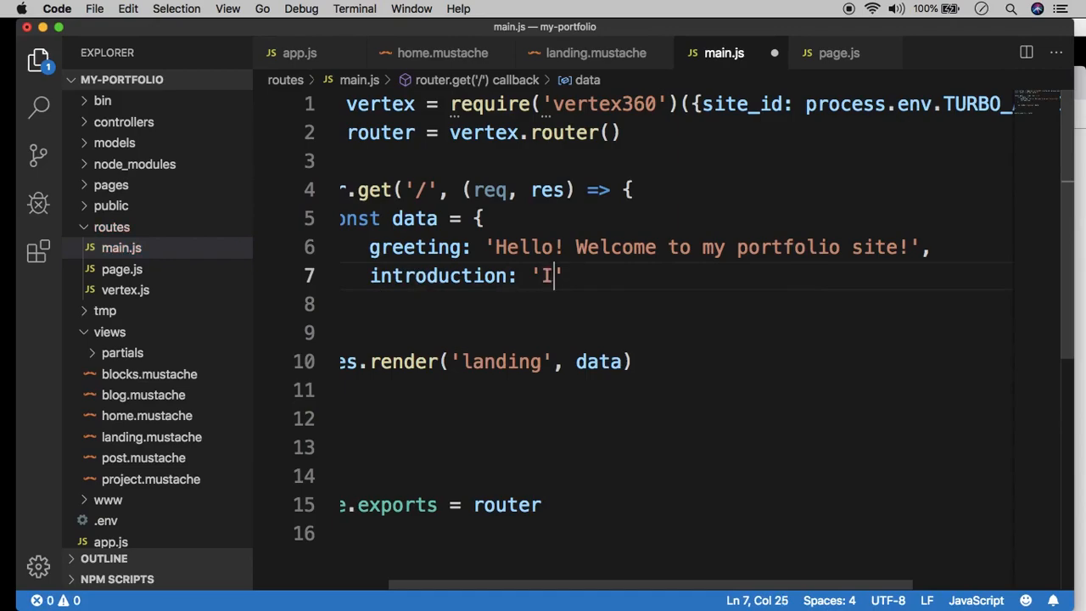
type("am a")
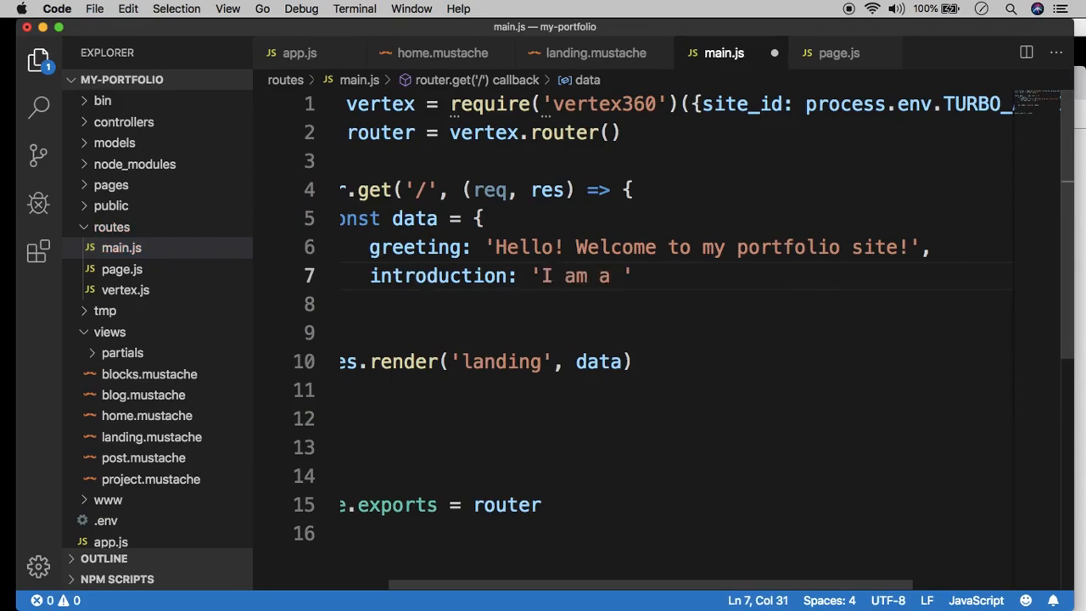
type("web developer f")
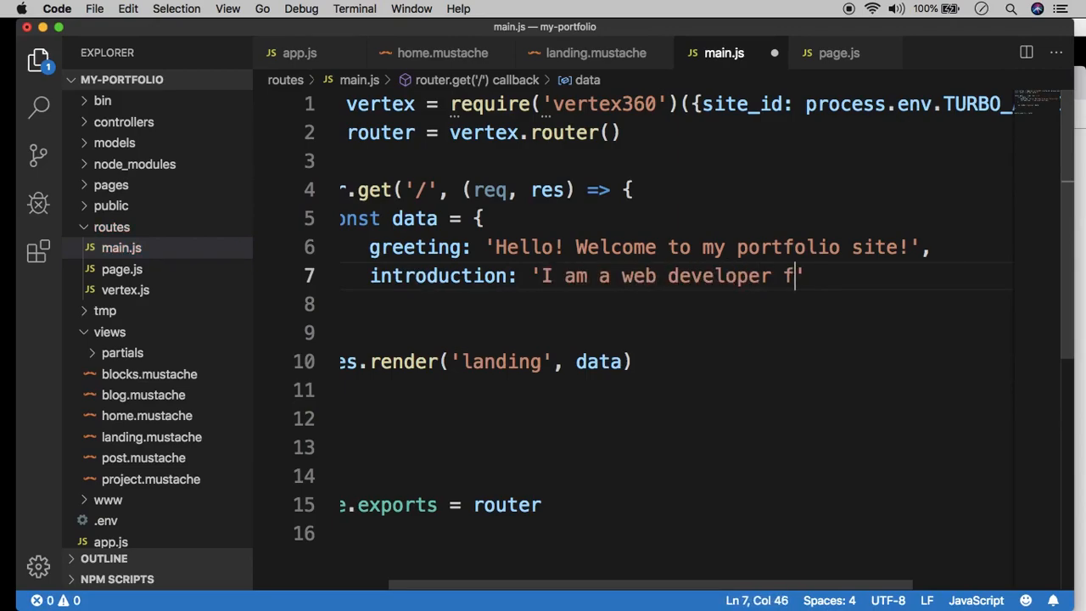
type("rom Califon")
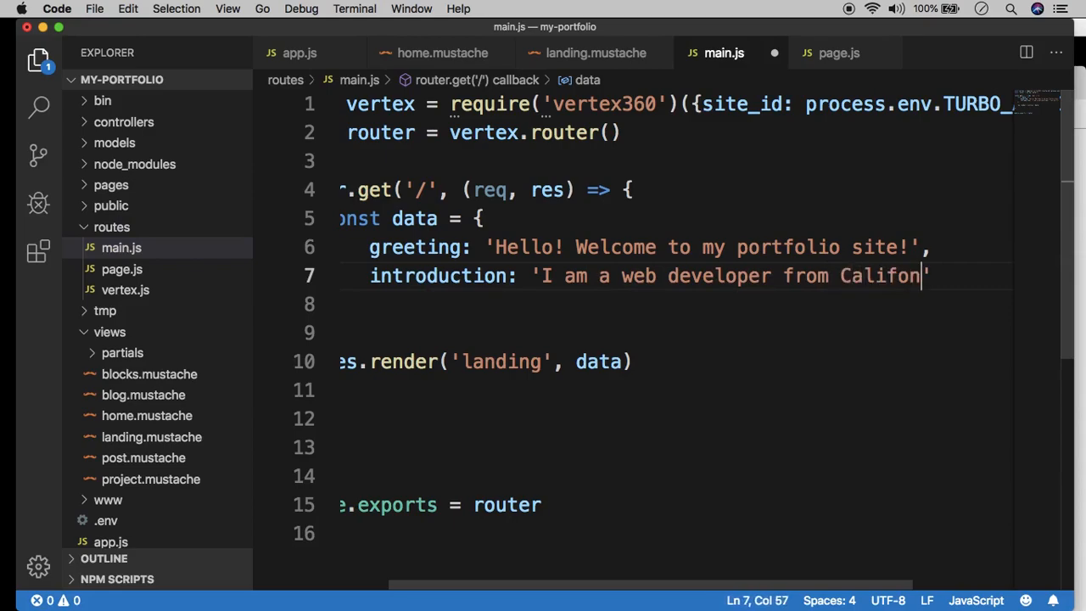
type("ia")
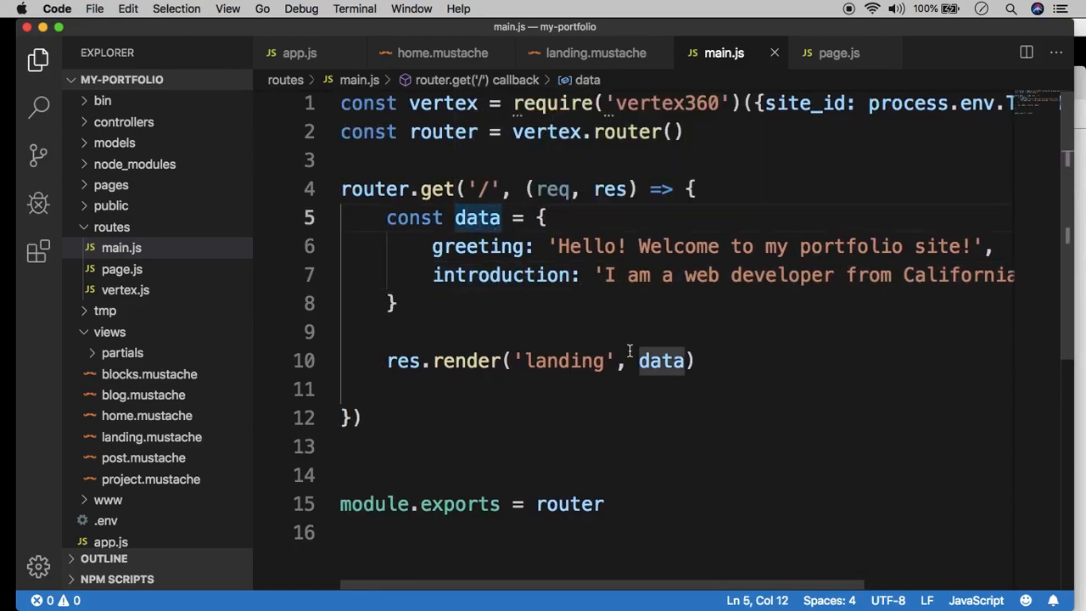
left_click(596, 52)
type("<p></p>")
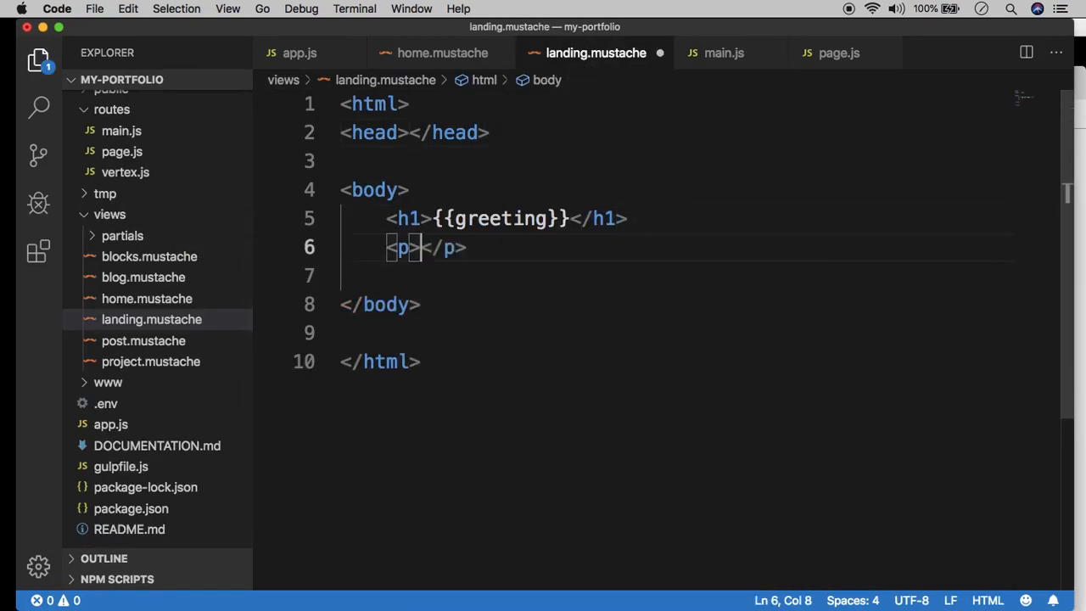
Fill the paragraph under the h1 in landing.mustache with an {{introduction}} placeholder.
type("{{}}")
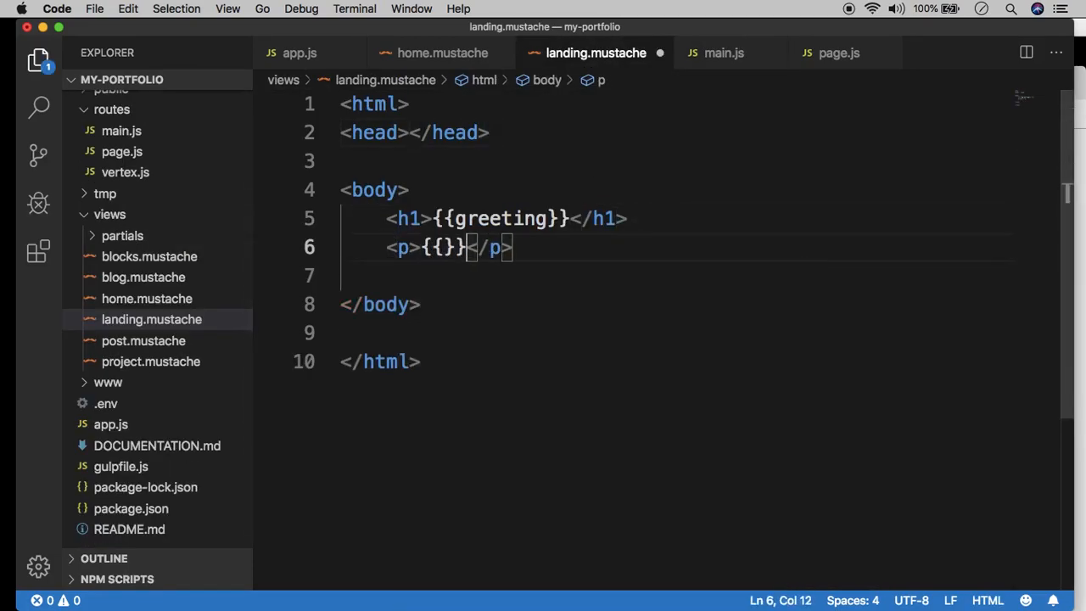
type("introd")
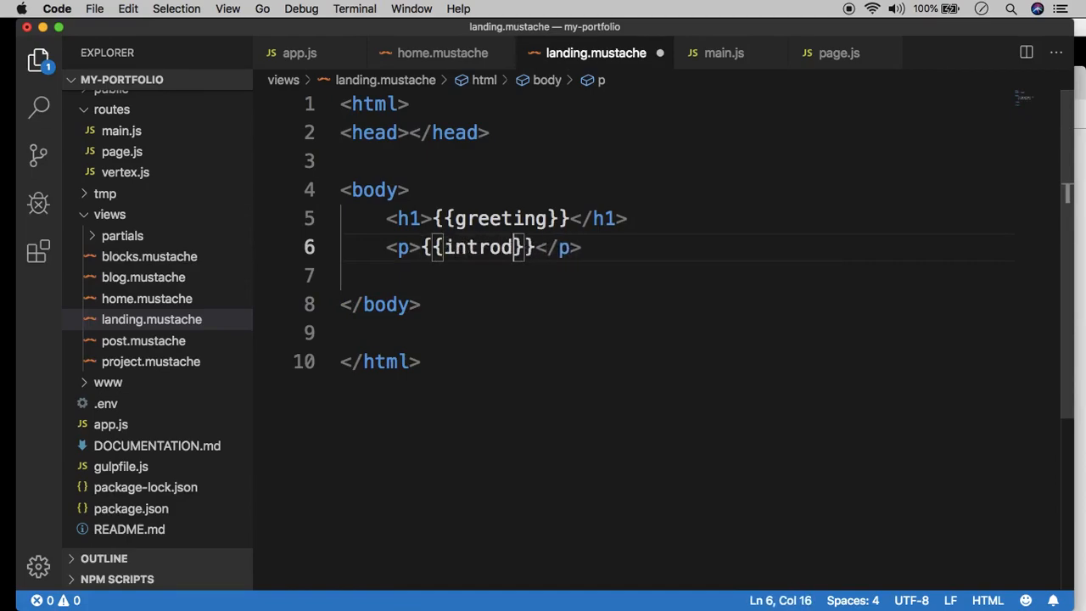
type("uction")
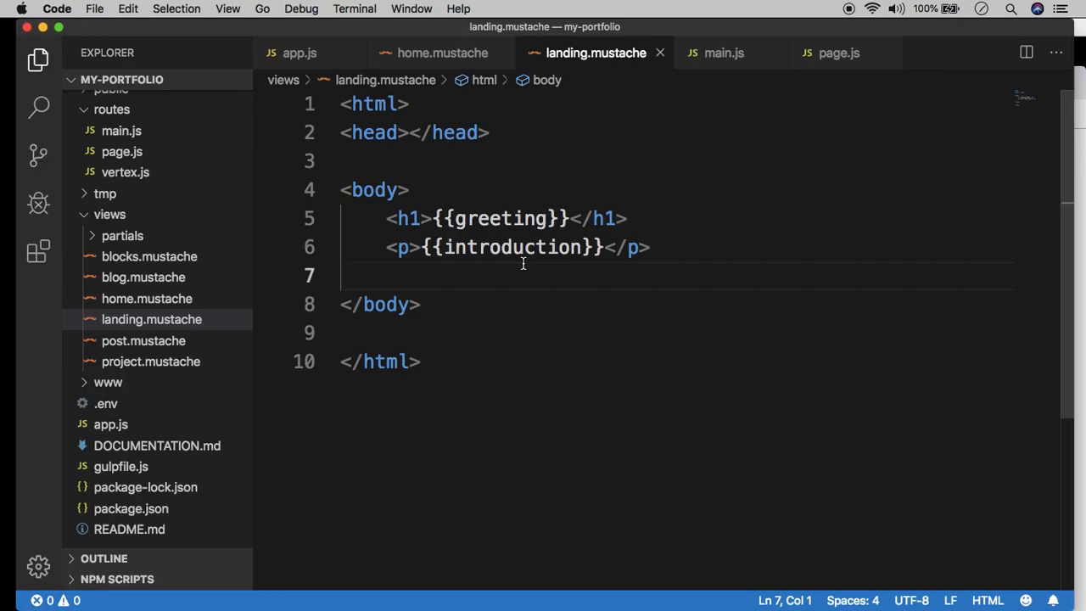
left_click(723, 52)
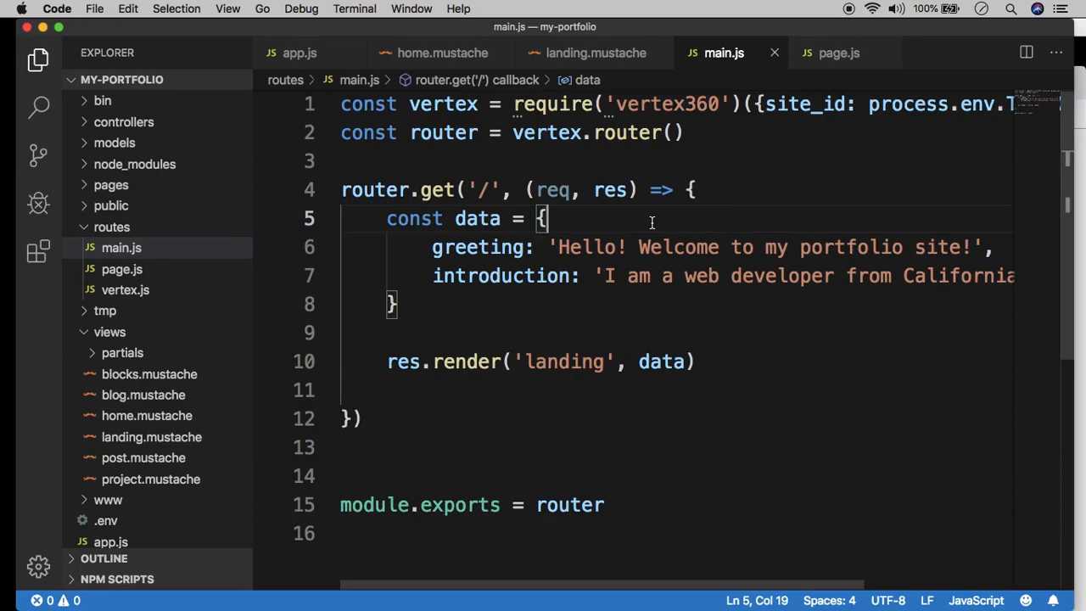
mouse_move(642, 248)
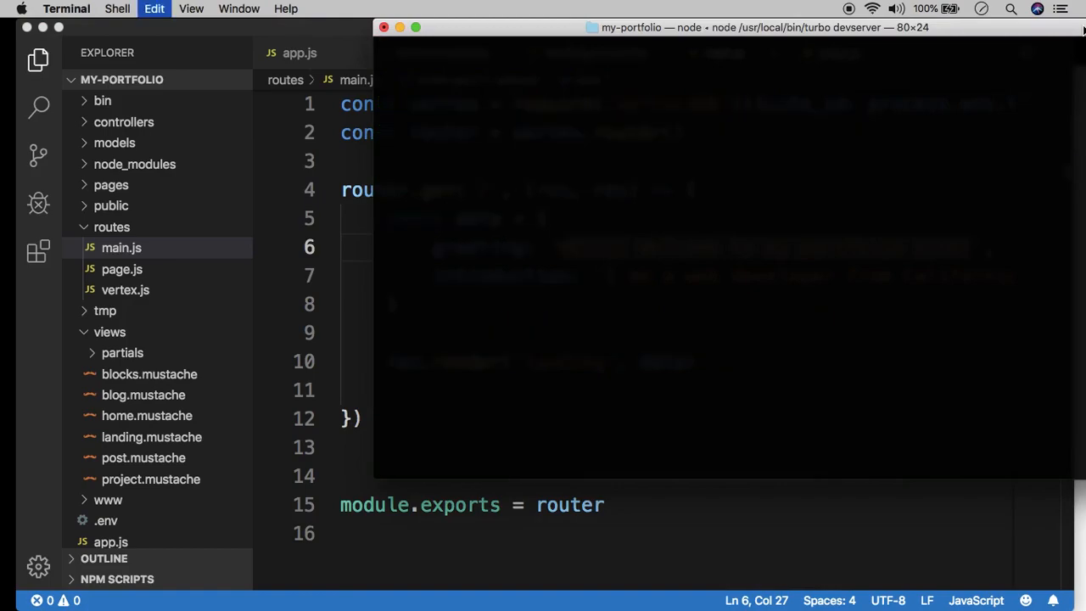
Stop the dev server with Ctrl+C, run turbo deploy, and select the resulting staging URL.
key("ctrl+c")
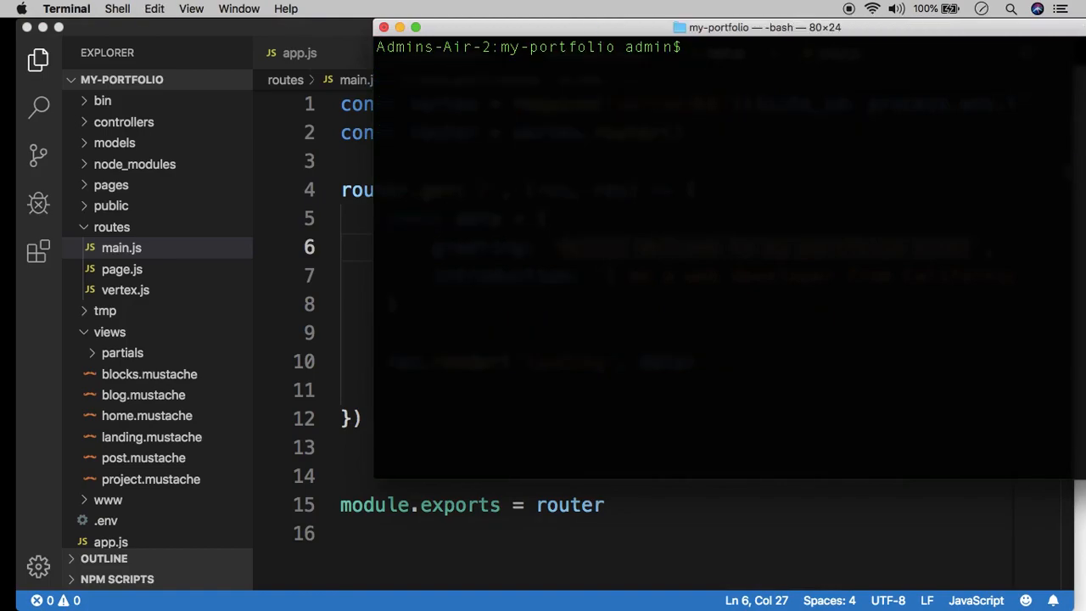
type("turbo deploy")
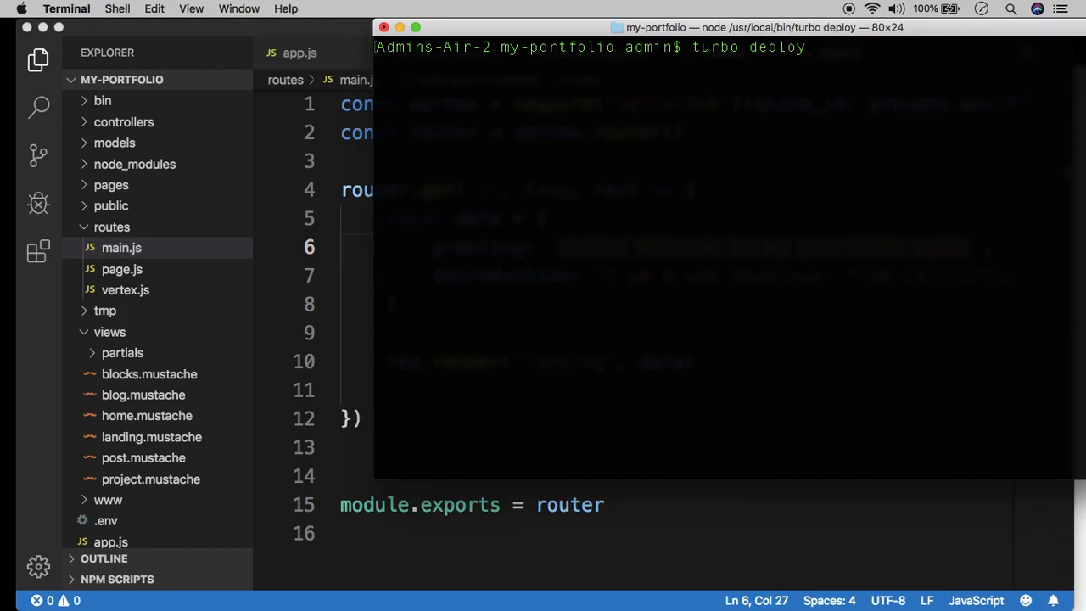
key("Return")
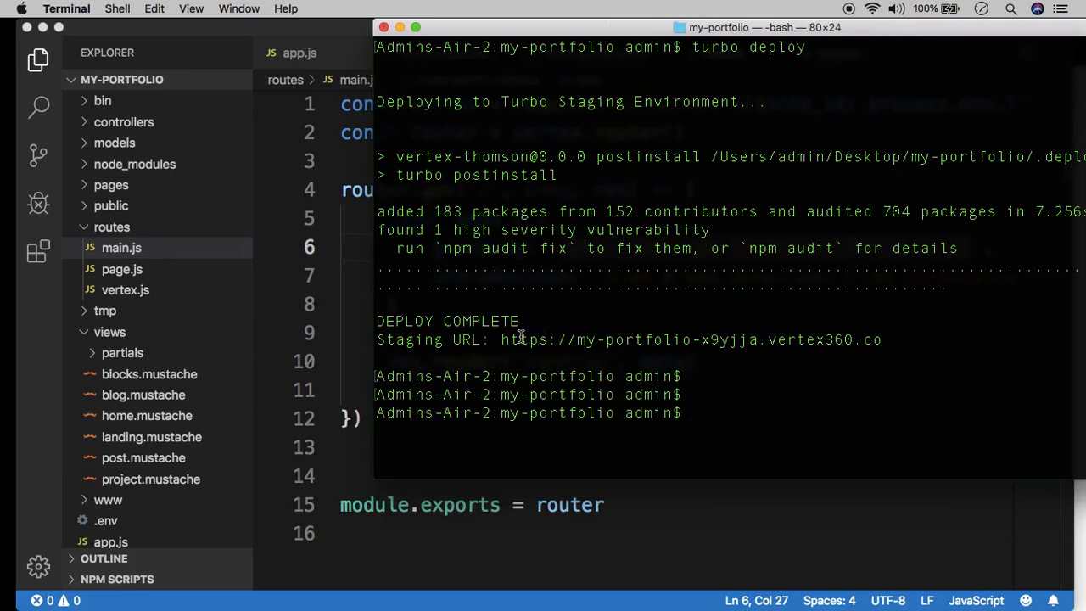
double_click(688, 340)
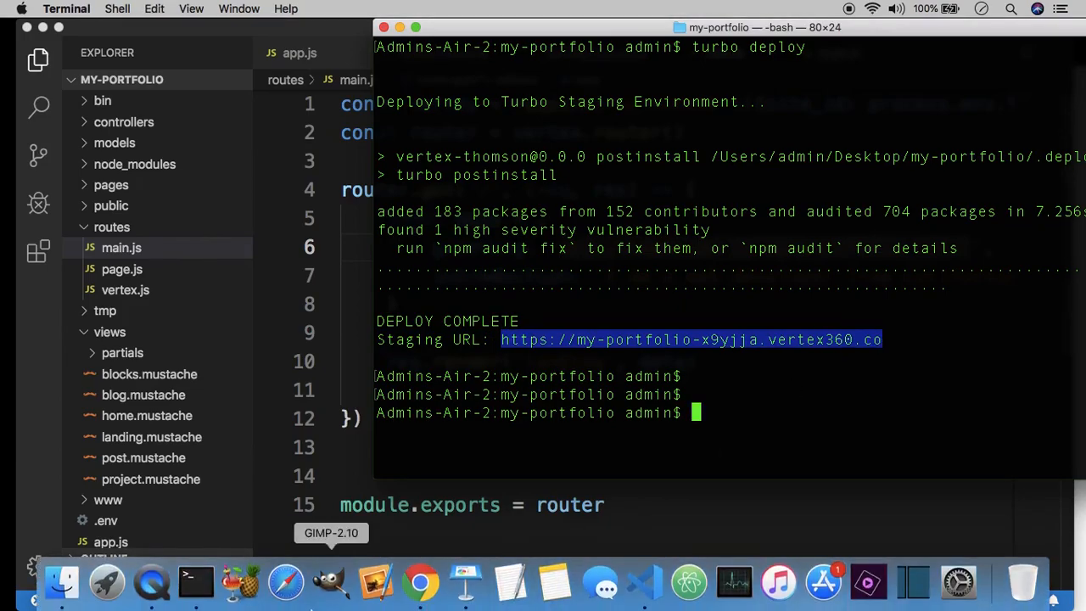
left_click(419, 582)
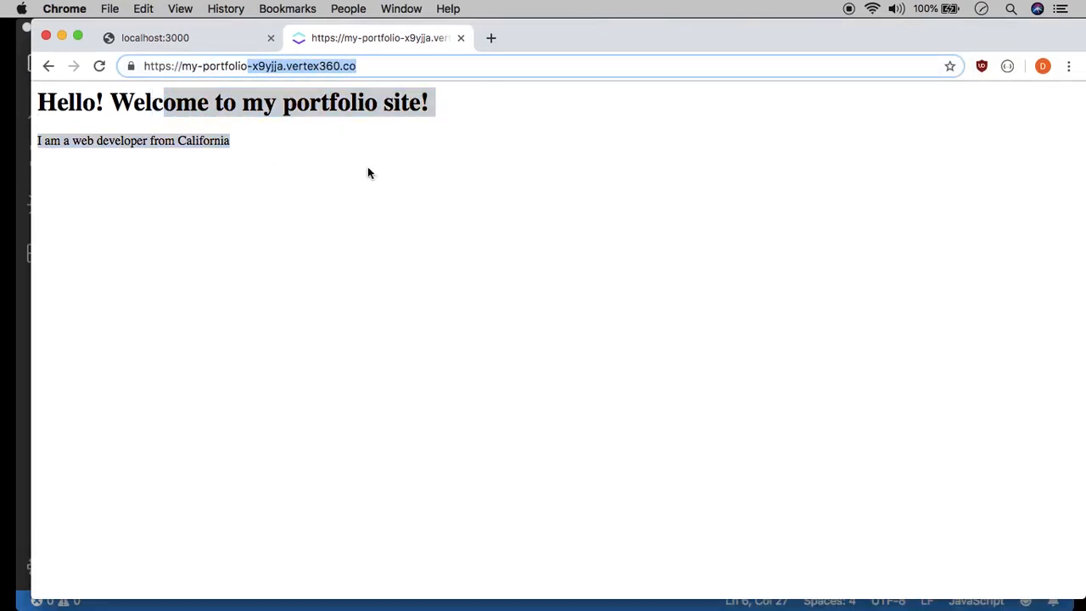
Shrink the Chrome window showing the staging site and bring Terminal back to the front.
left_click(187, 37)
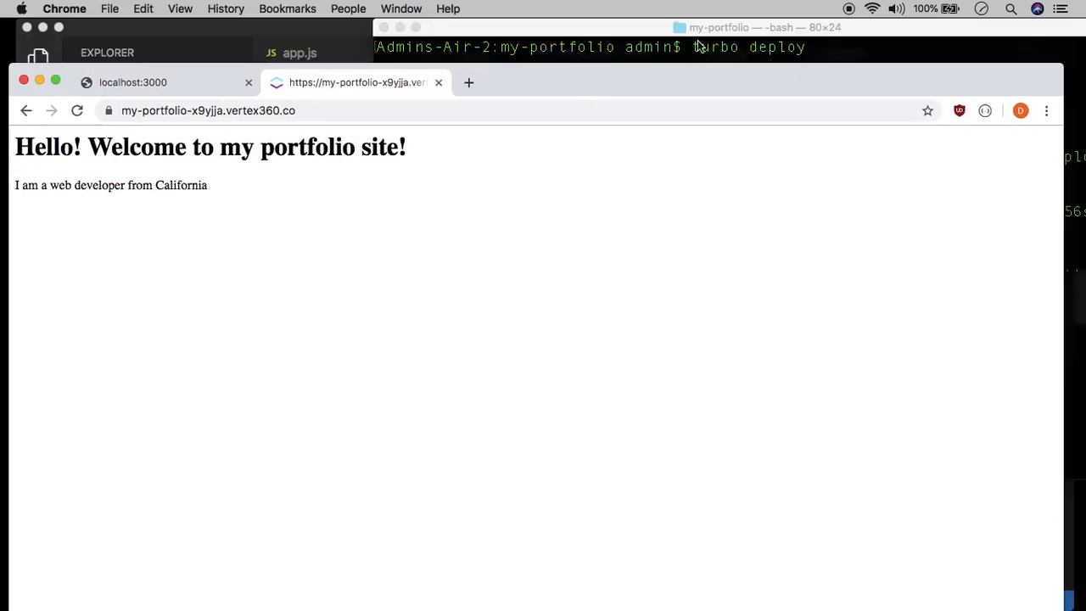
left_click(717, 27)
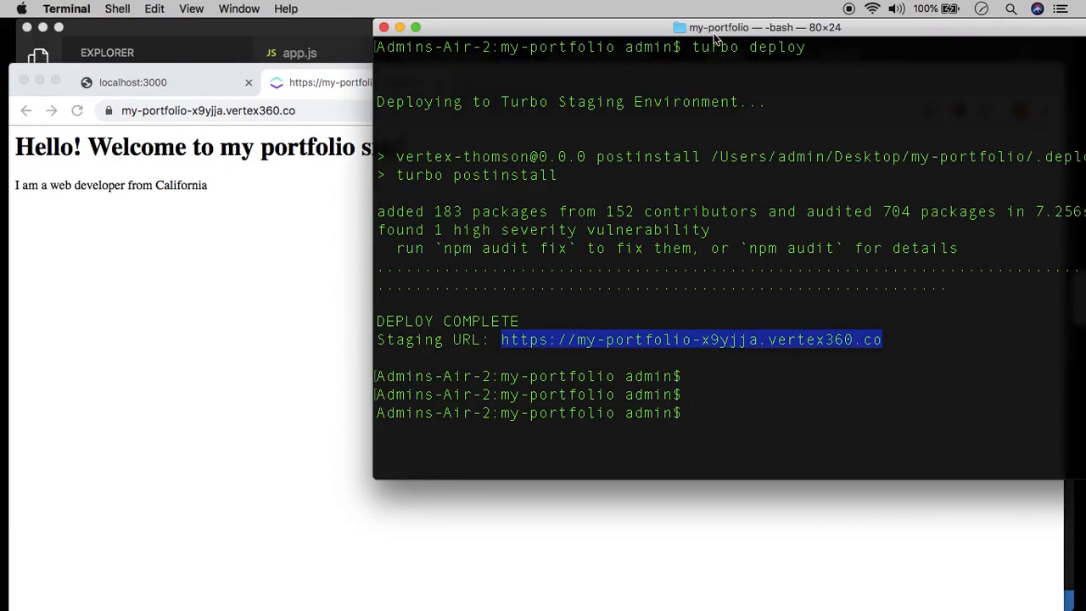